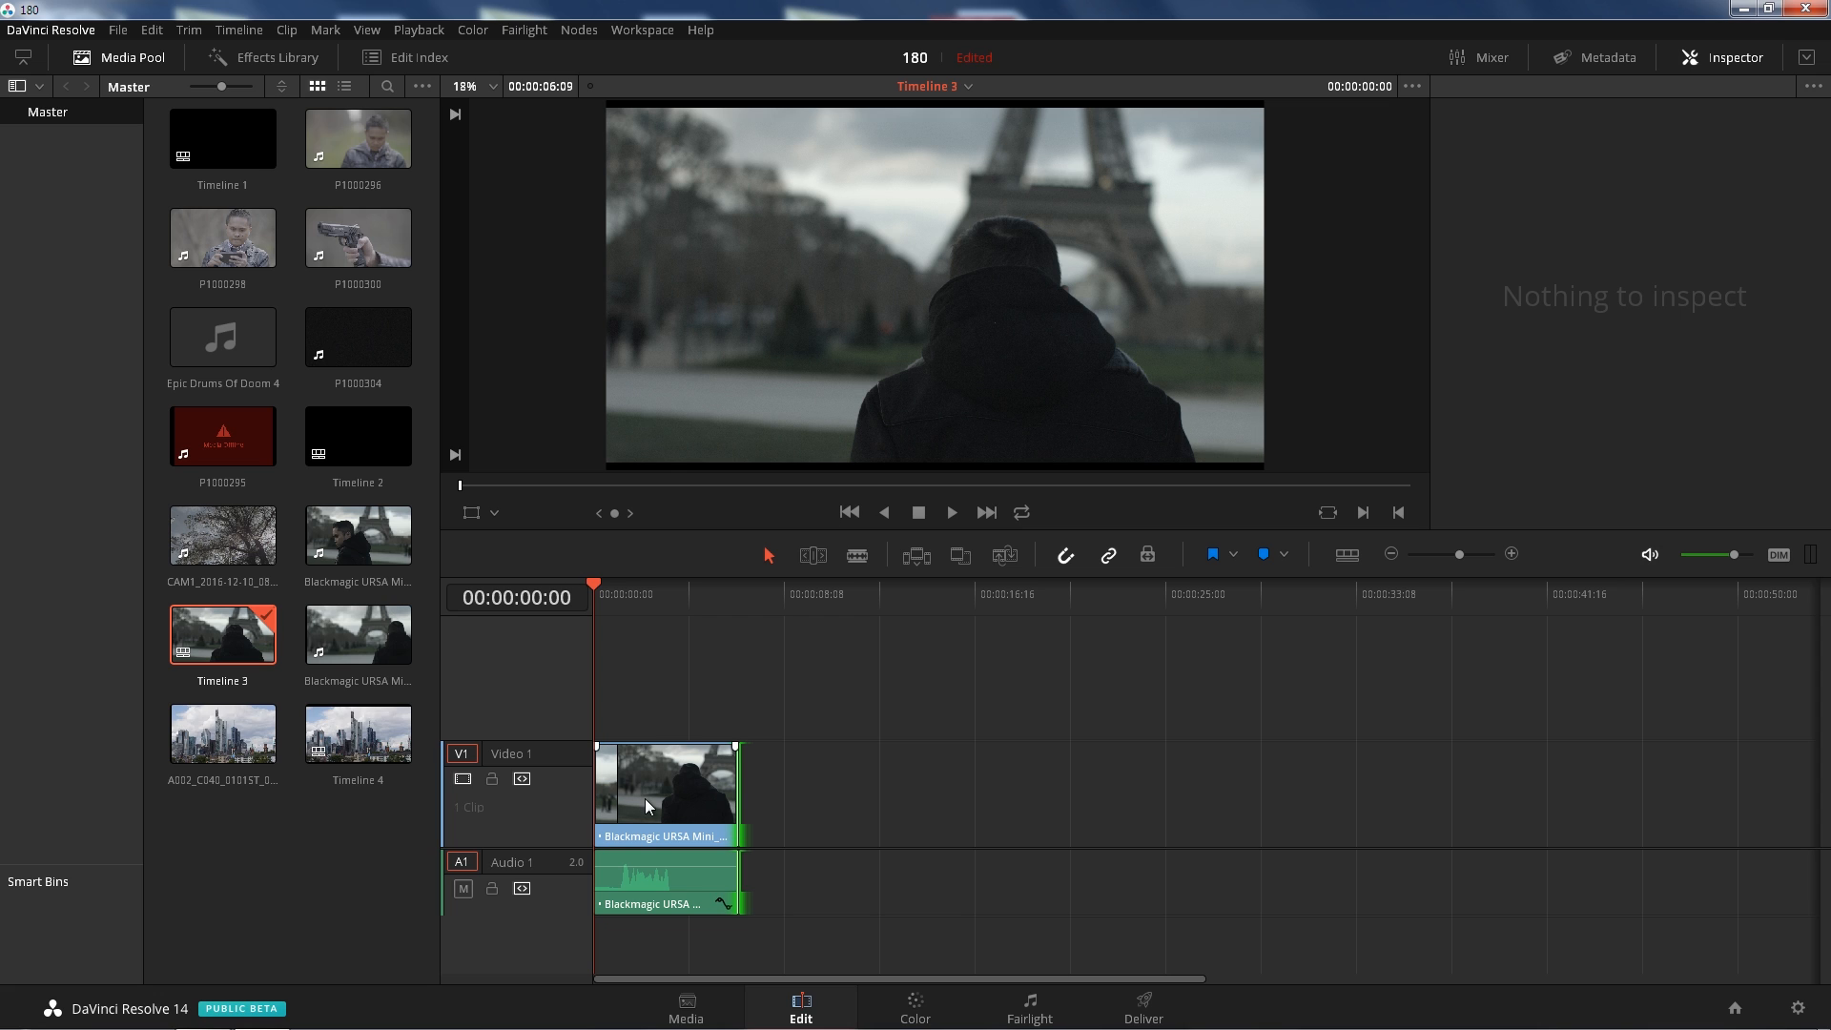
{"action": "mouse_move", "coordinate": [658, 799]}
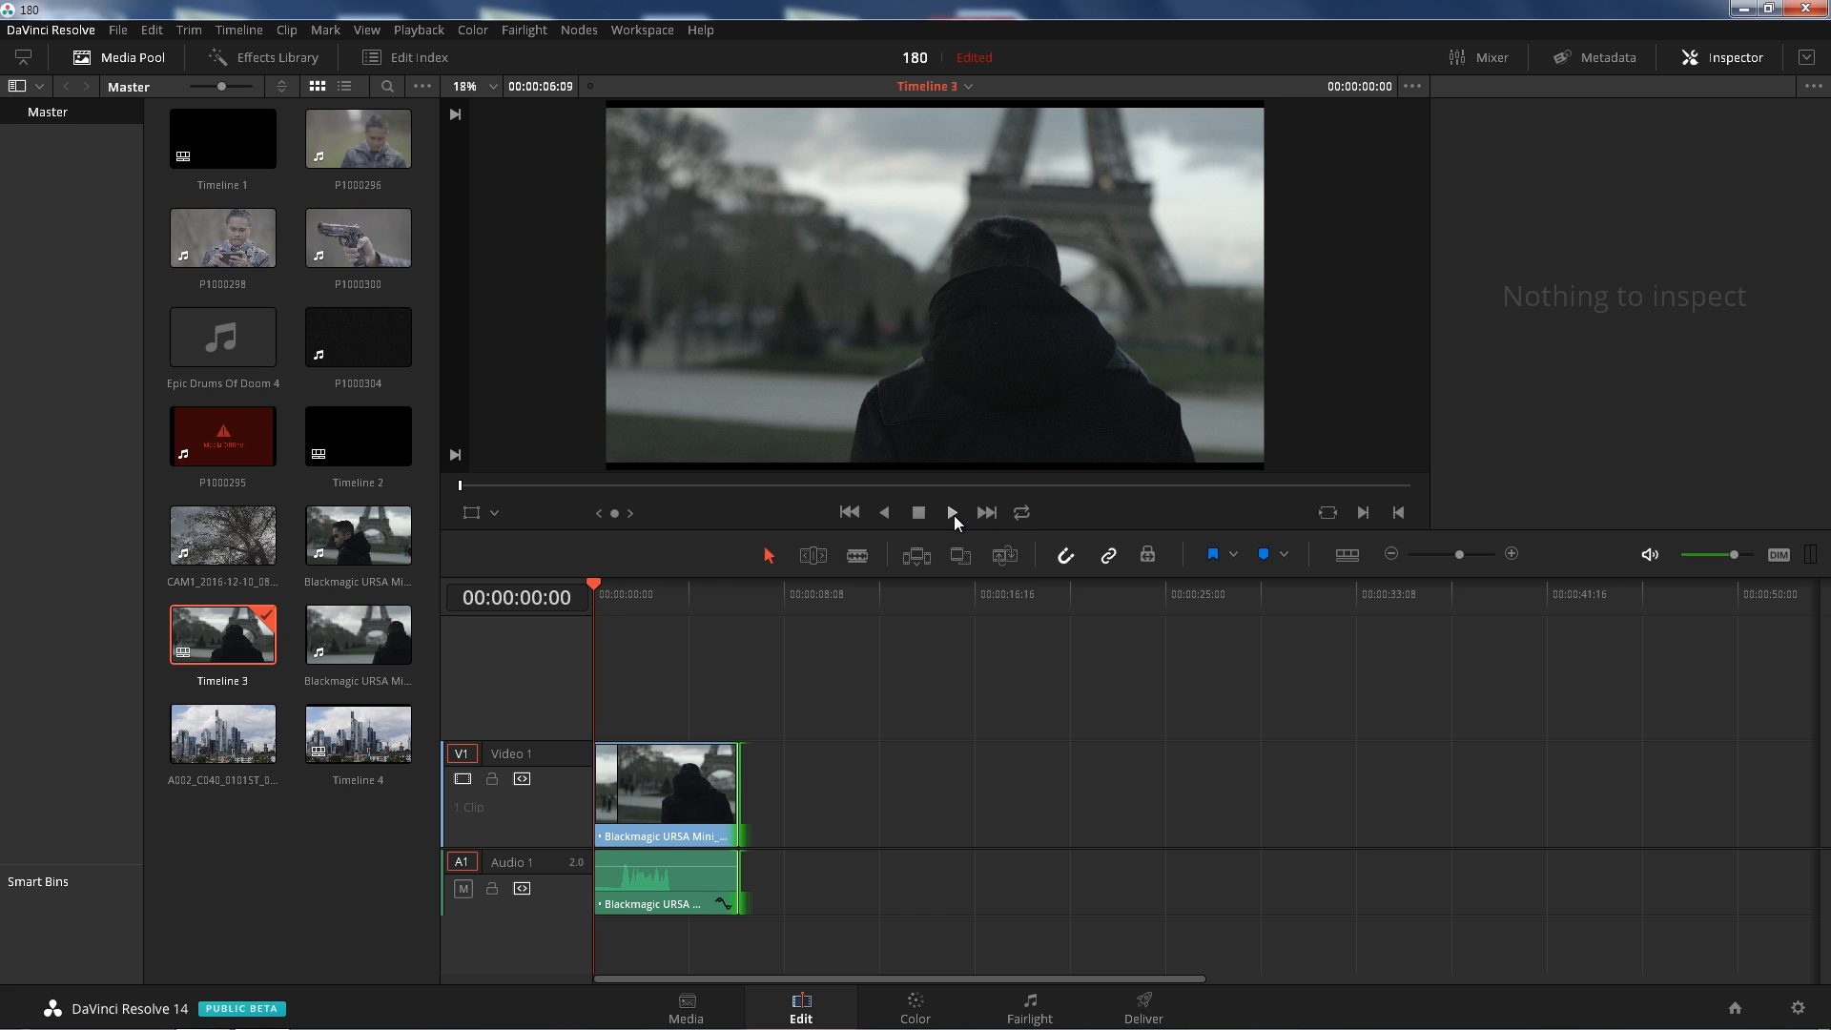
- Preview the Eiffel Tower clip, then move to the Color page for grading
{"action": "left_click", "coordinate": [949, 513]}
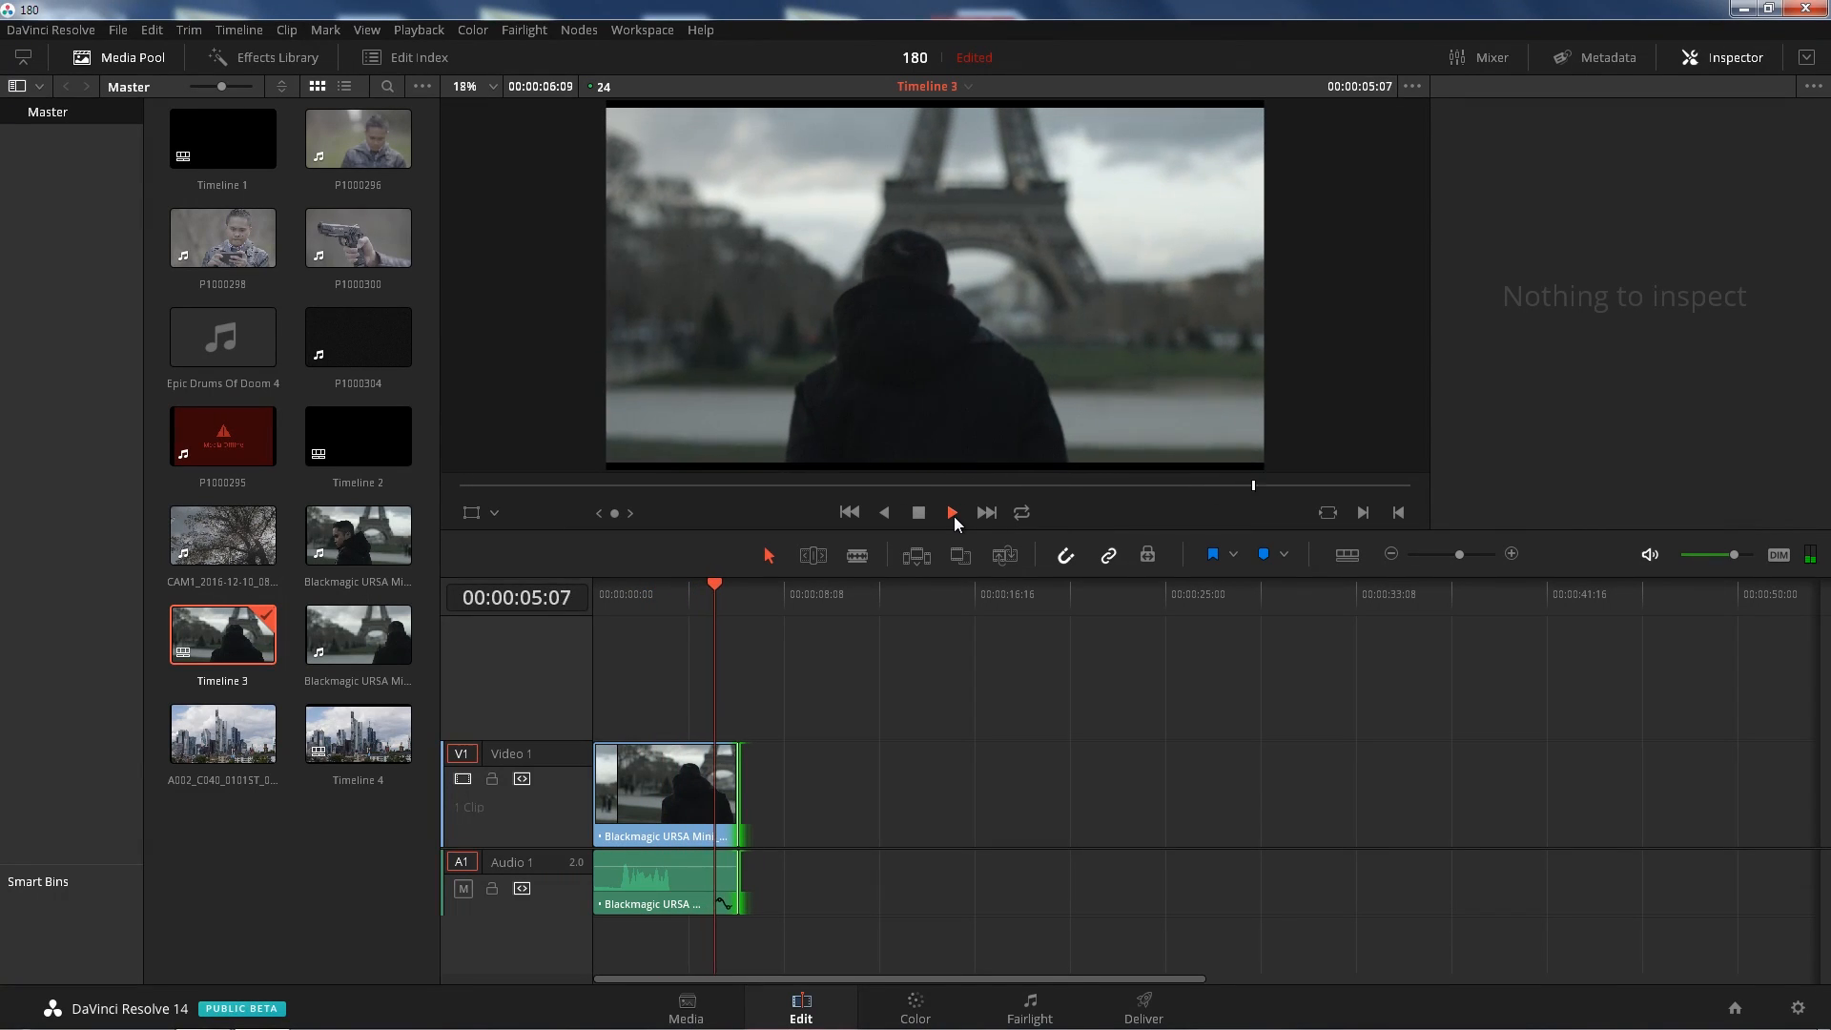
{"action": "left_click", "coordinate": [951, 511]}
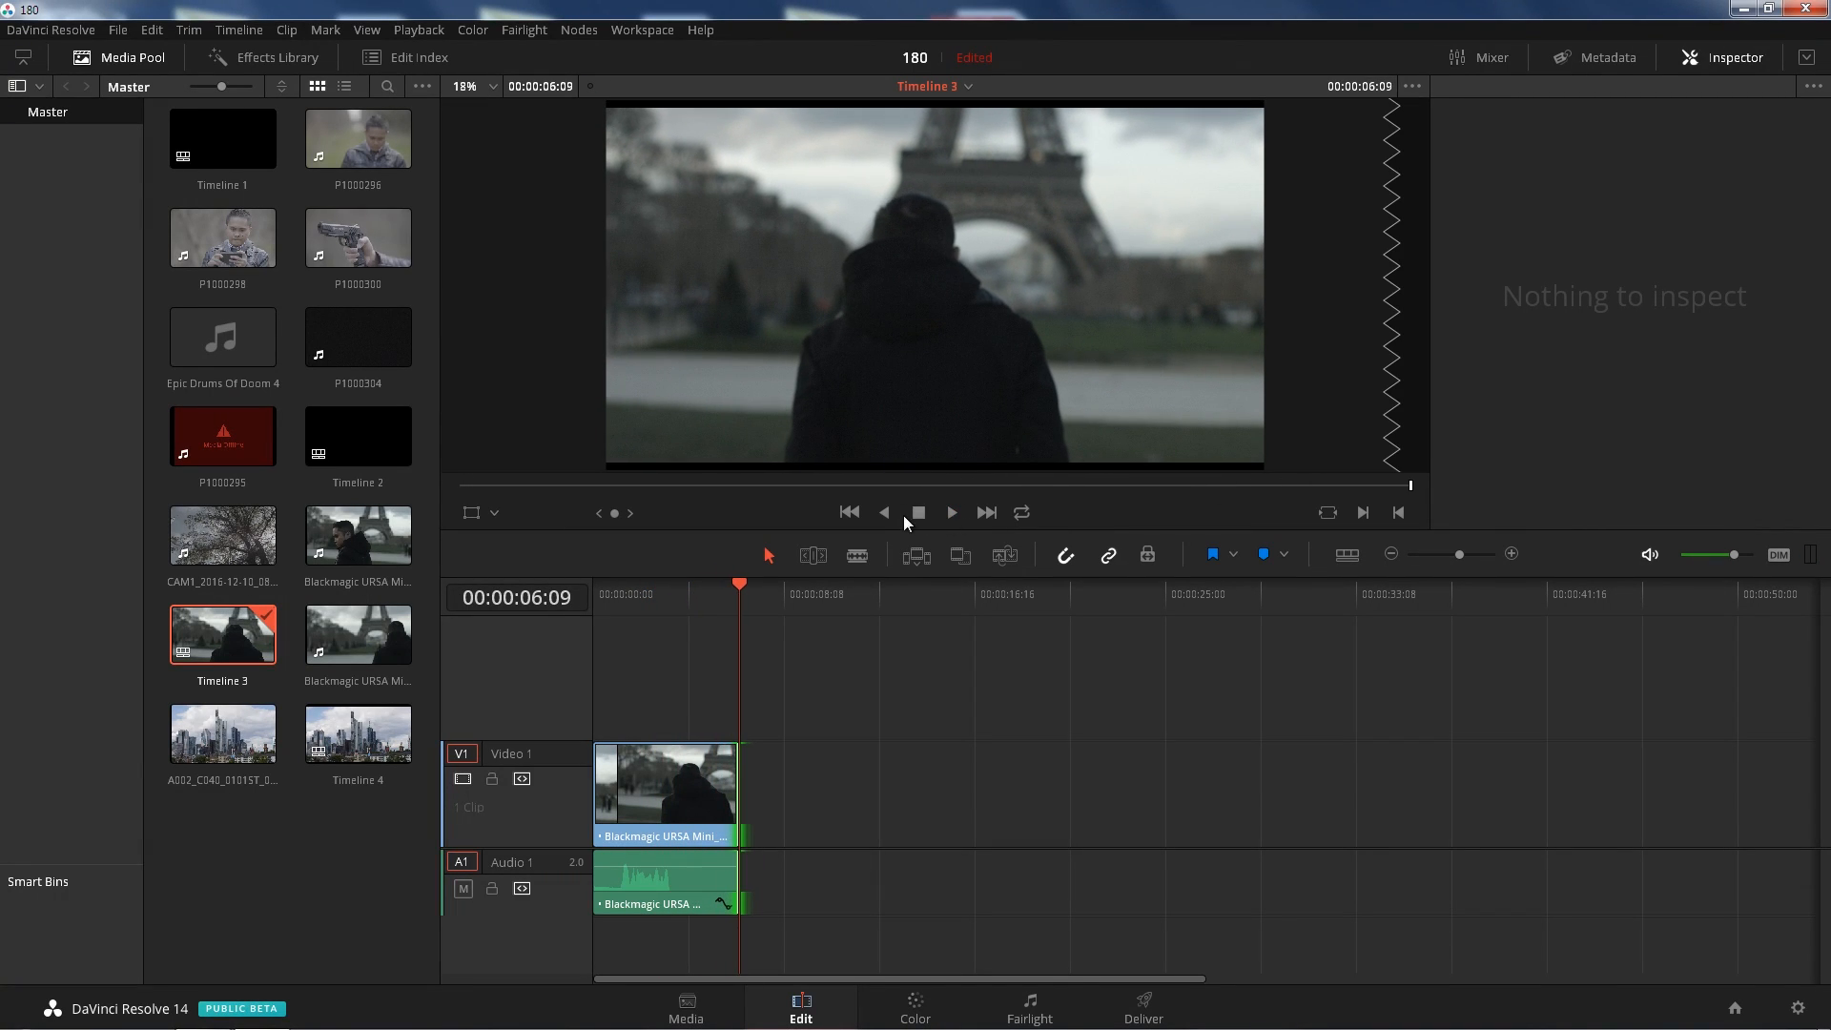
{"action": "mouse_move", "coordinate": [778, 883]}
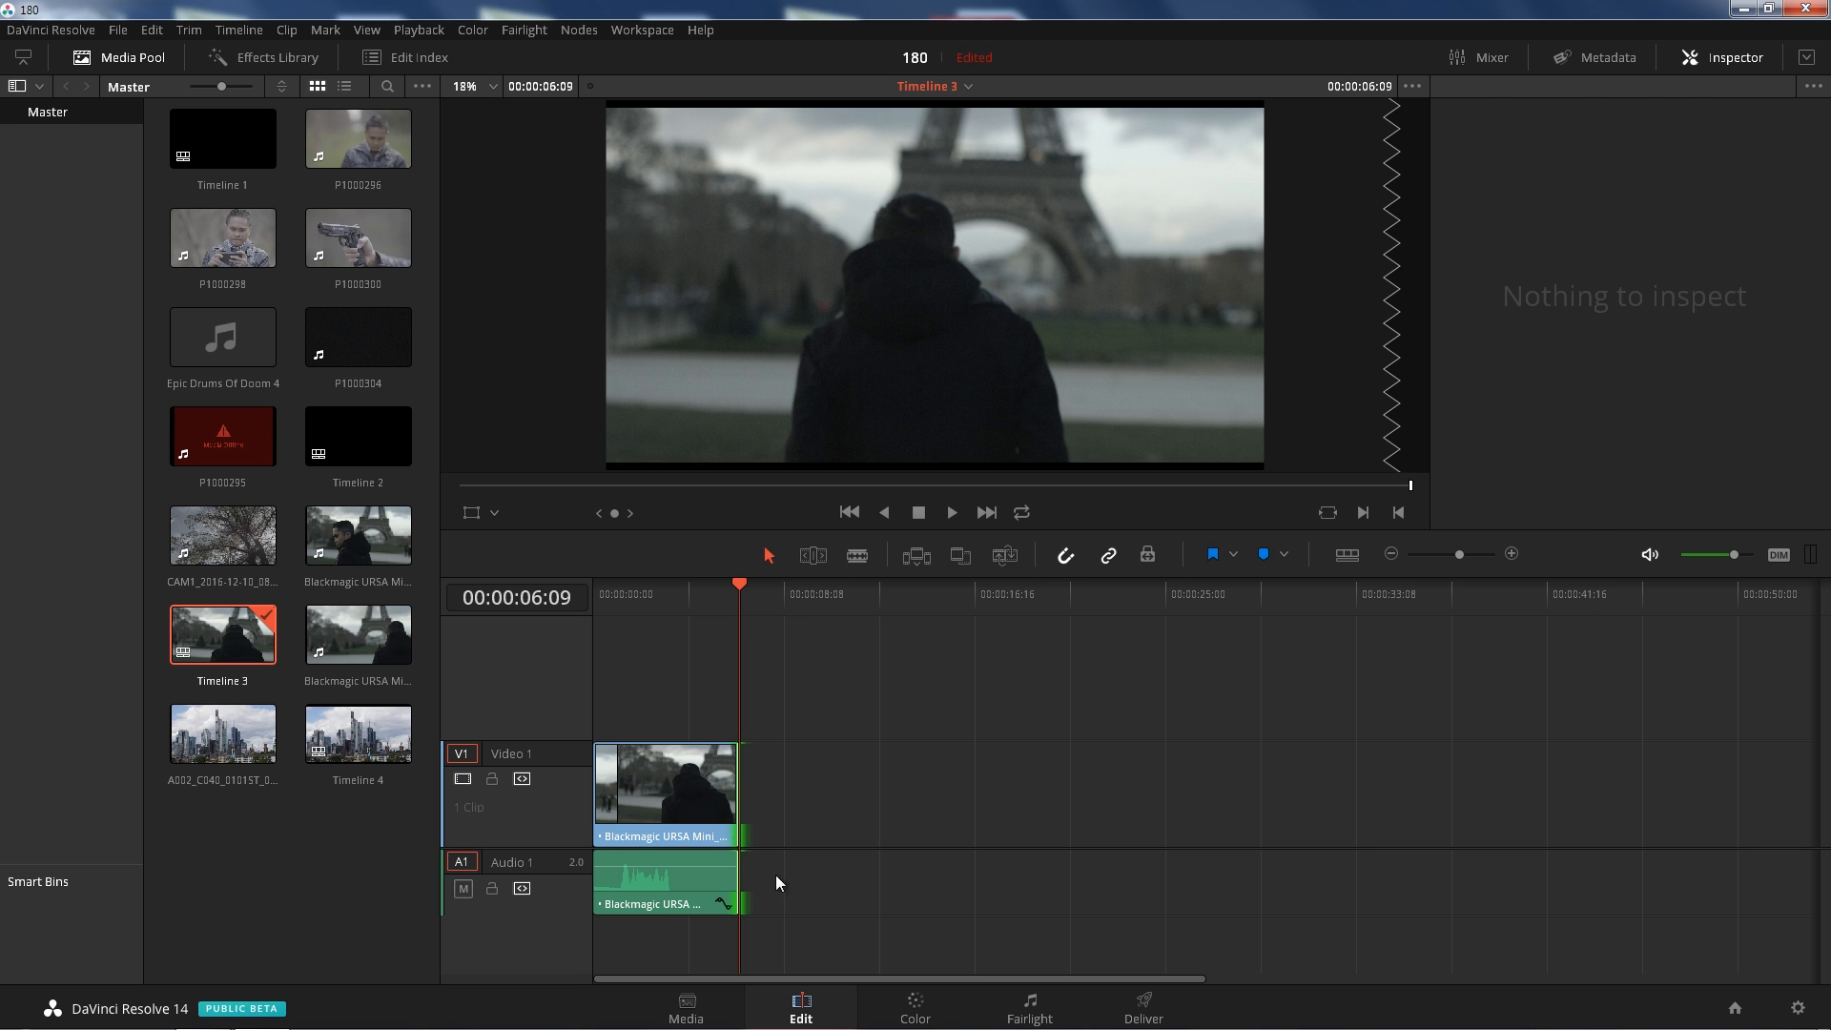
{"action": "left_click", "coordinate": [913, 1007]}
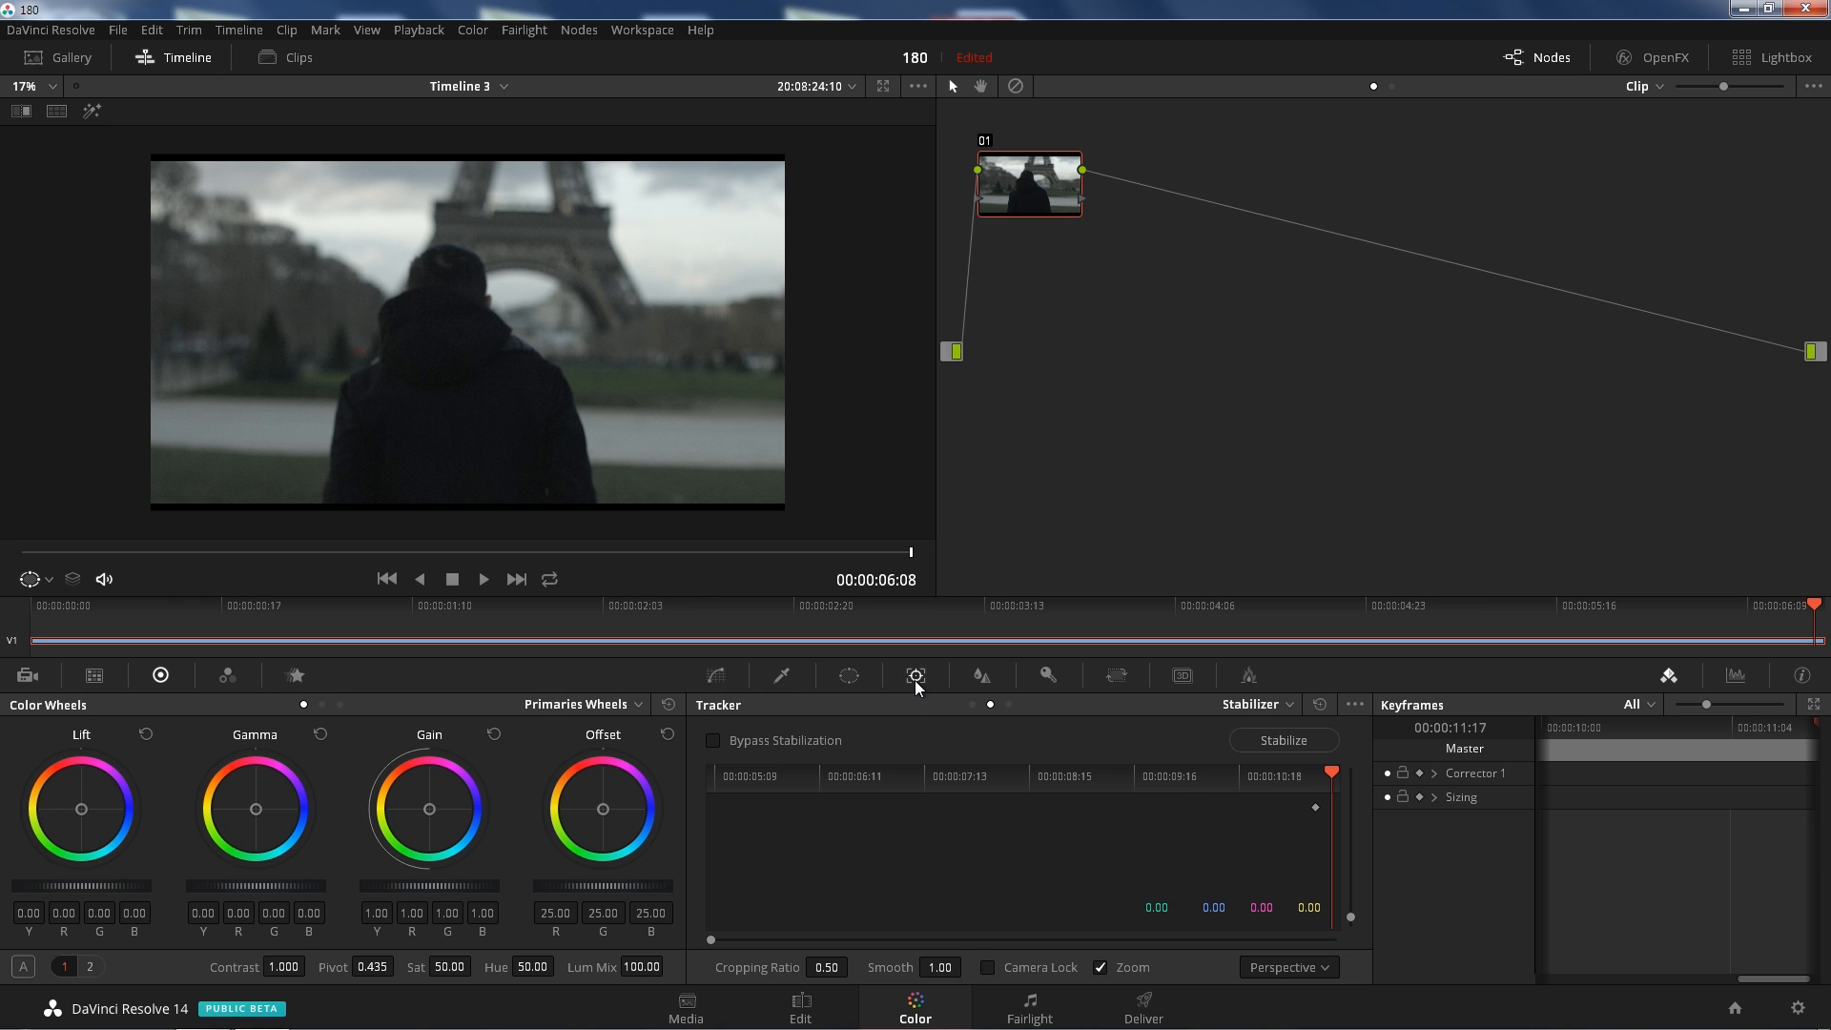
{"action": "mouse_move", "coordinate": [1600, 850]}
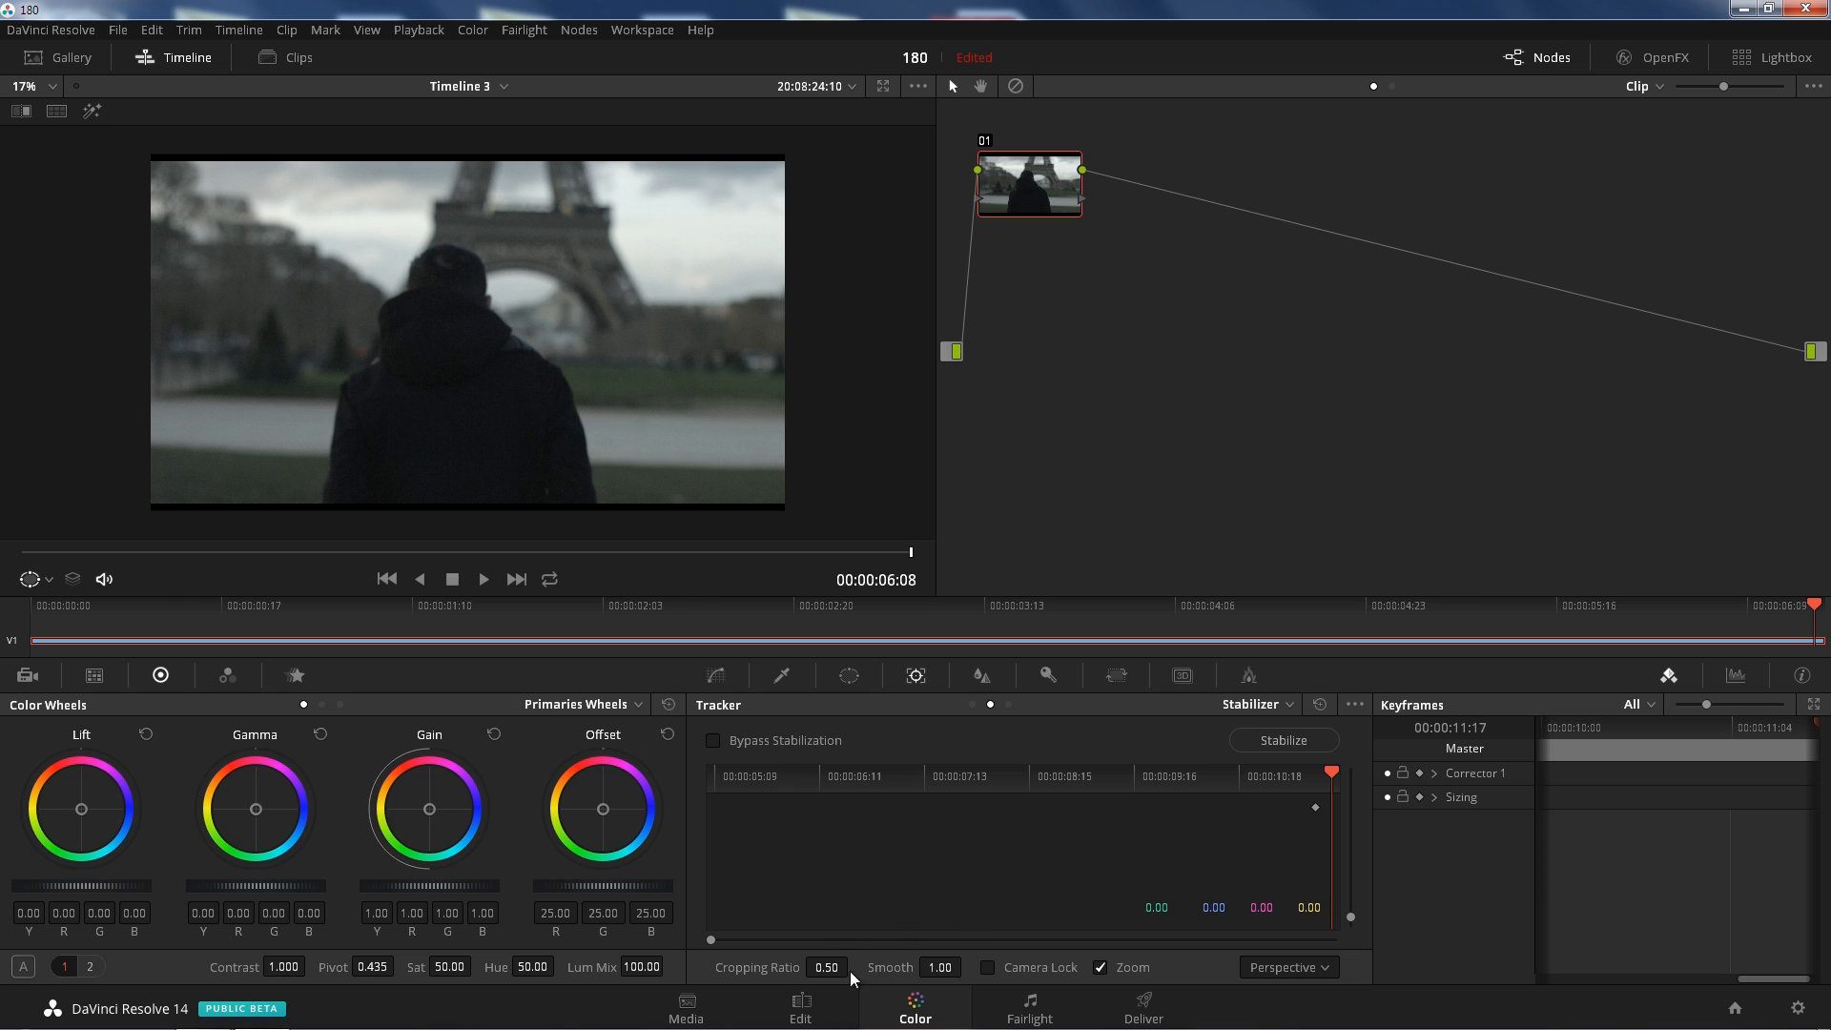
{"action": "mouse_move", "coordinate": [1179, 794]}
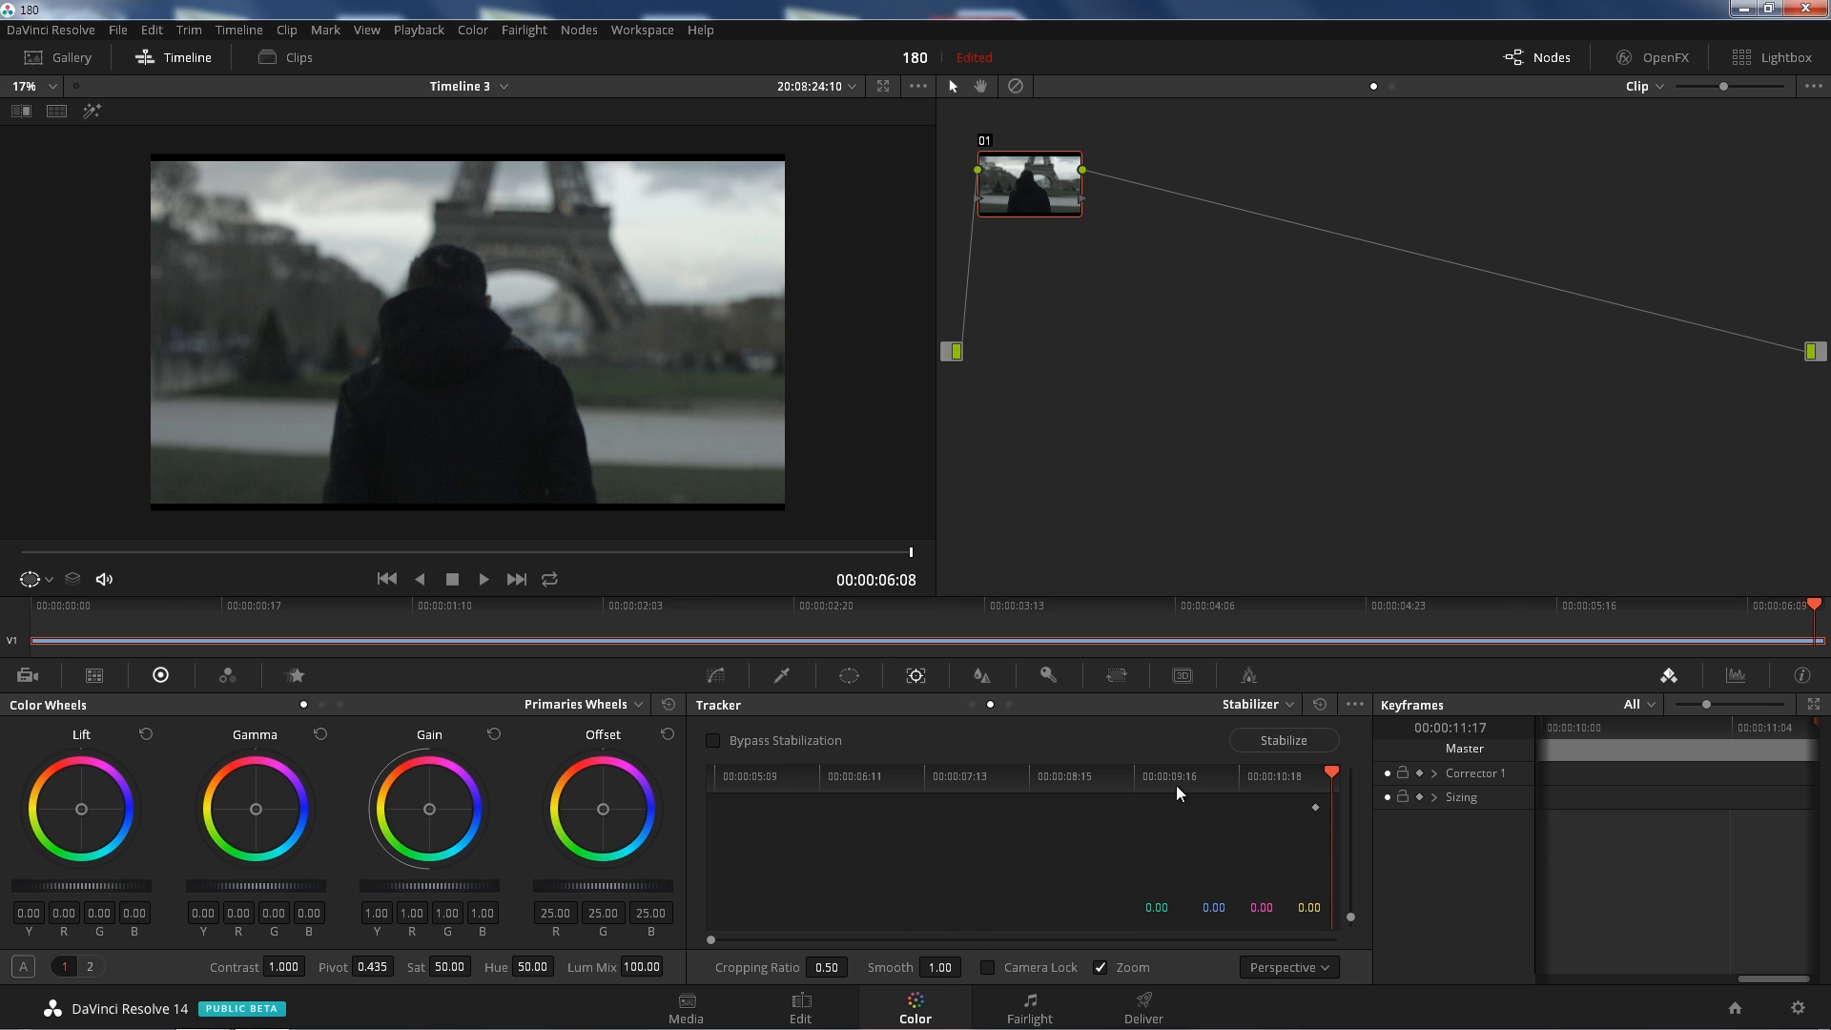
- Set the Tracker palette to Stabilizer mode and lower Smooth to 0.35
{"action": "left_click", "coordinate": [1256, 704]}
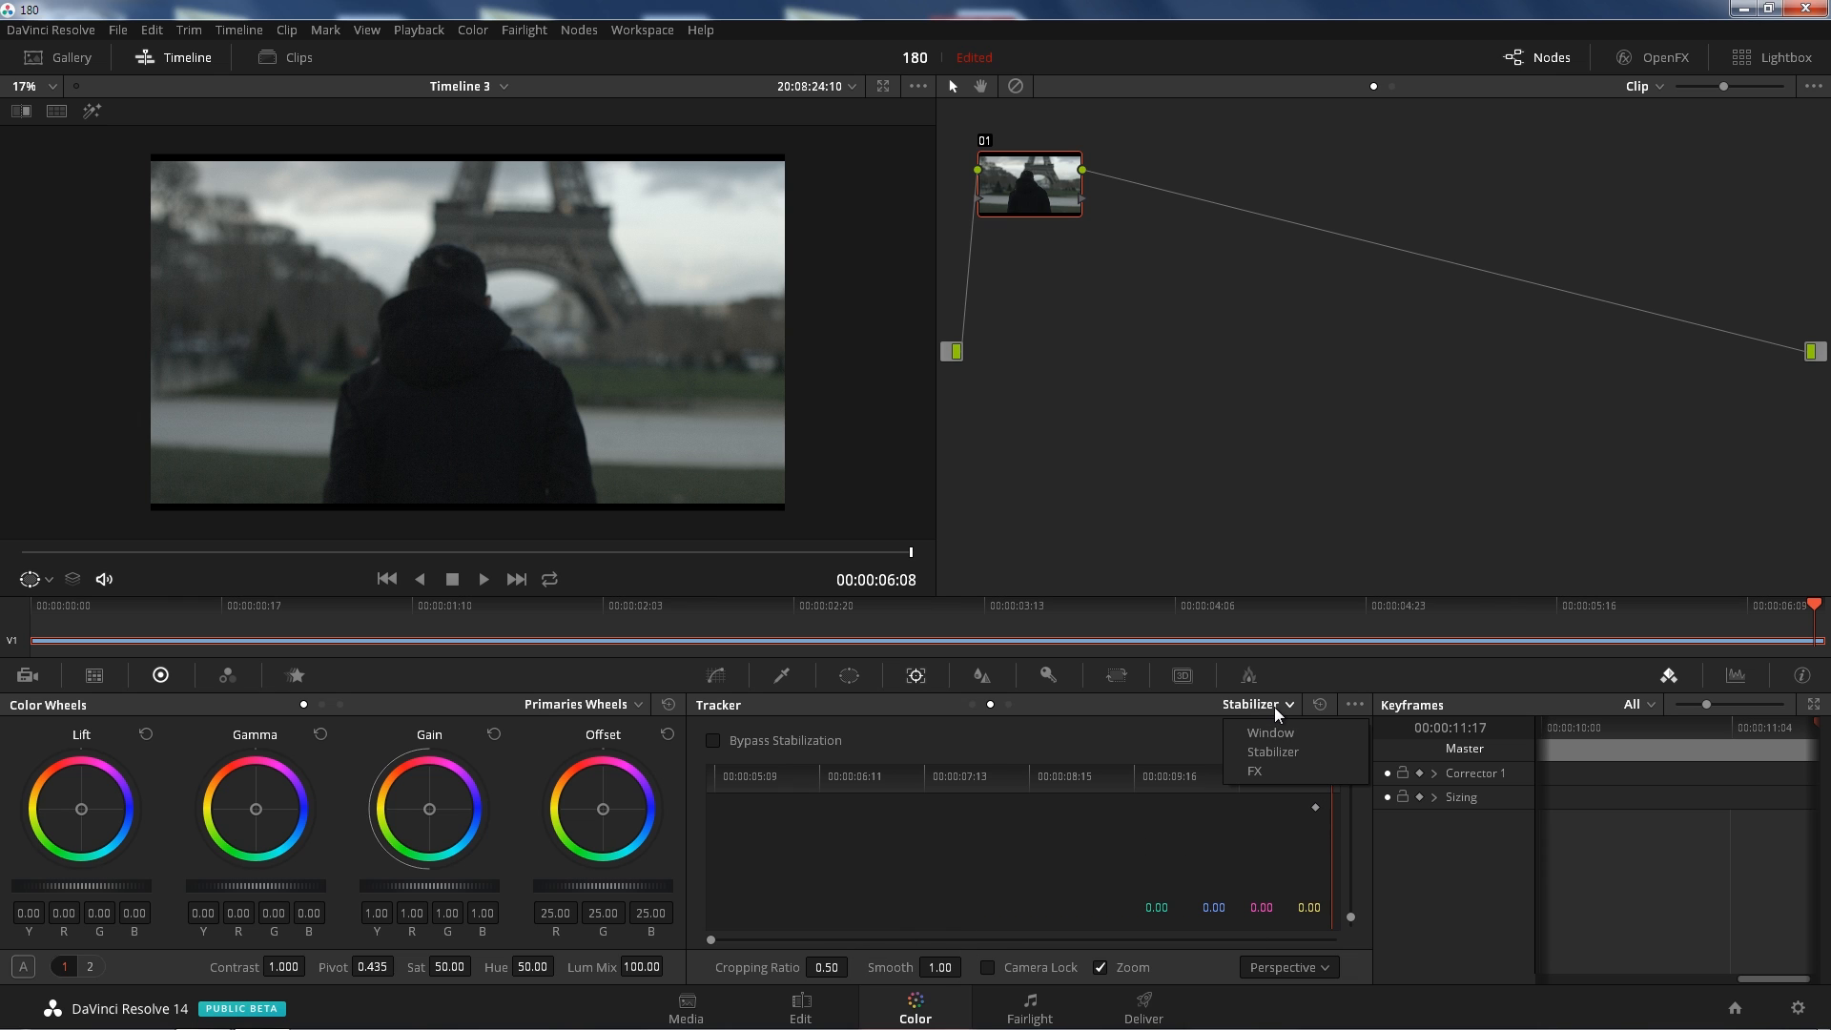
{"action": "left_click", "coordinate": [1272, 752]}
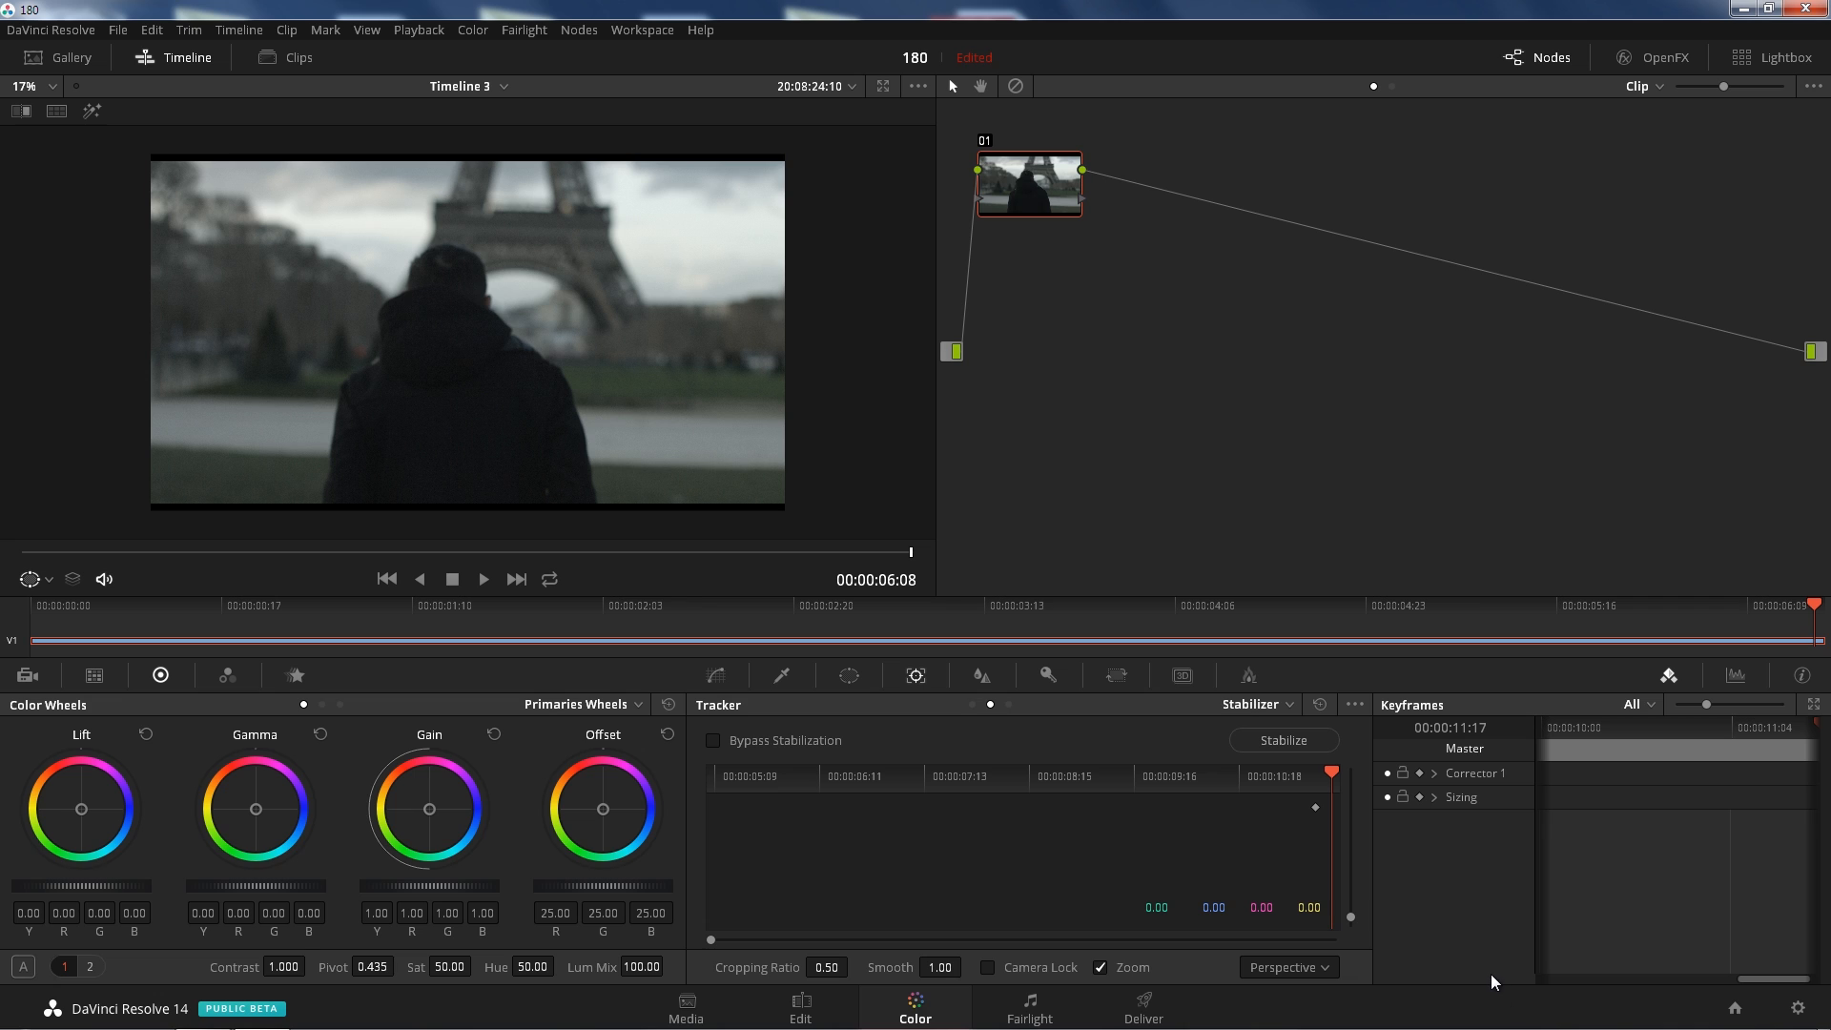
{"action": "mouse_move", "coordinate": [1476, 979]}
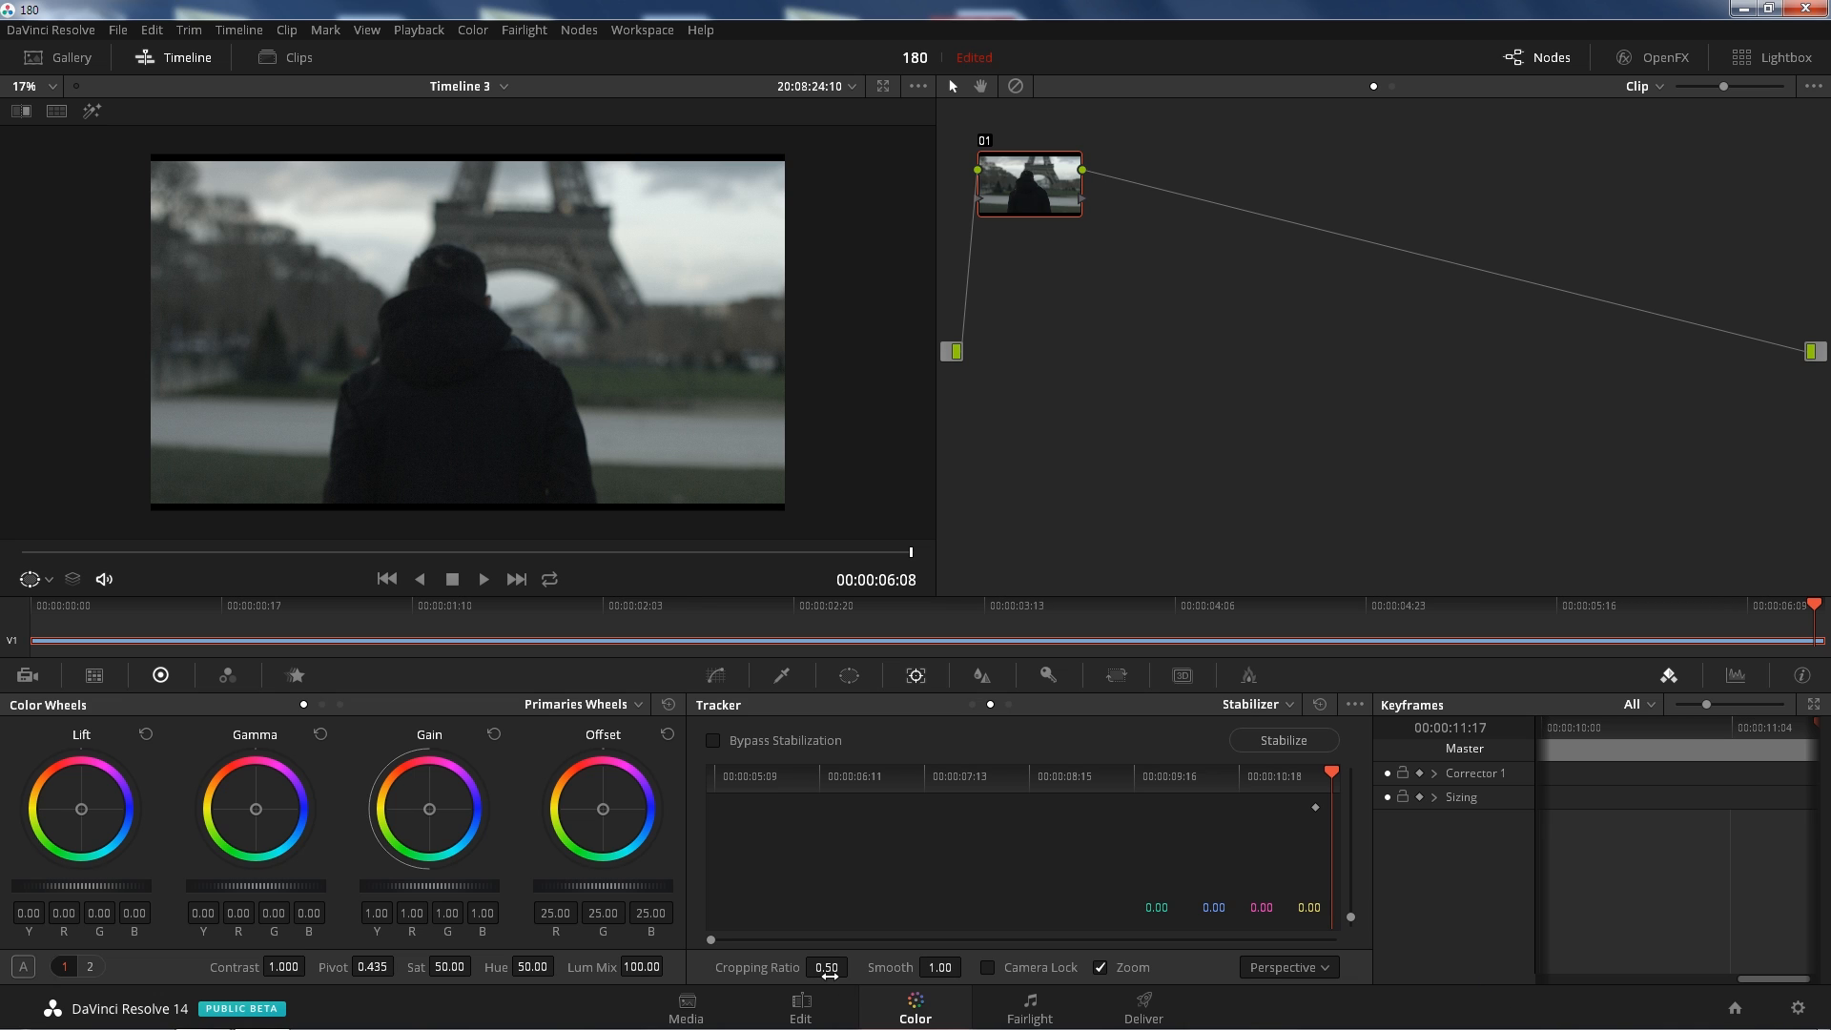
{"action": "left_click", "coordinate": [938, 967]}
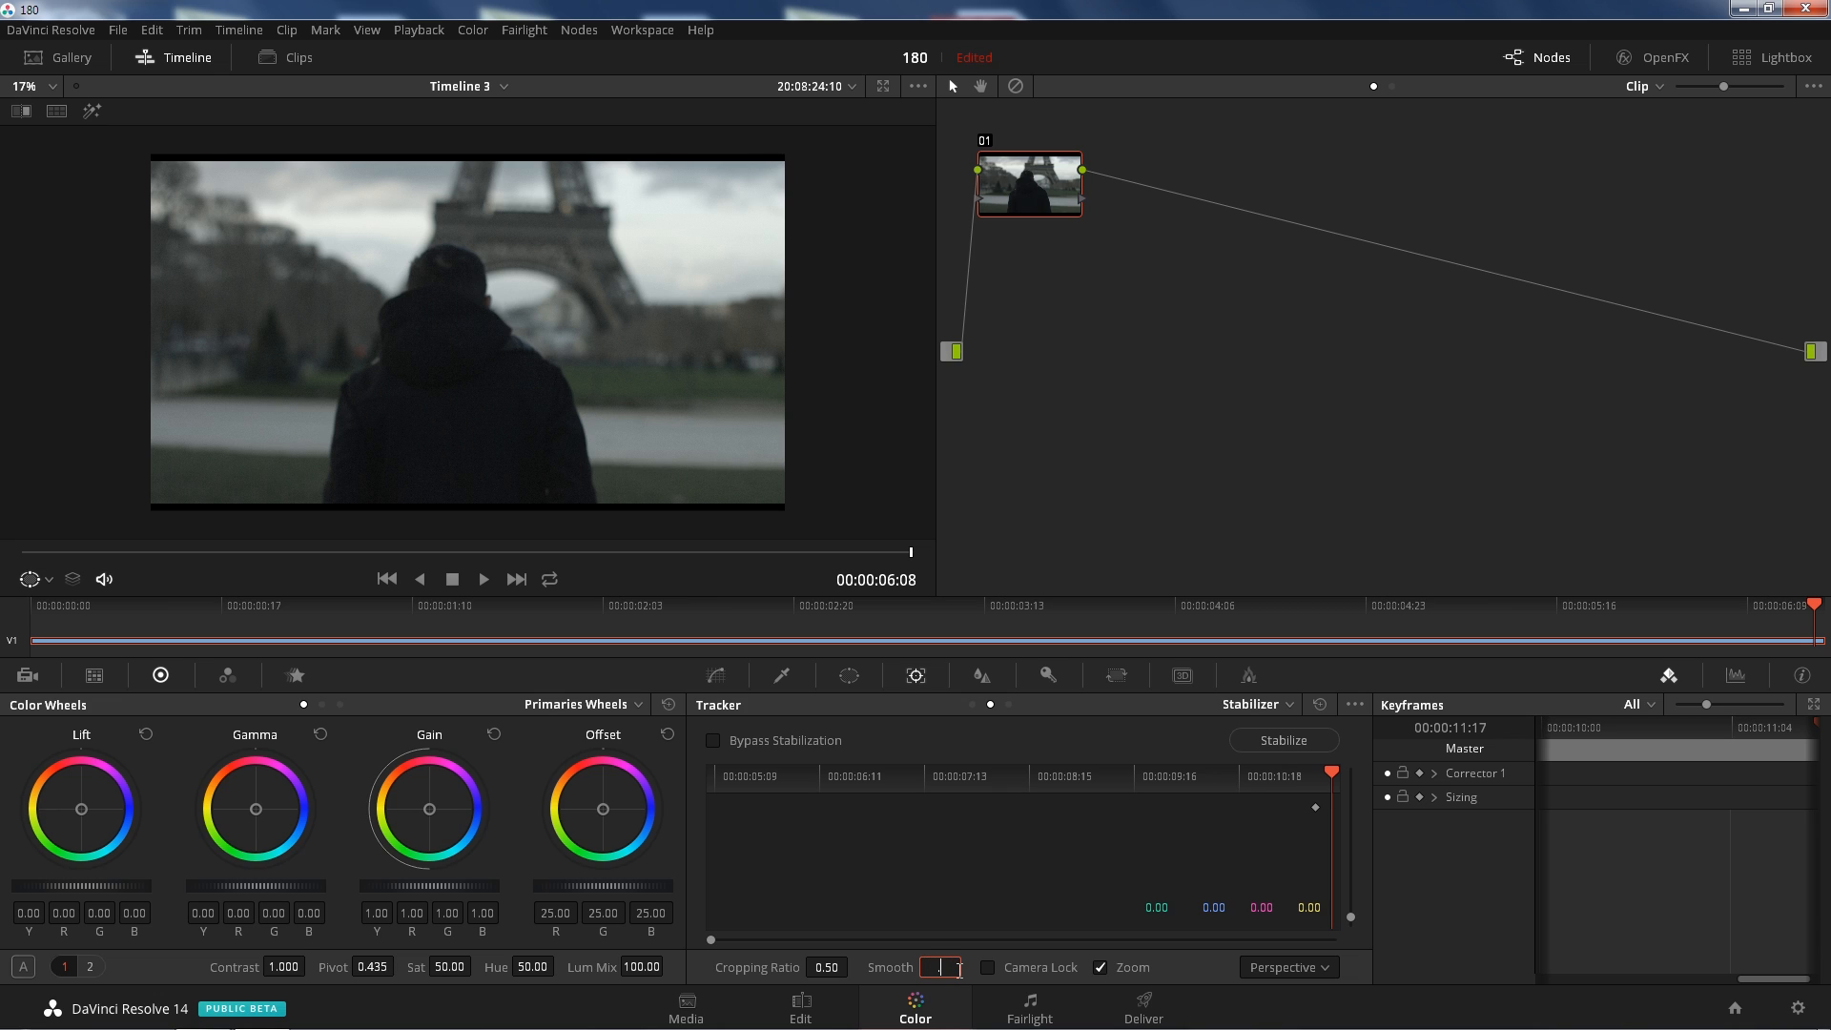
{"action": "type", "text": ".35"}
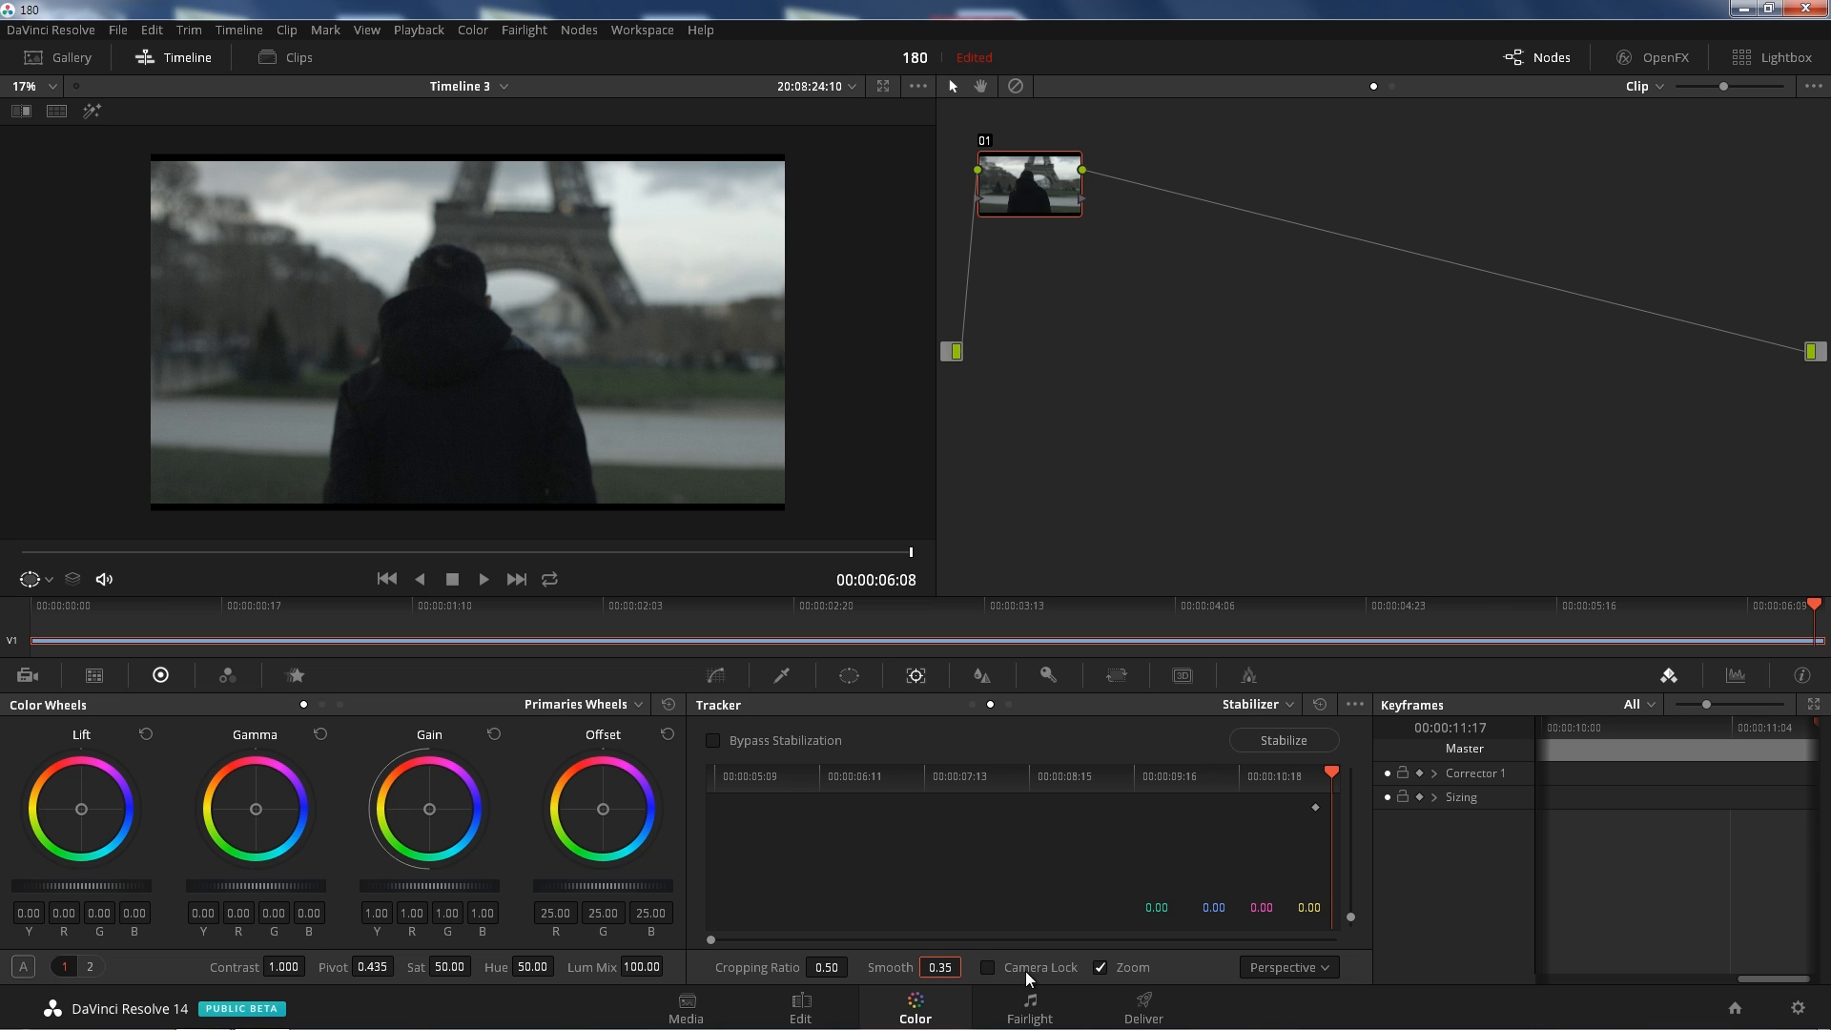
{"action": "left_click", "coordinate": [1286, 967]}
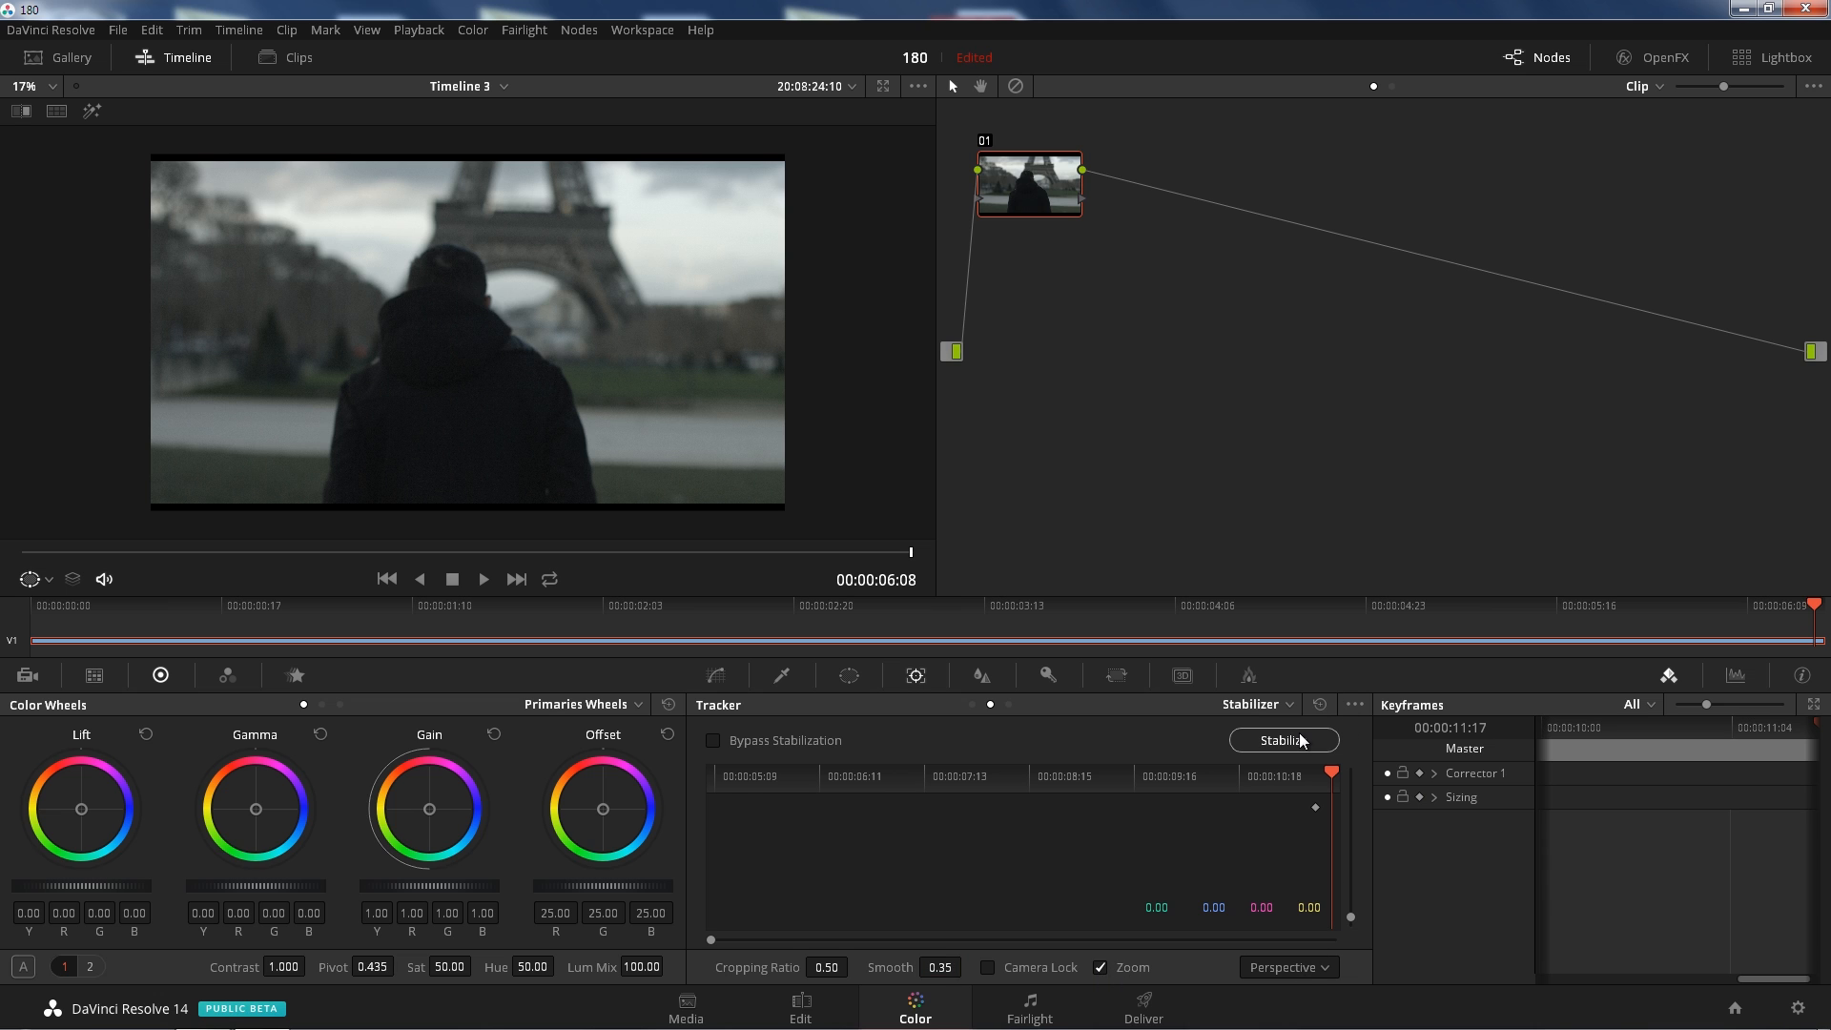
- Run Stabilize to analyse the clip and play back the steadied result in the viewer
{"action": "left_click", "coordinate": [1281, 740]}
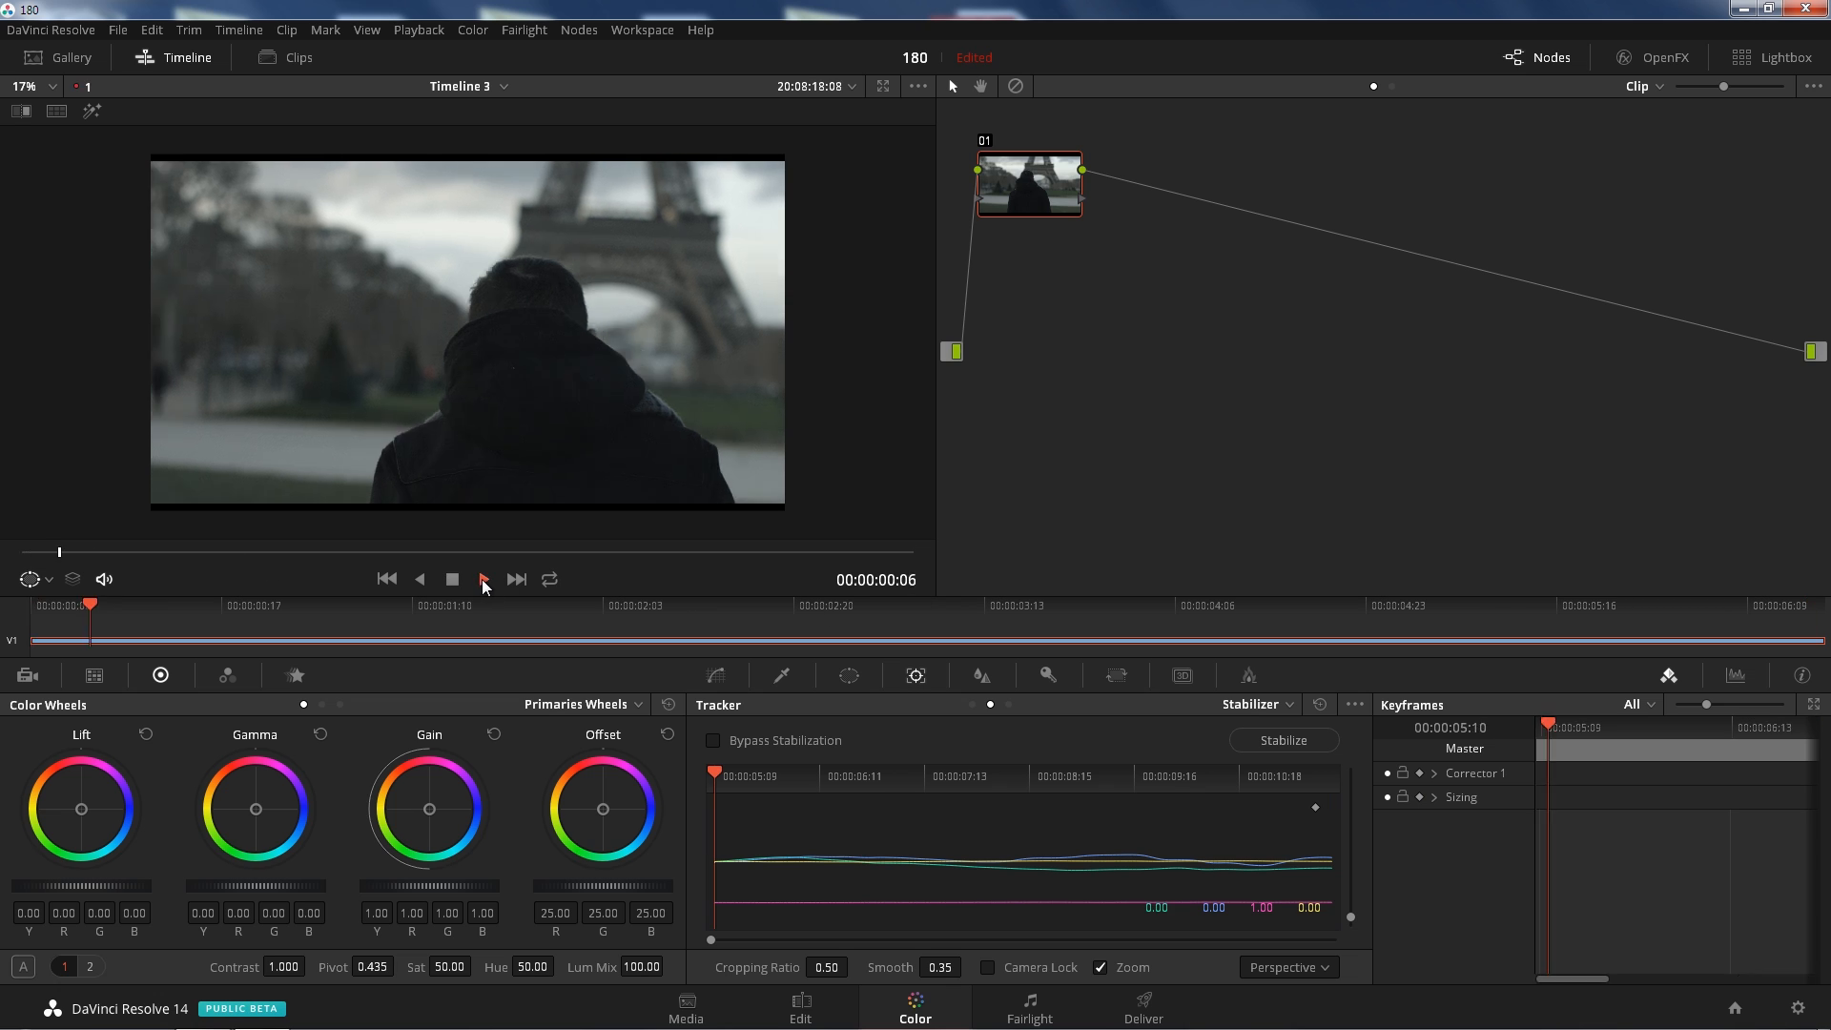
{"action": "left_click", "coordinate": [481, 578]}
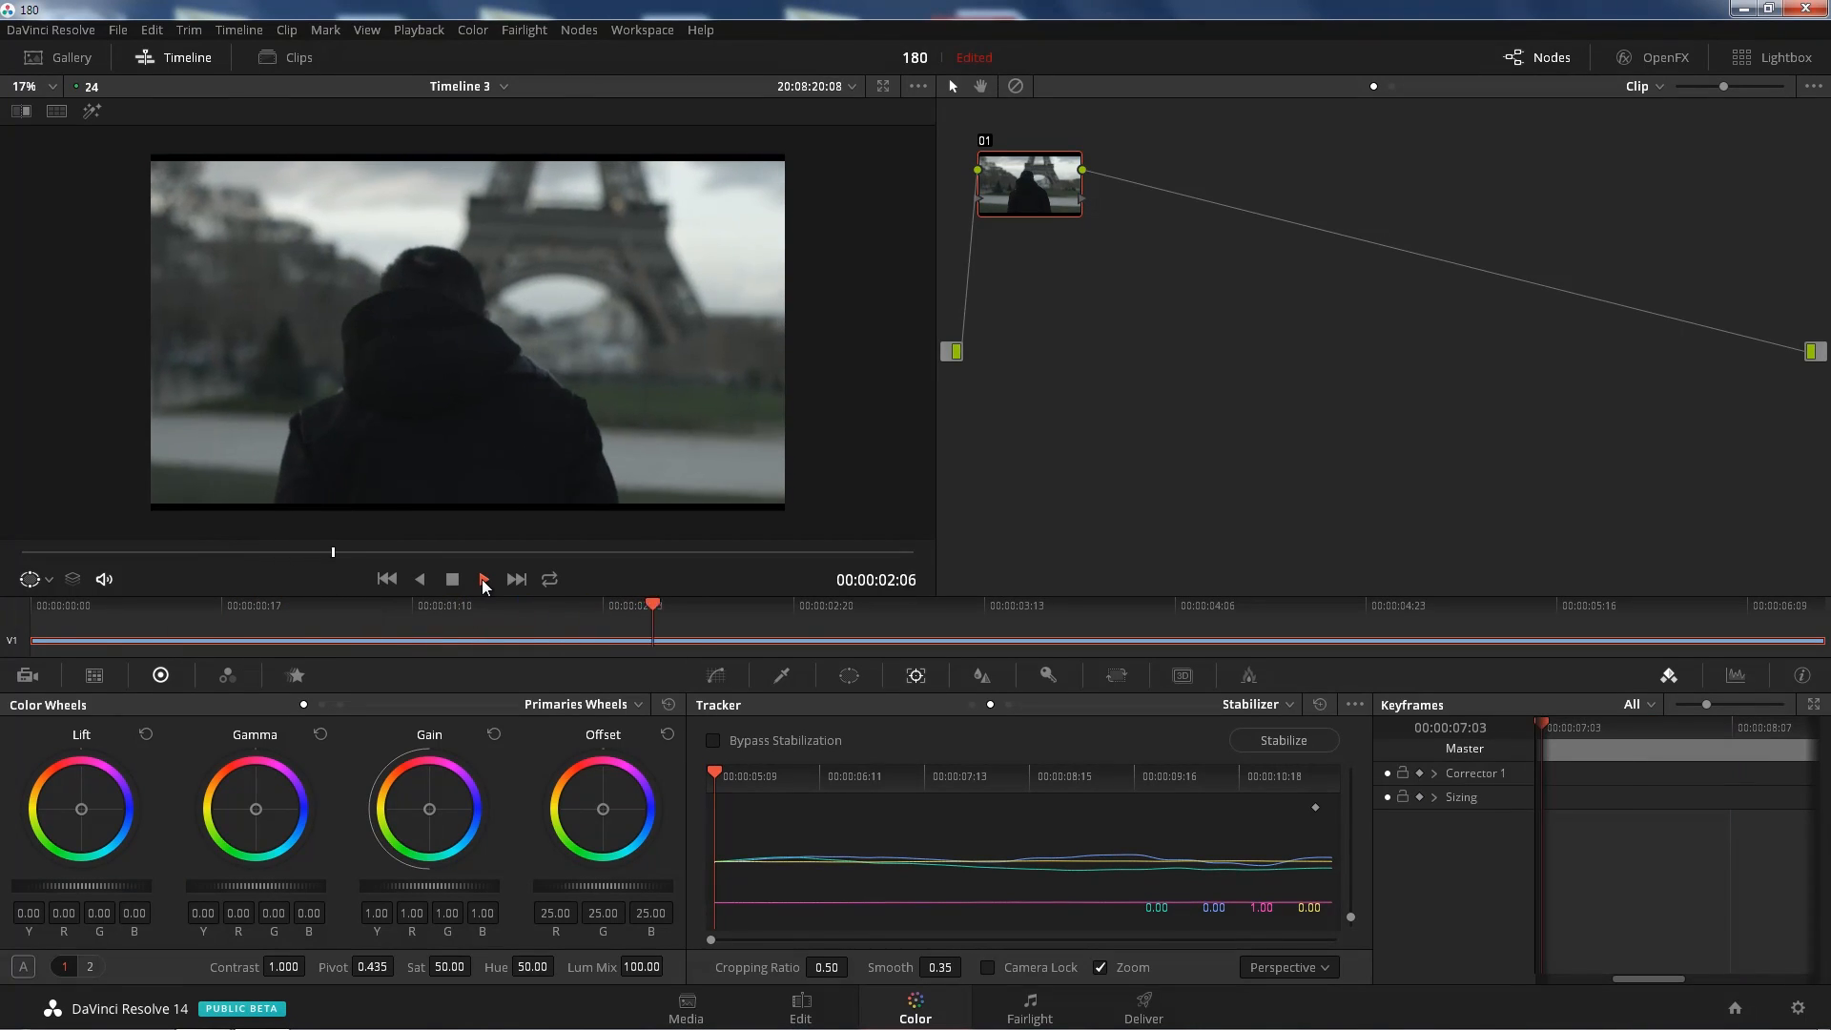
{"action": "left_click", "coordinate": [481, 580]}
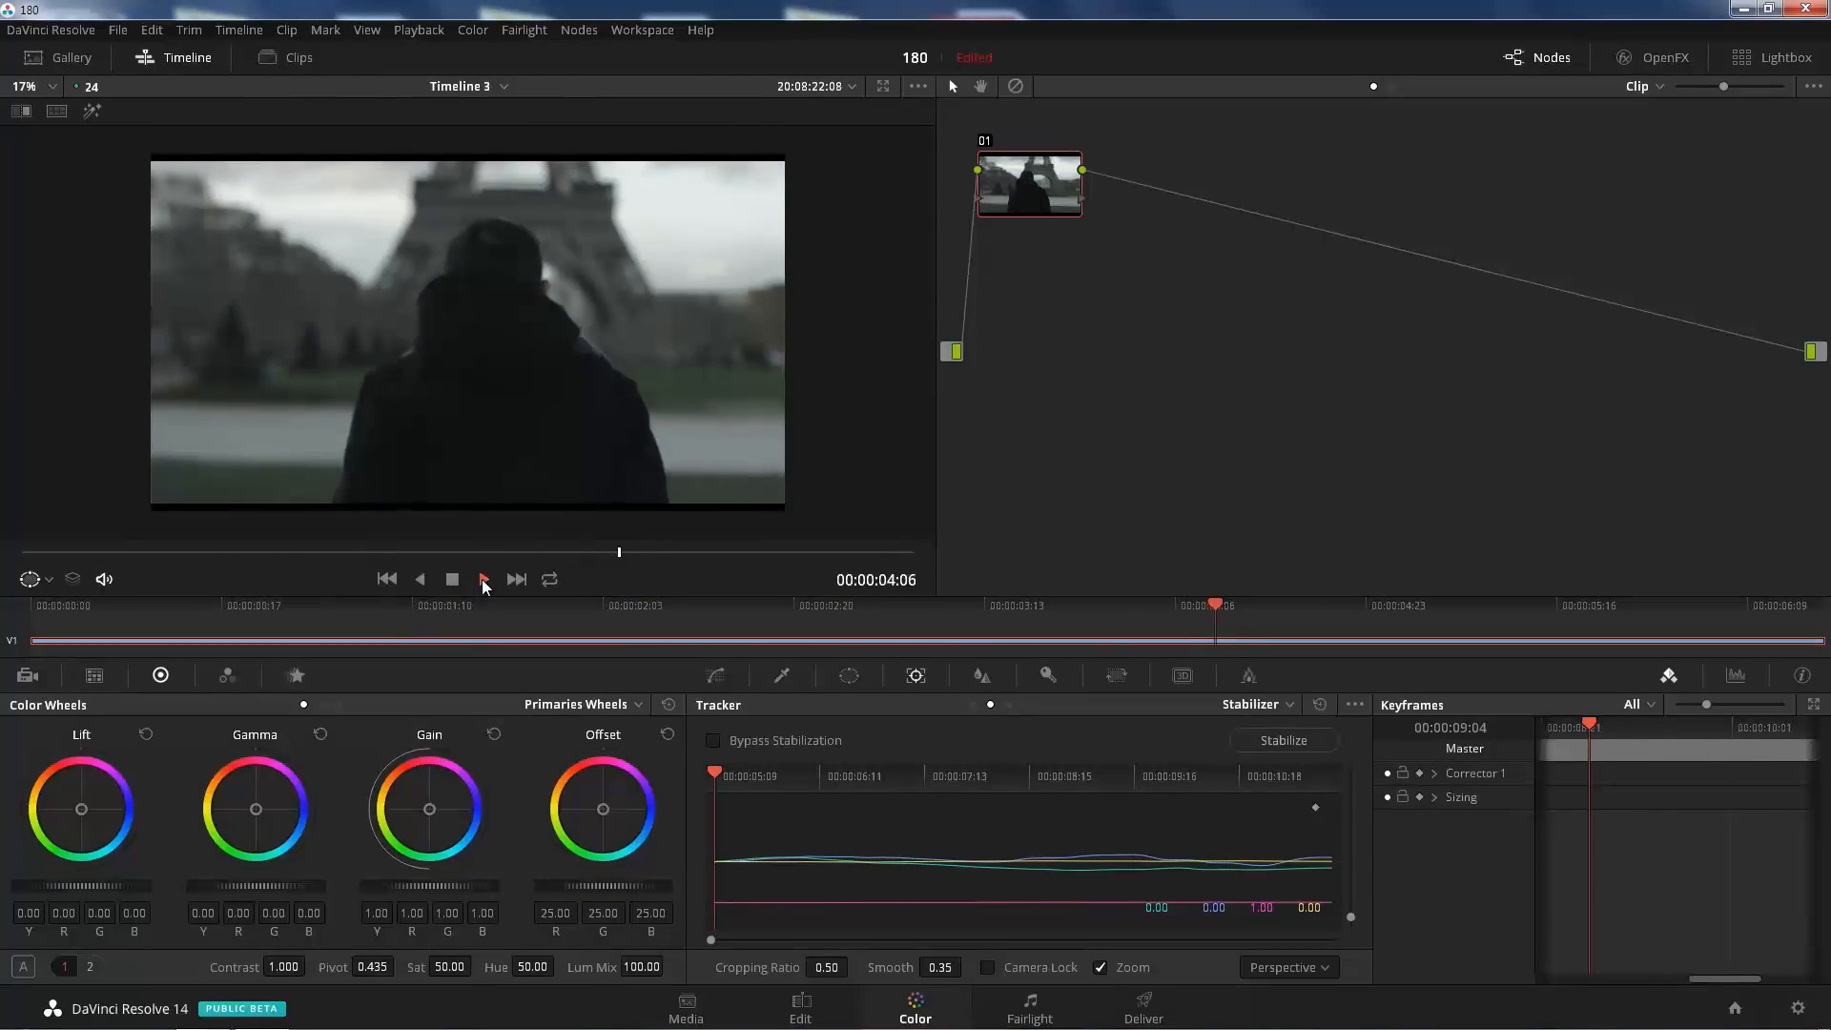
{"action": "left_click", "coordinate": [481, 579]}
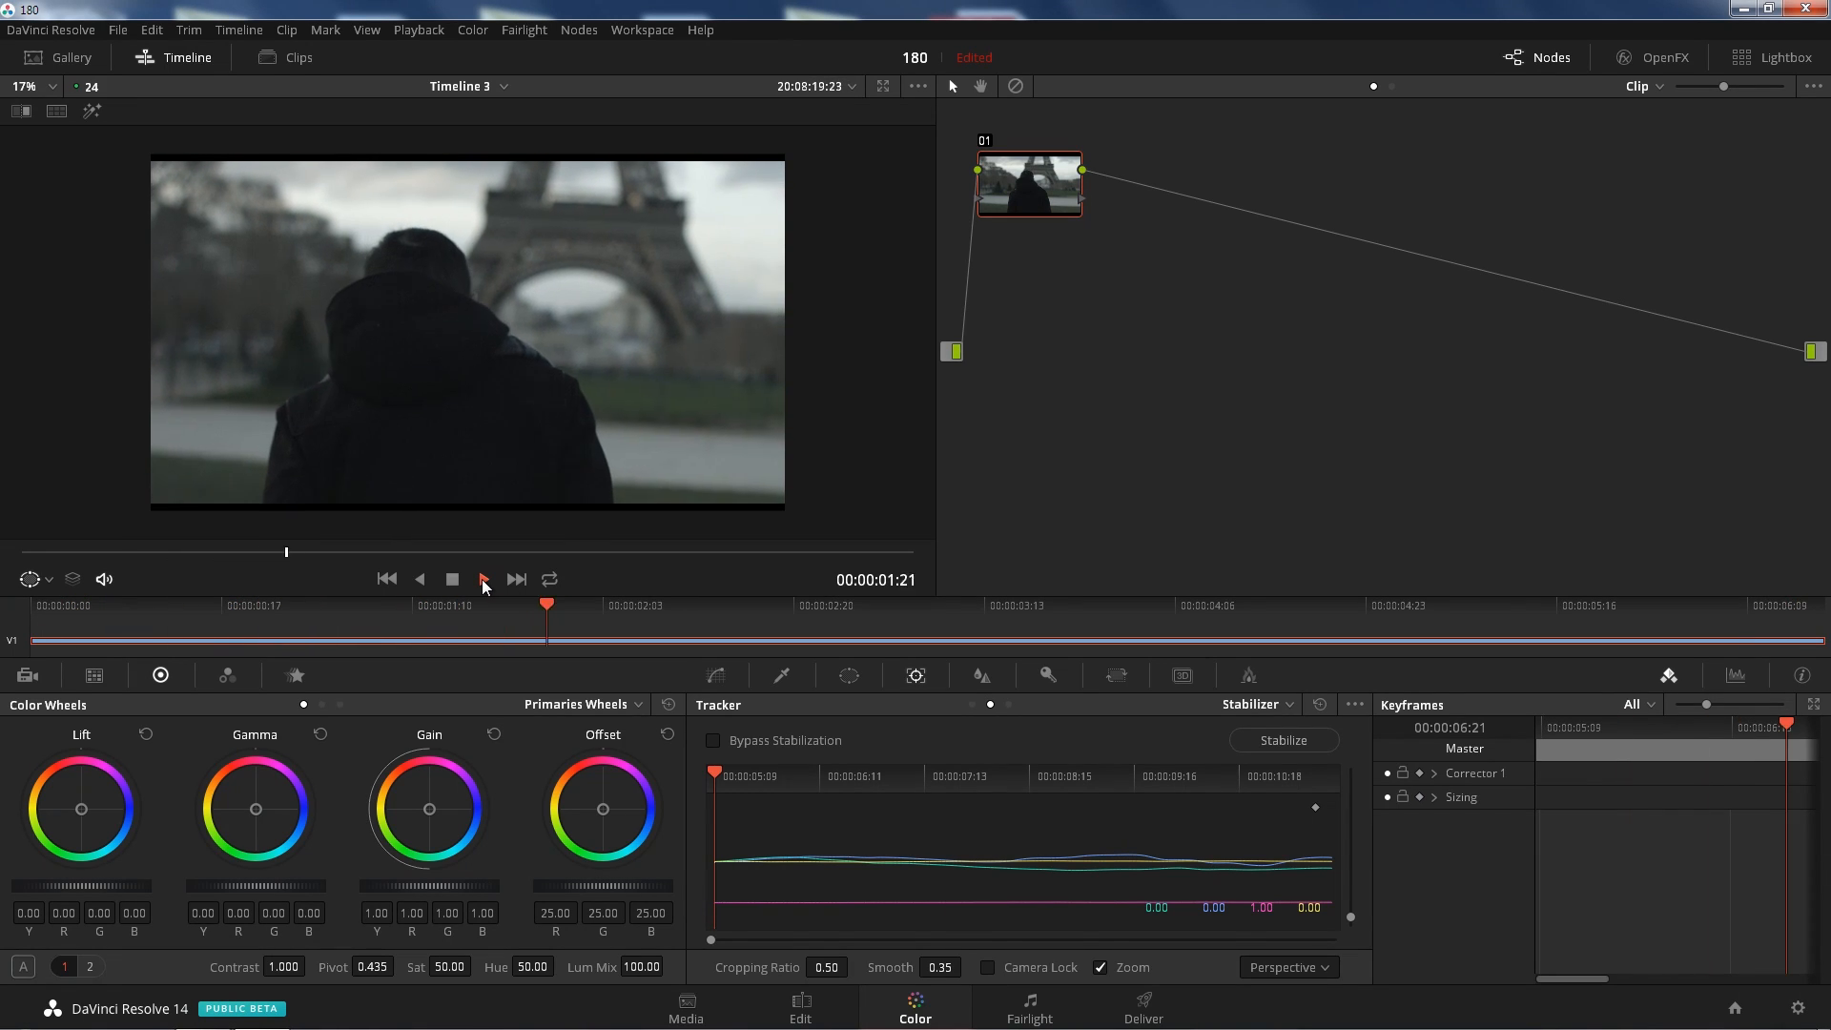
{"action": "left_click", "coordinate": [482, 578]}
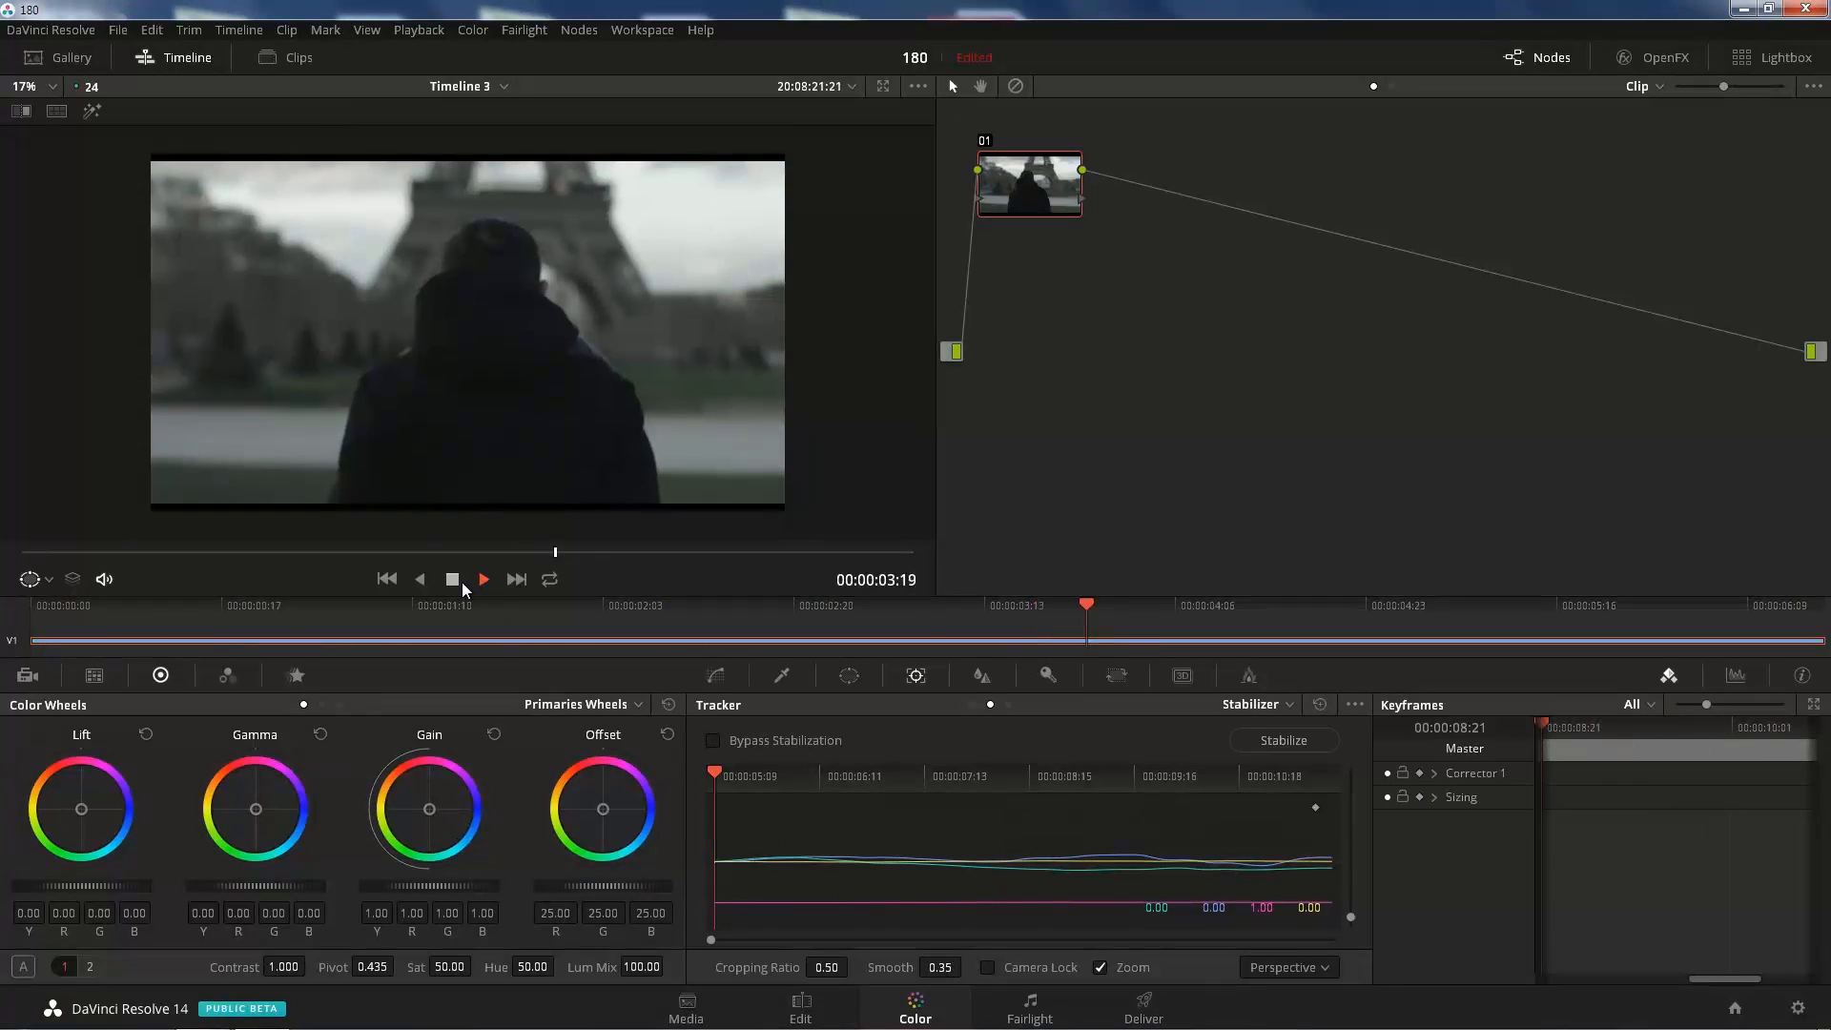
{"action": "left_click", "coordinate": [482, 578]}
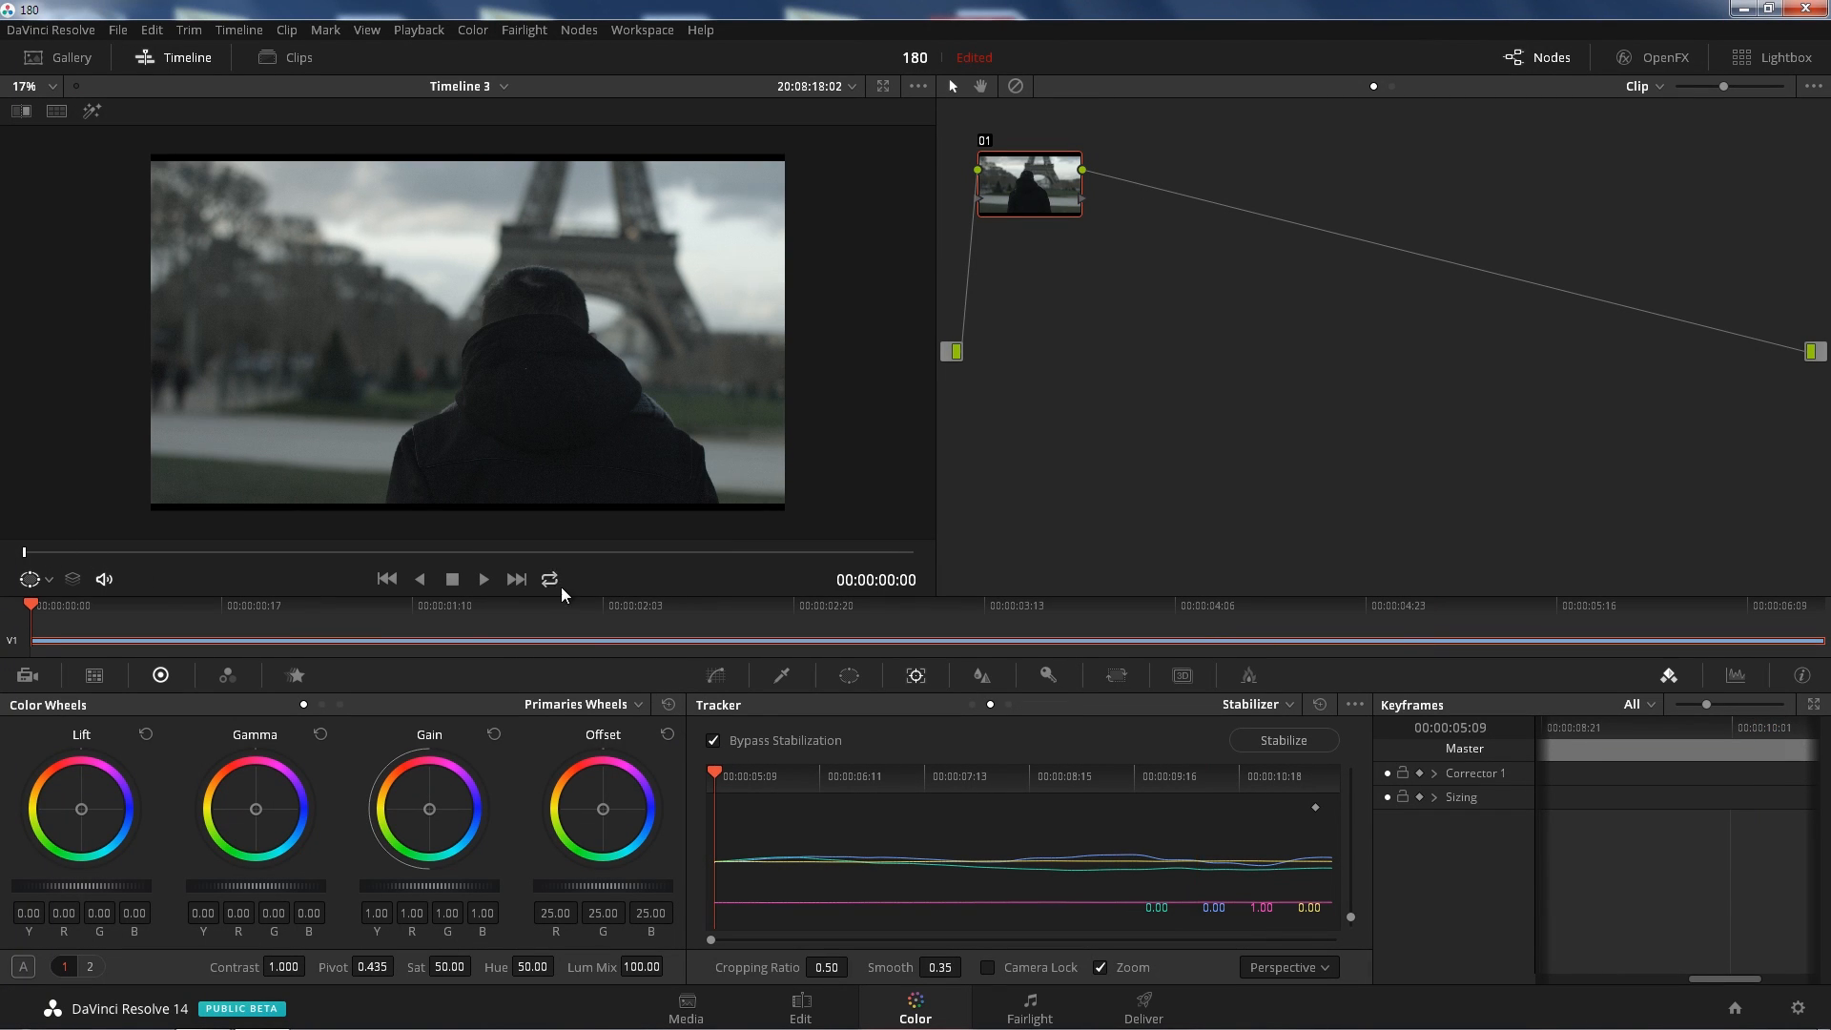
{"action": "left_click", "coordinate": [482, 578]}
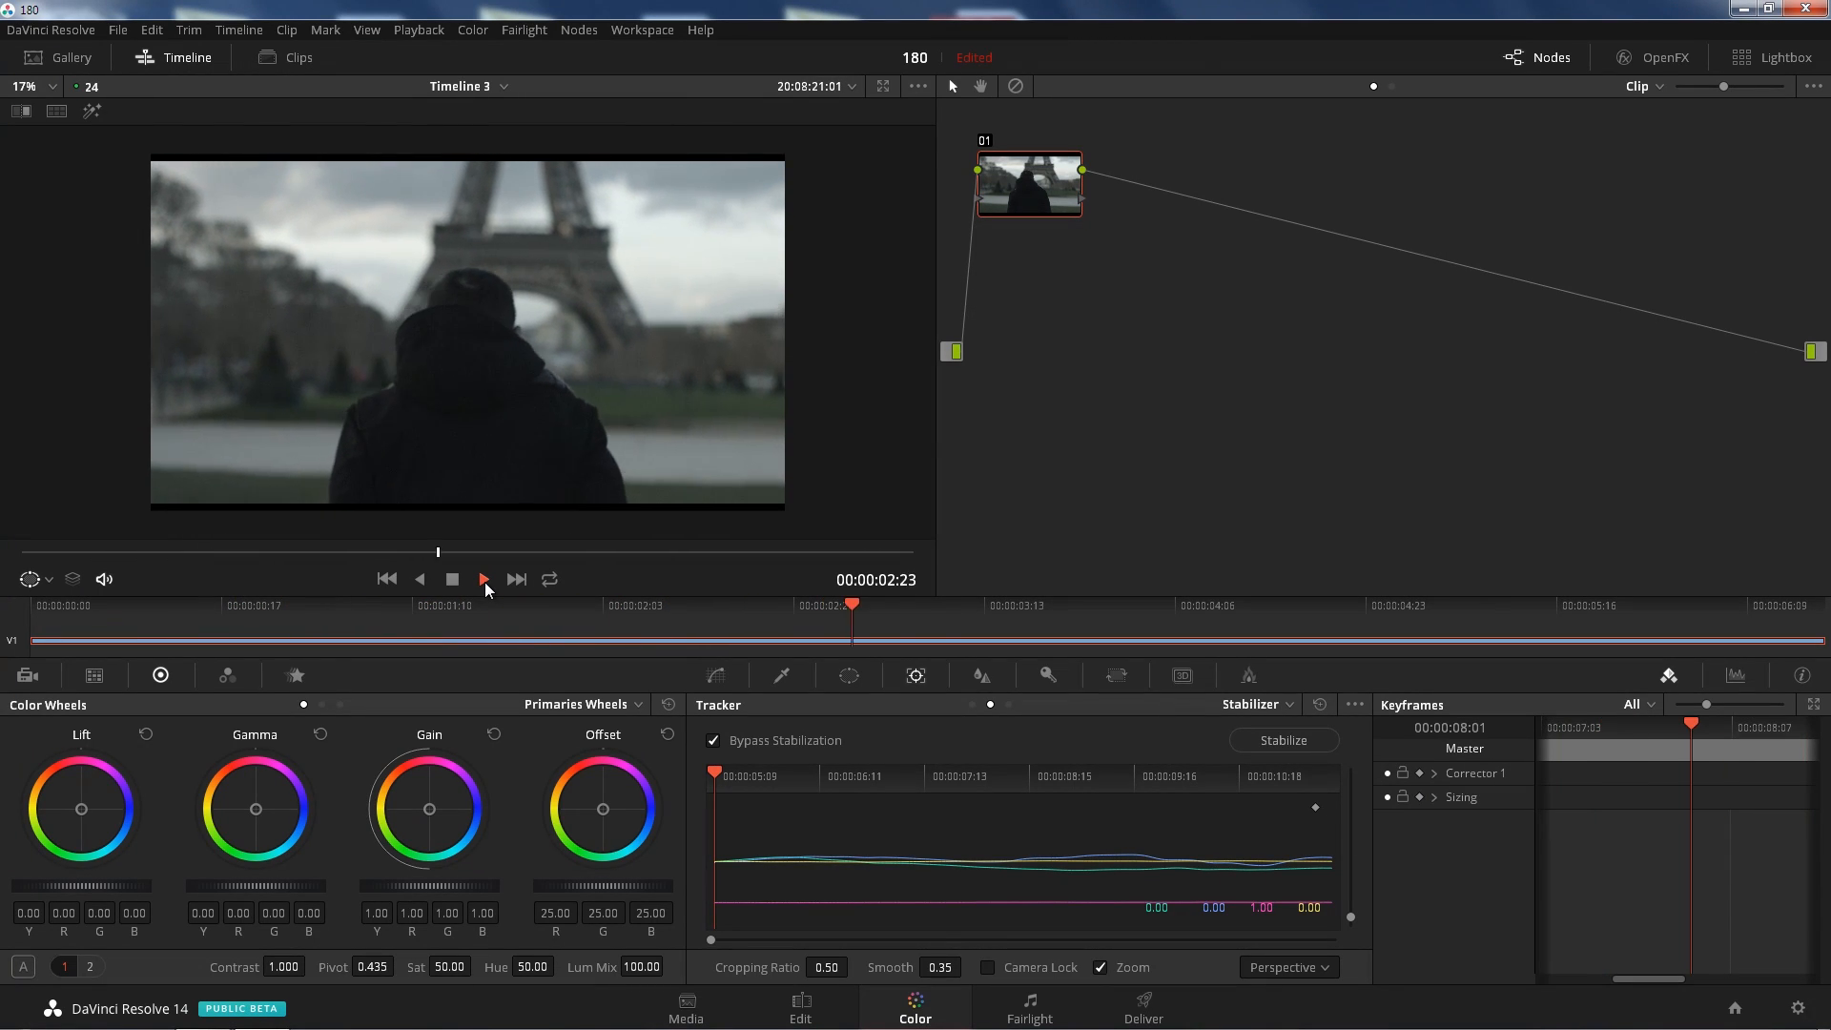
{"action": "left_click", "coordinate": [482, 578]}
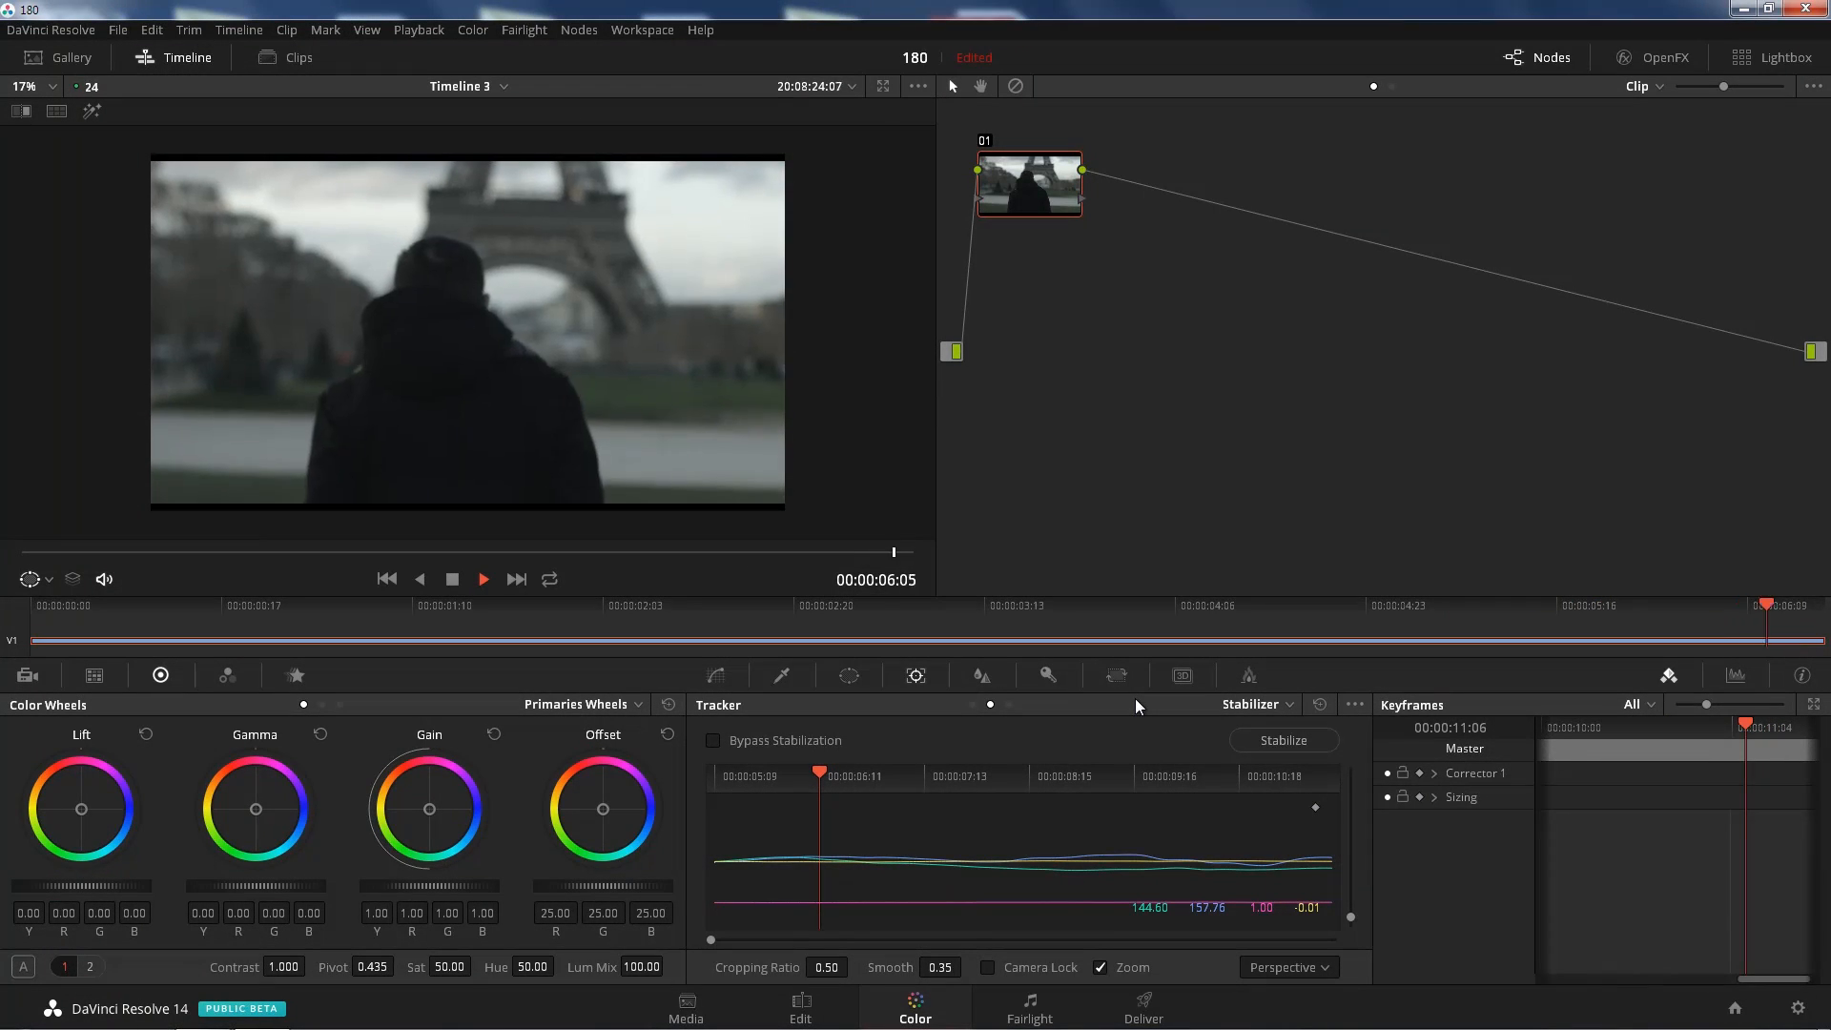
{"action": "left_click", "coordinate": [450, 578]}
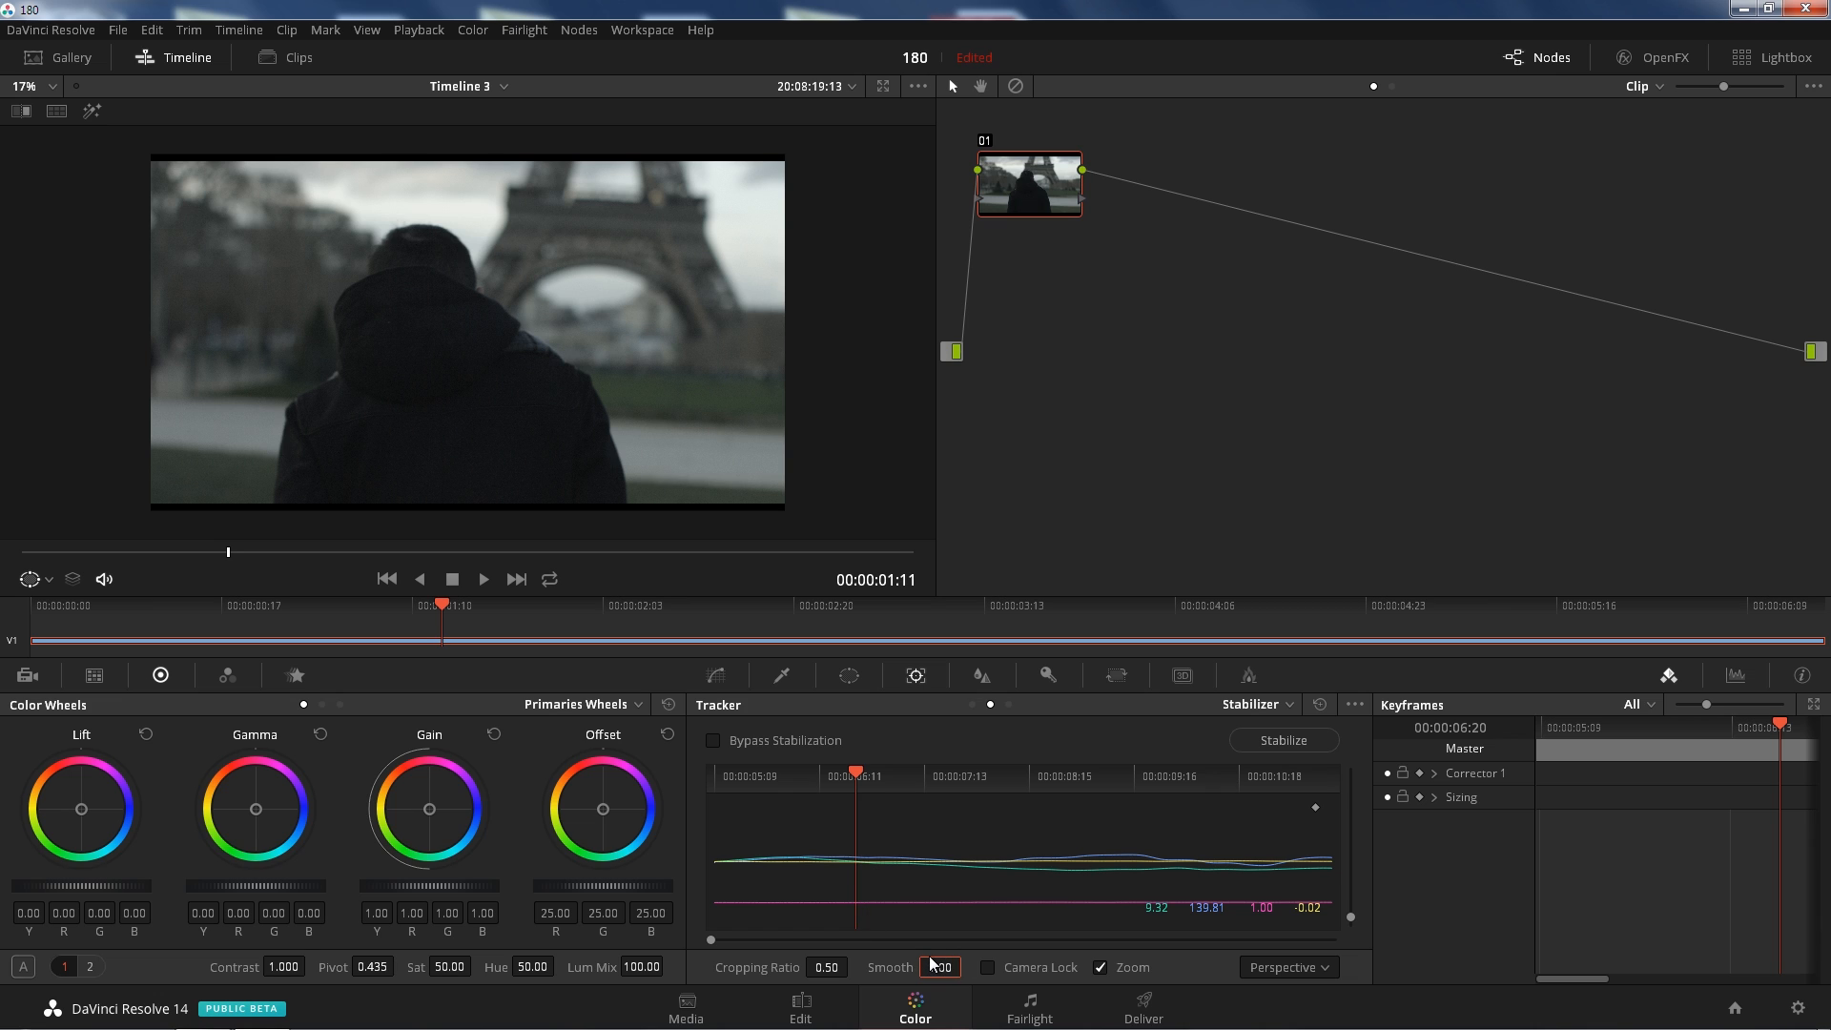
- Restore Smooth to 1.00 and re-run Stabilize on the clip
{"action": "left_click", "coordinate": [1285, 967]}
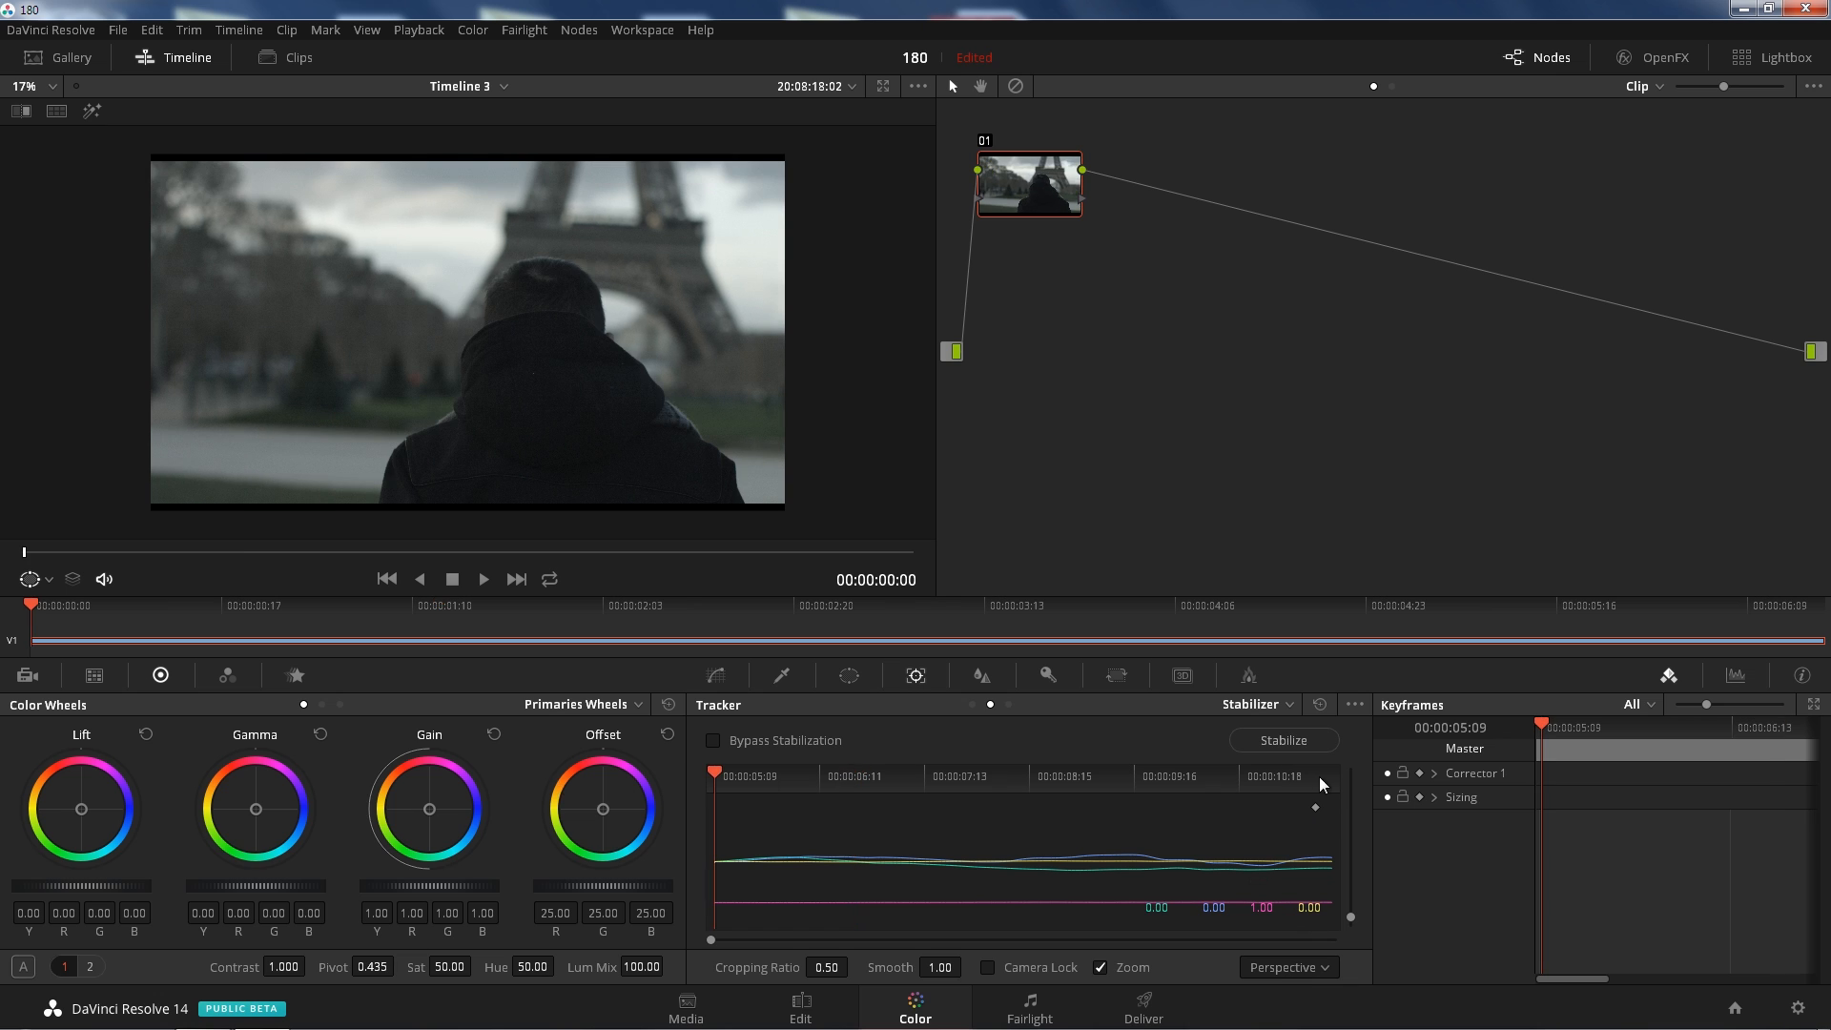
{"action": "left_click", "coordinate": [1281, 740]}
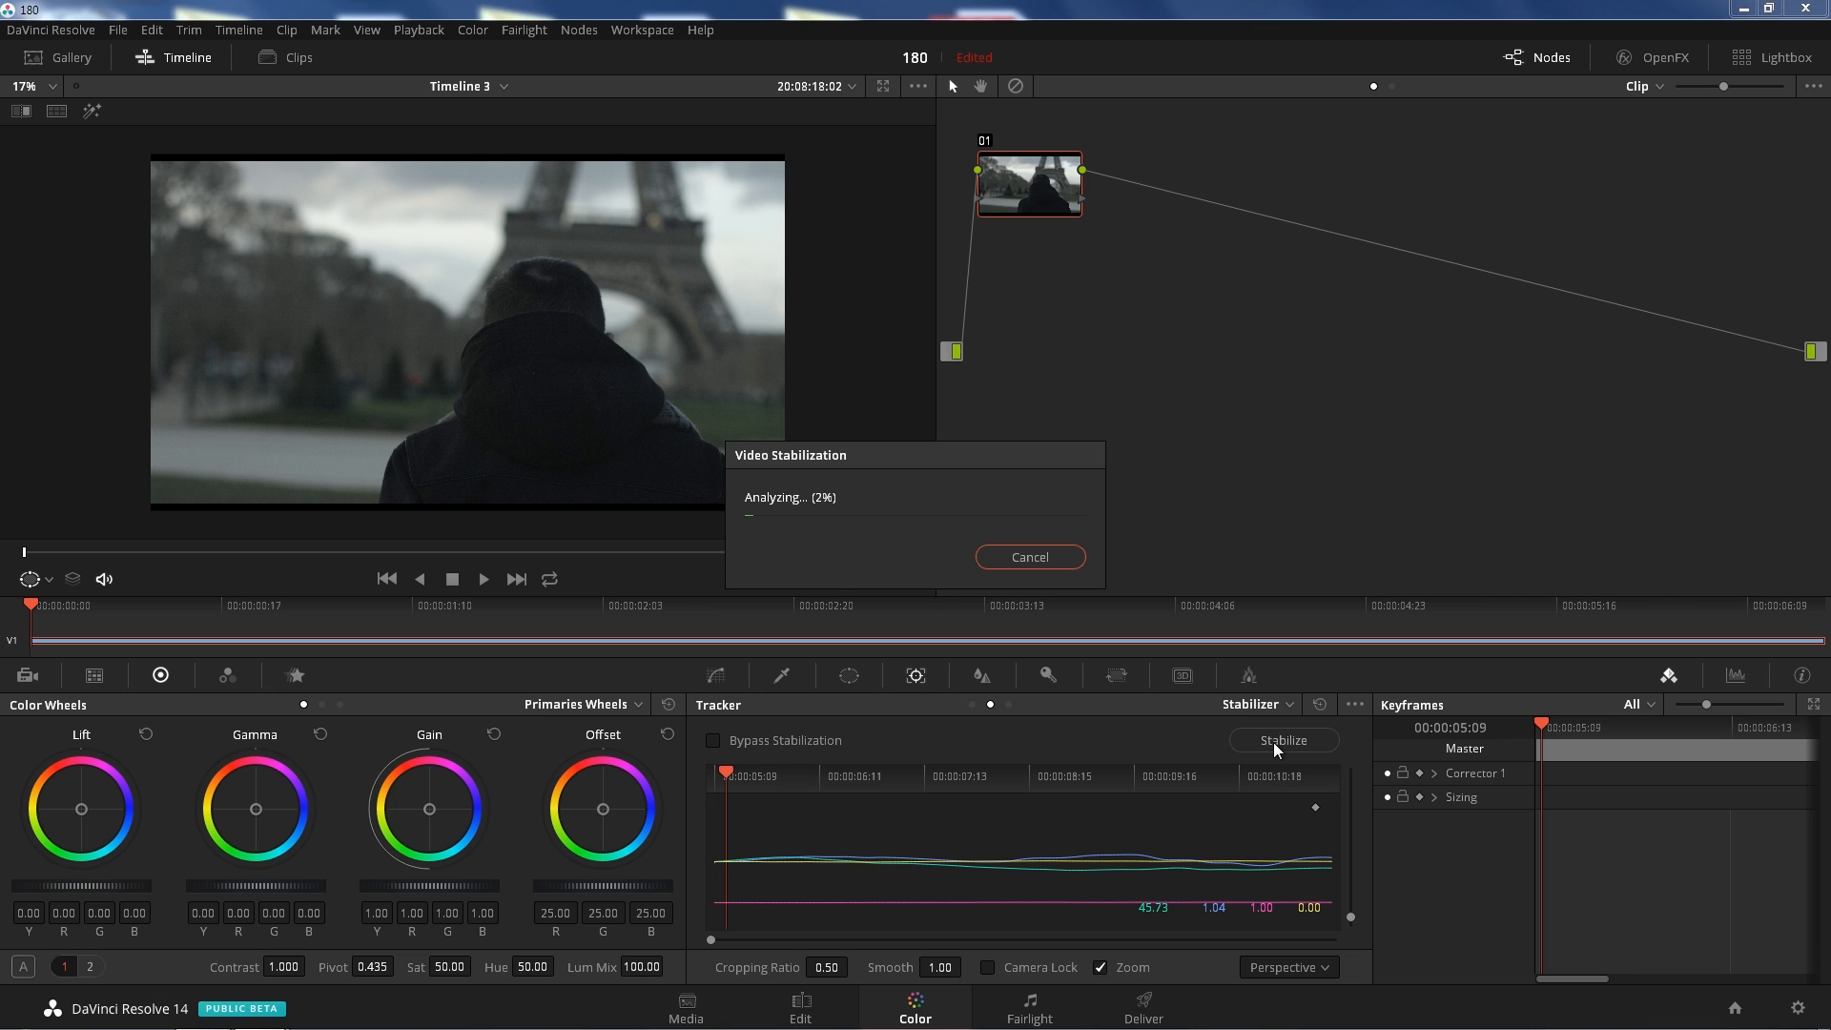
{"action": "left_click", "coordinate": [1028, 557]}
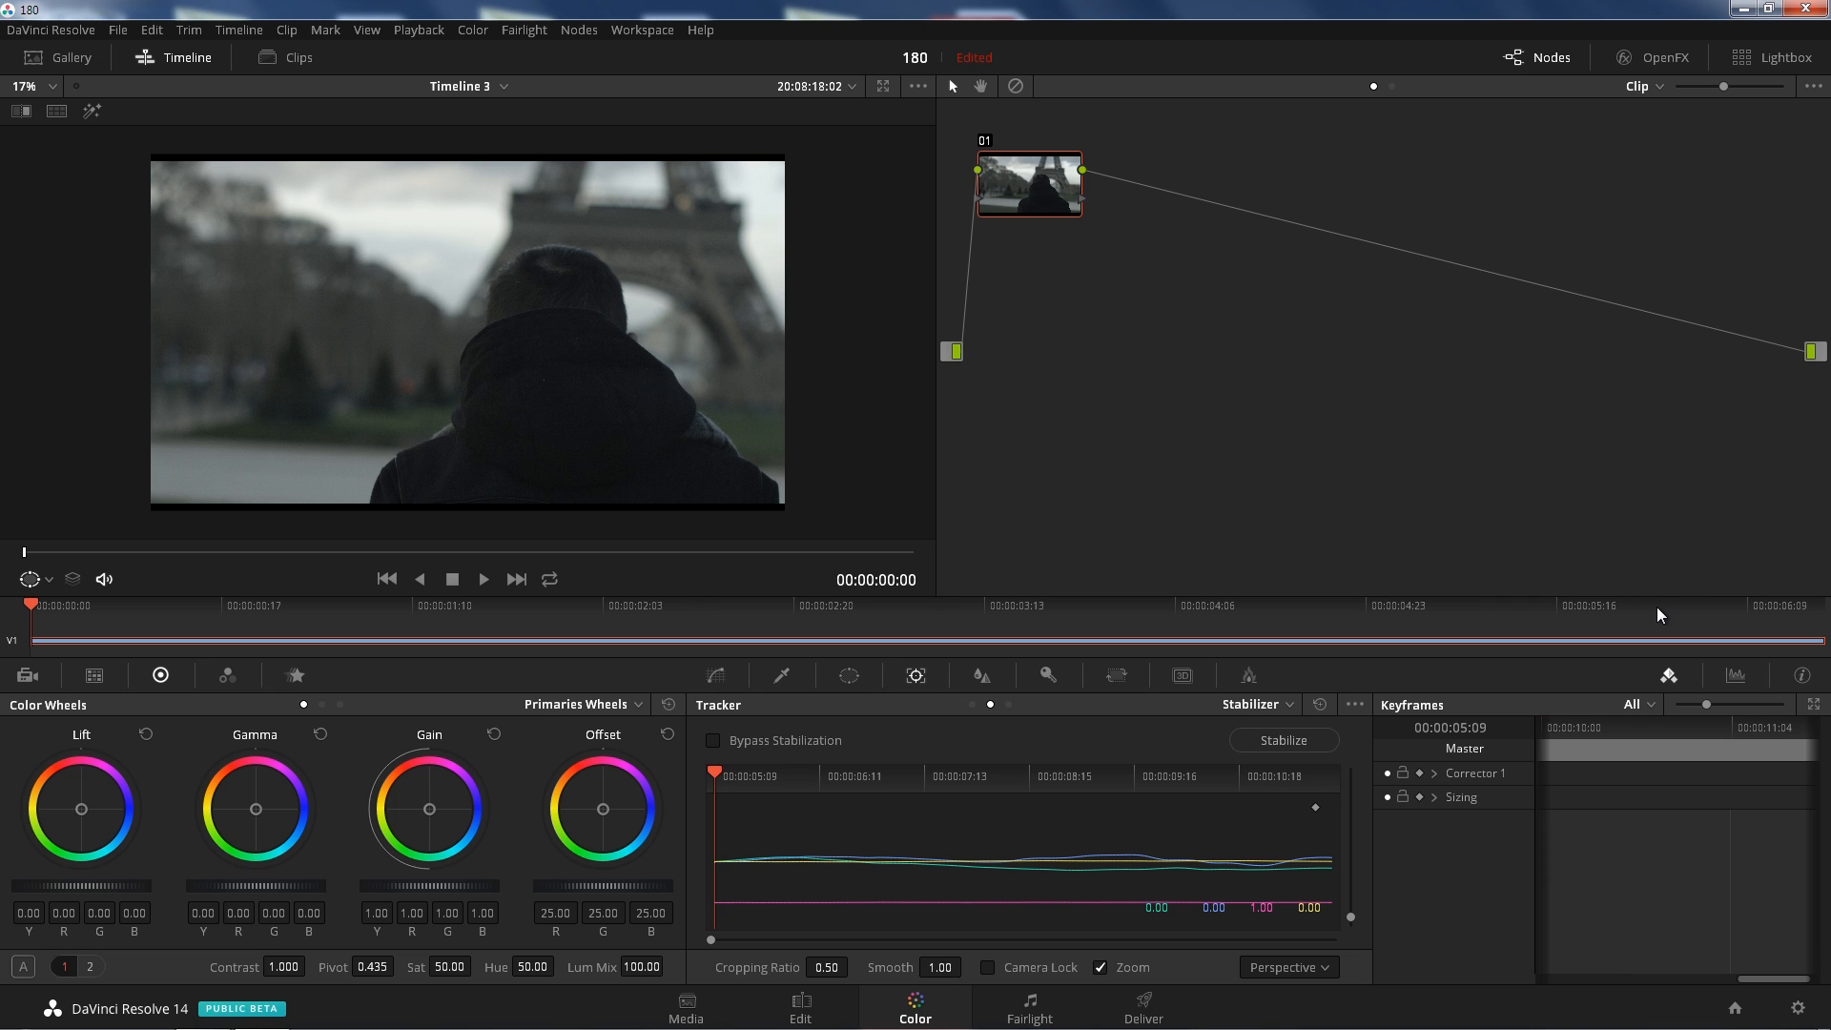
{"action": "mouse_move", "coordinate": [1125, 952]}
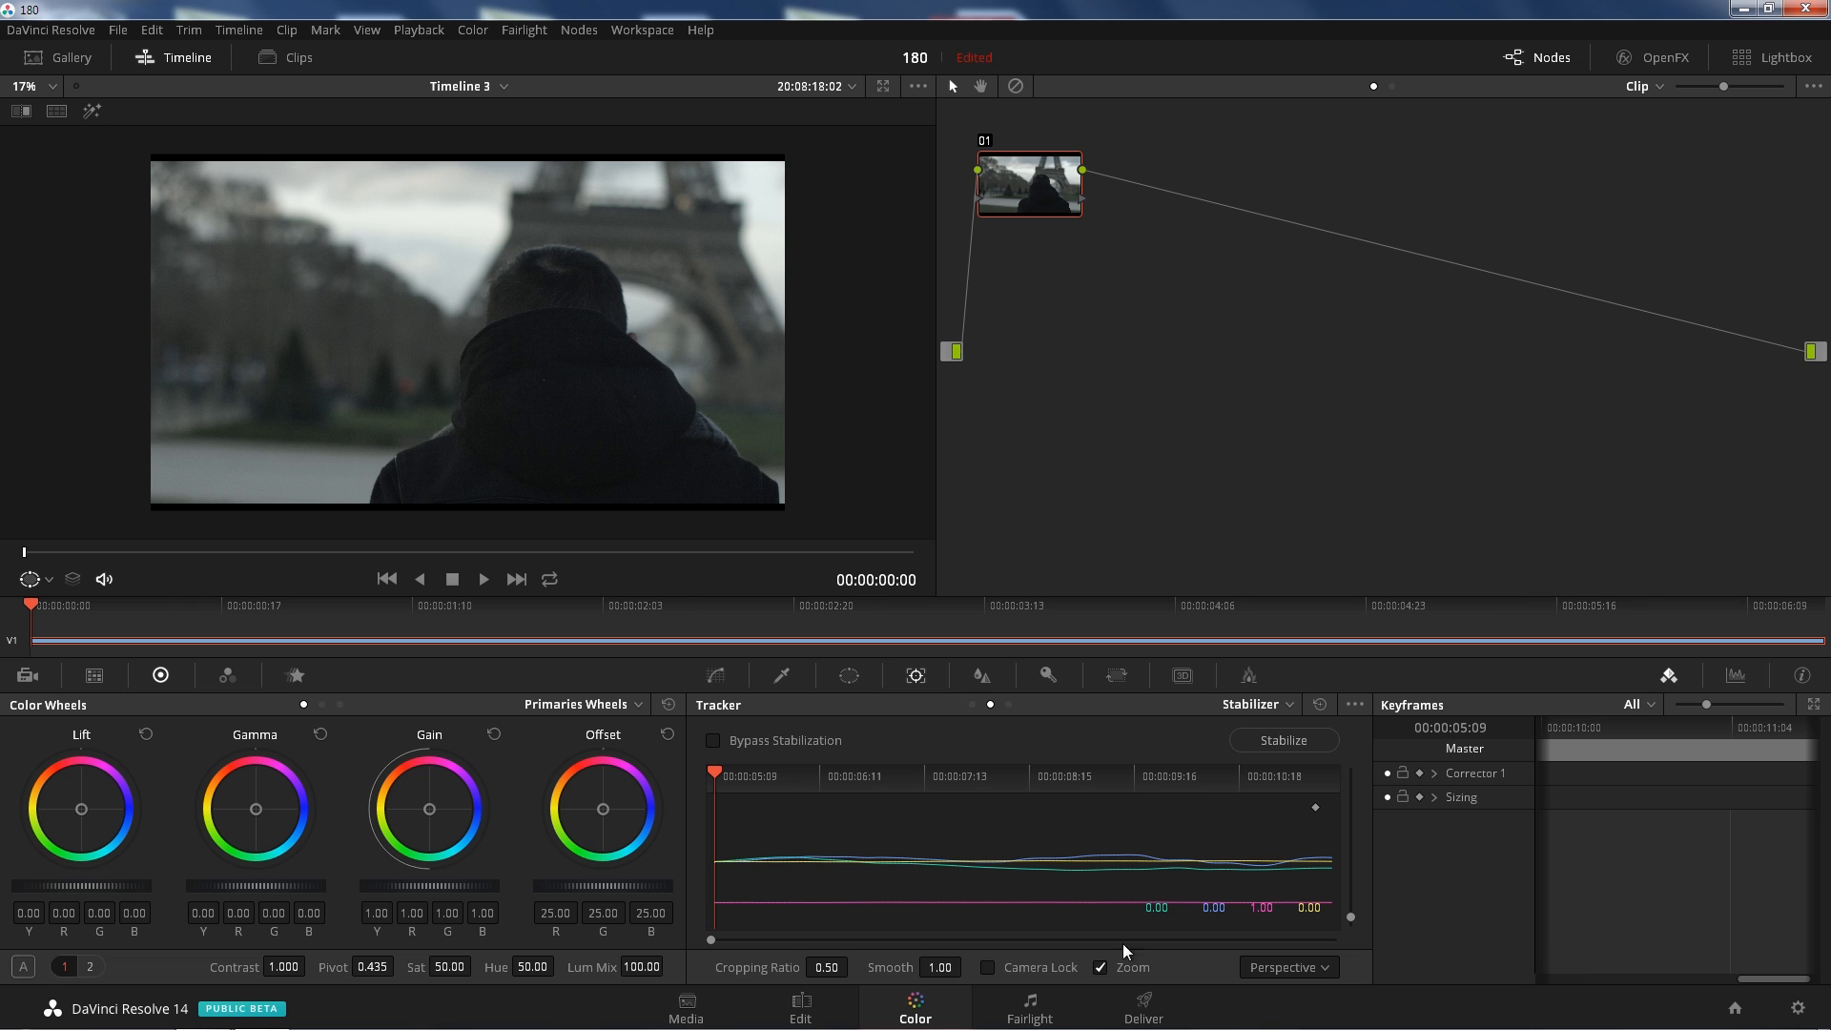
- Play the re-stabilized clip and enable Bypass Stabilization to compare with the original
{"action": "left_click", "coordinate": [482, 578]}
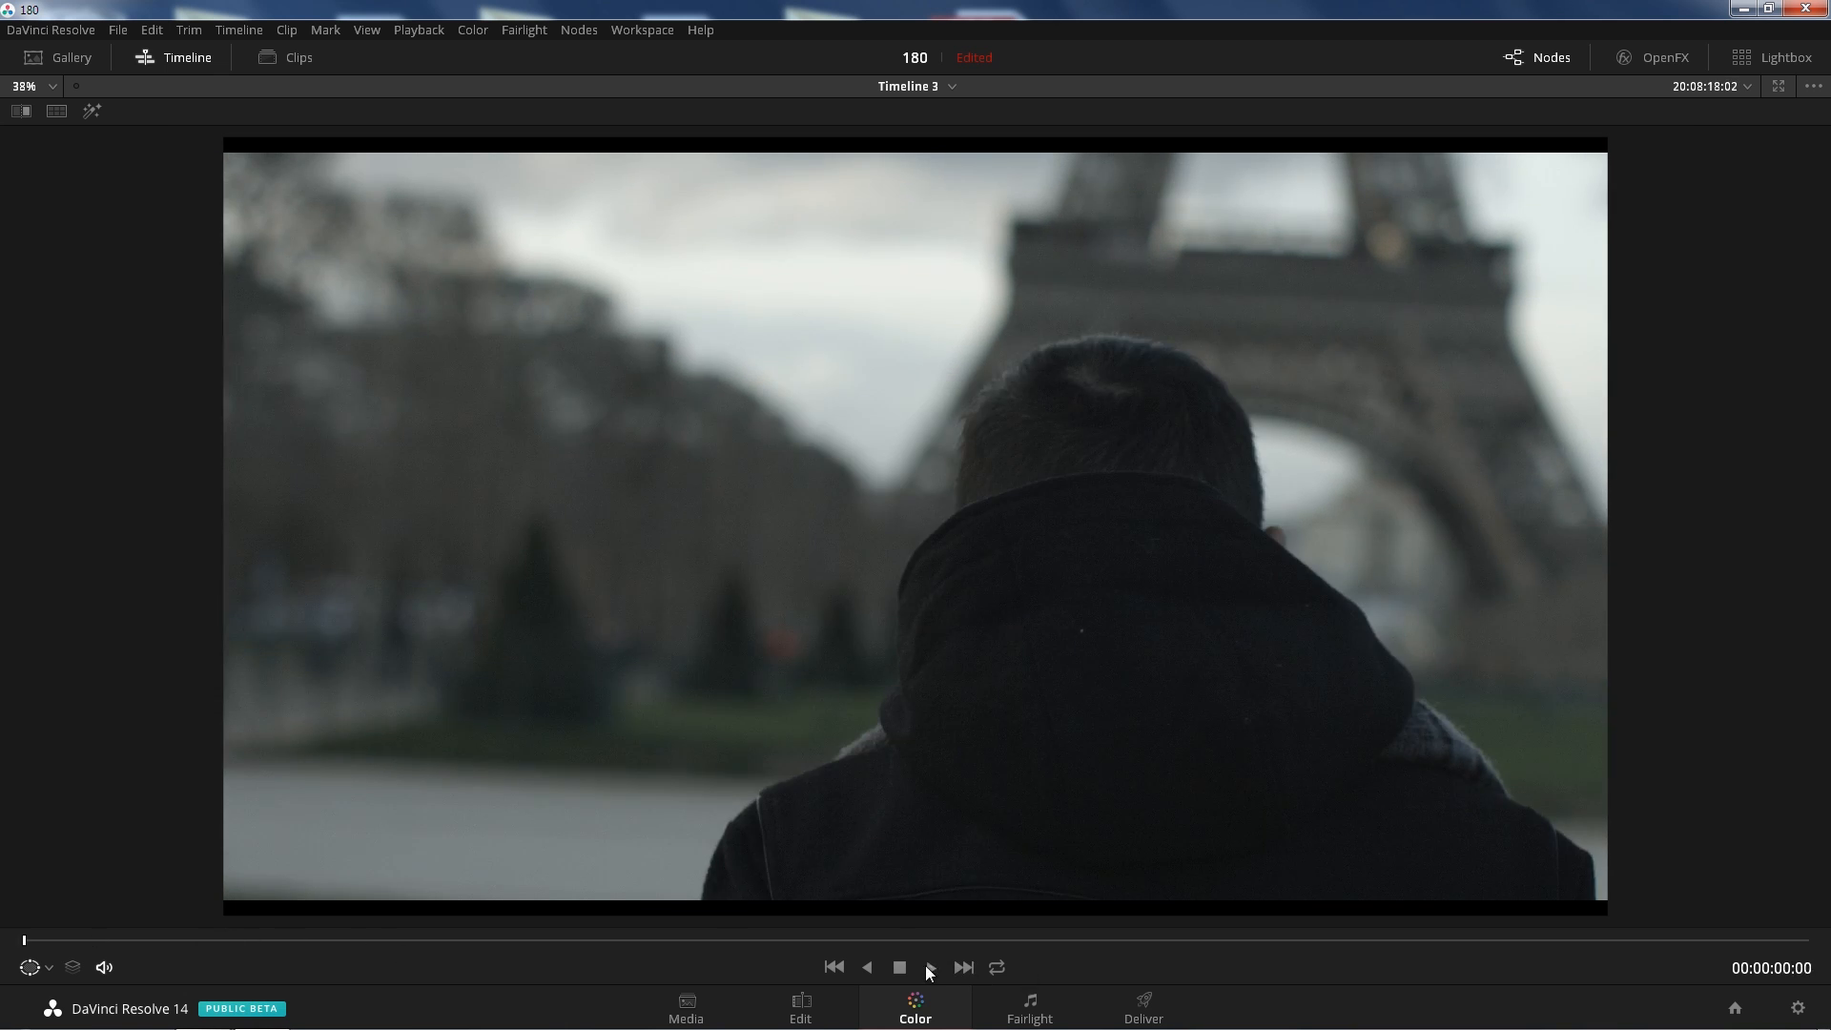
{"action": "left_click", "coordinate": [930, 967]}
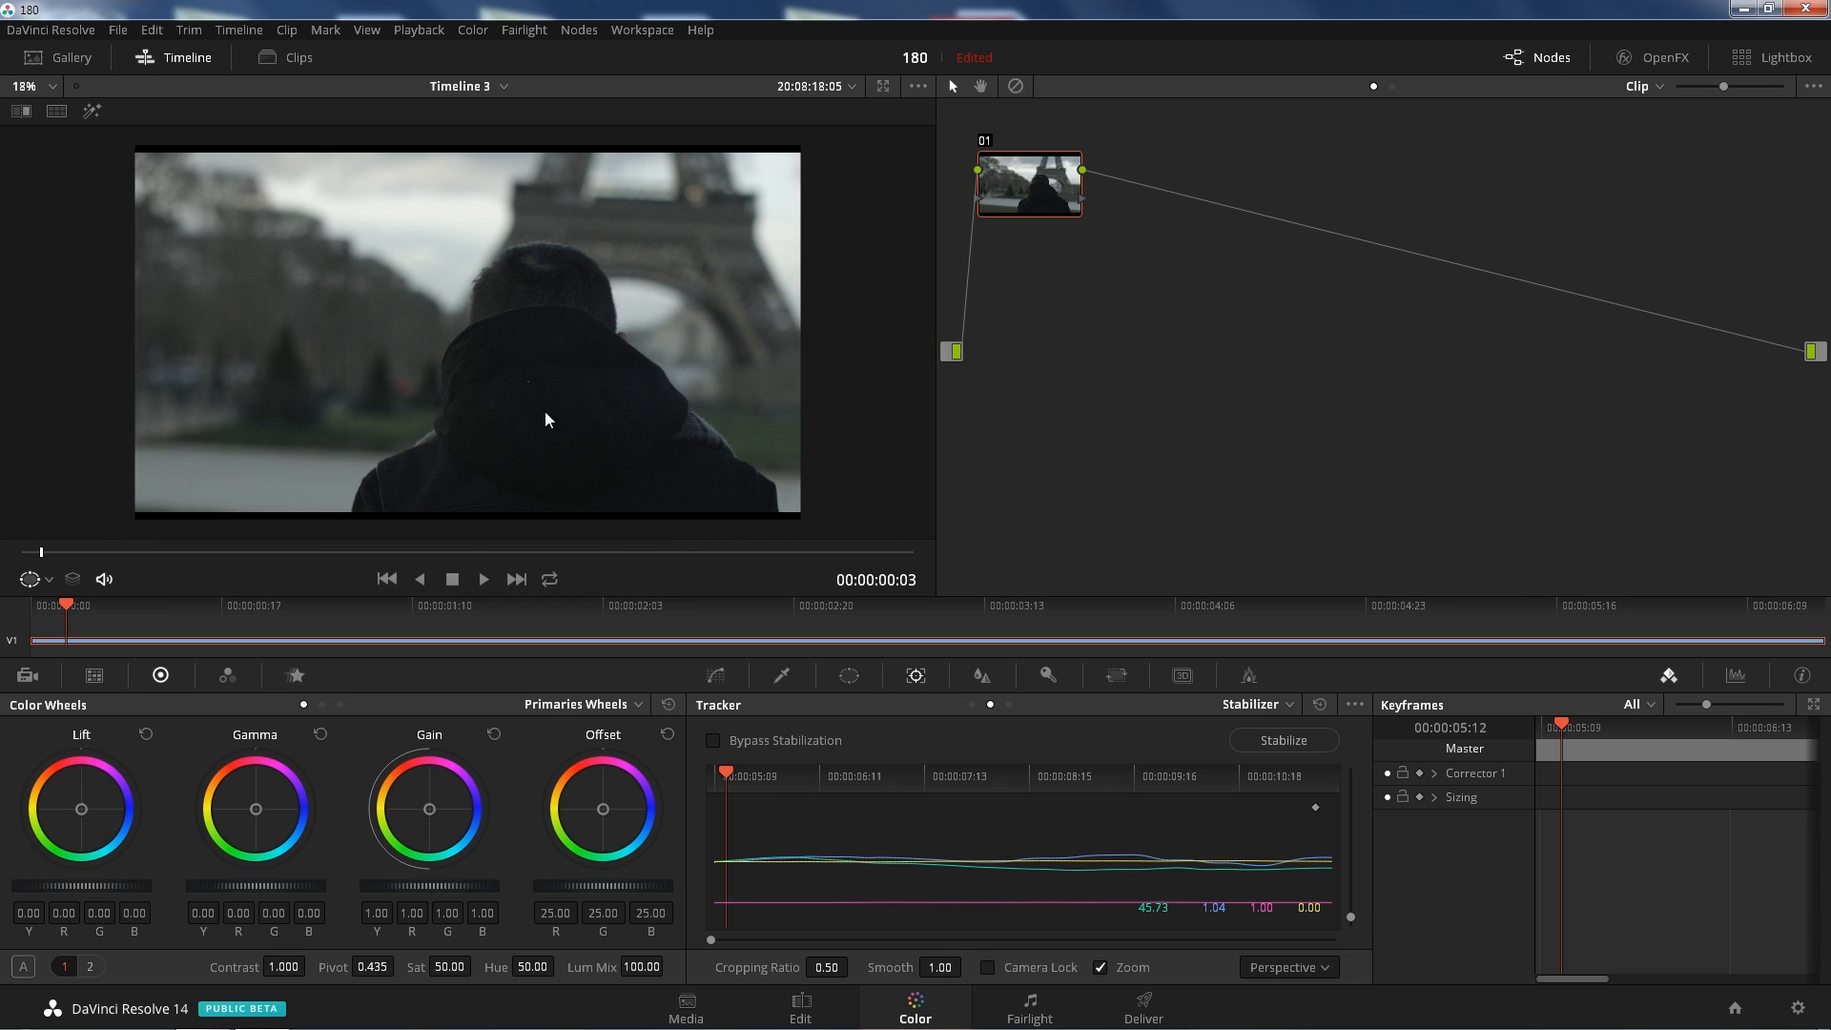
{"action": "mouse_move", "coordinate": [719, 753]}
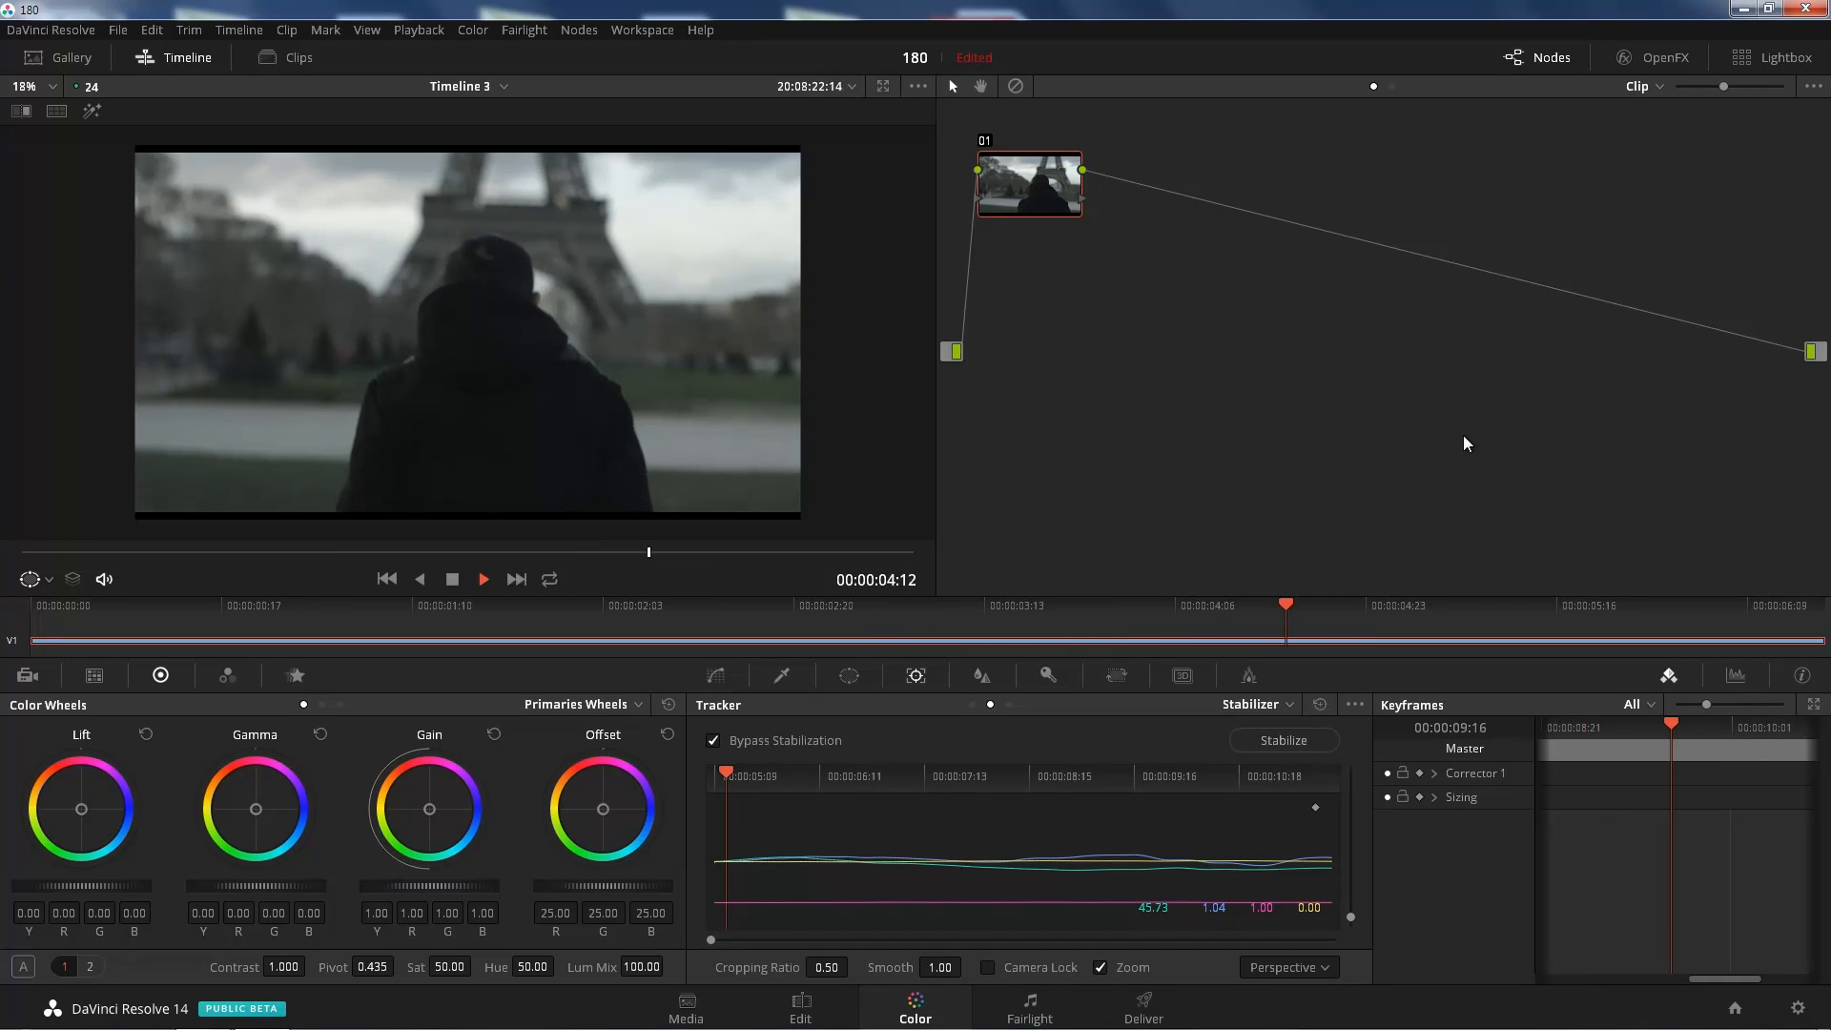
- Turn bypass off and re-stabilize with Cropping Ratio 0.38
{"action": "left_click", "coordinate": [452, 578]}
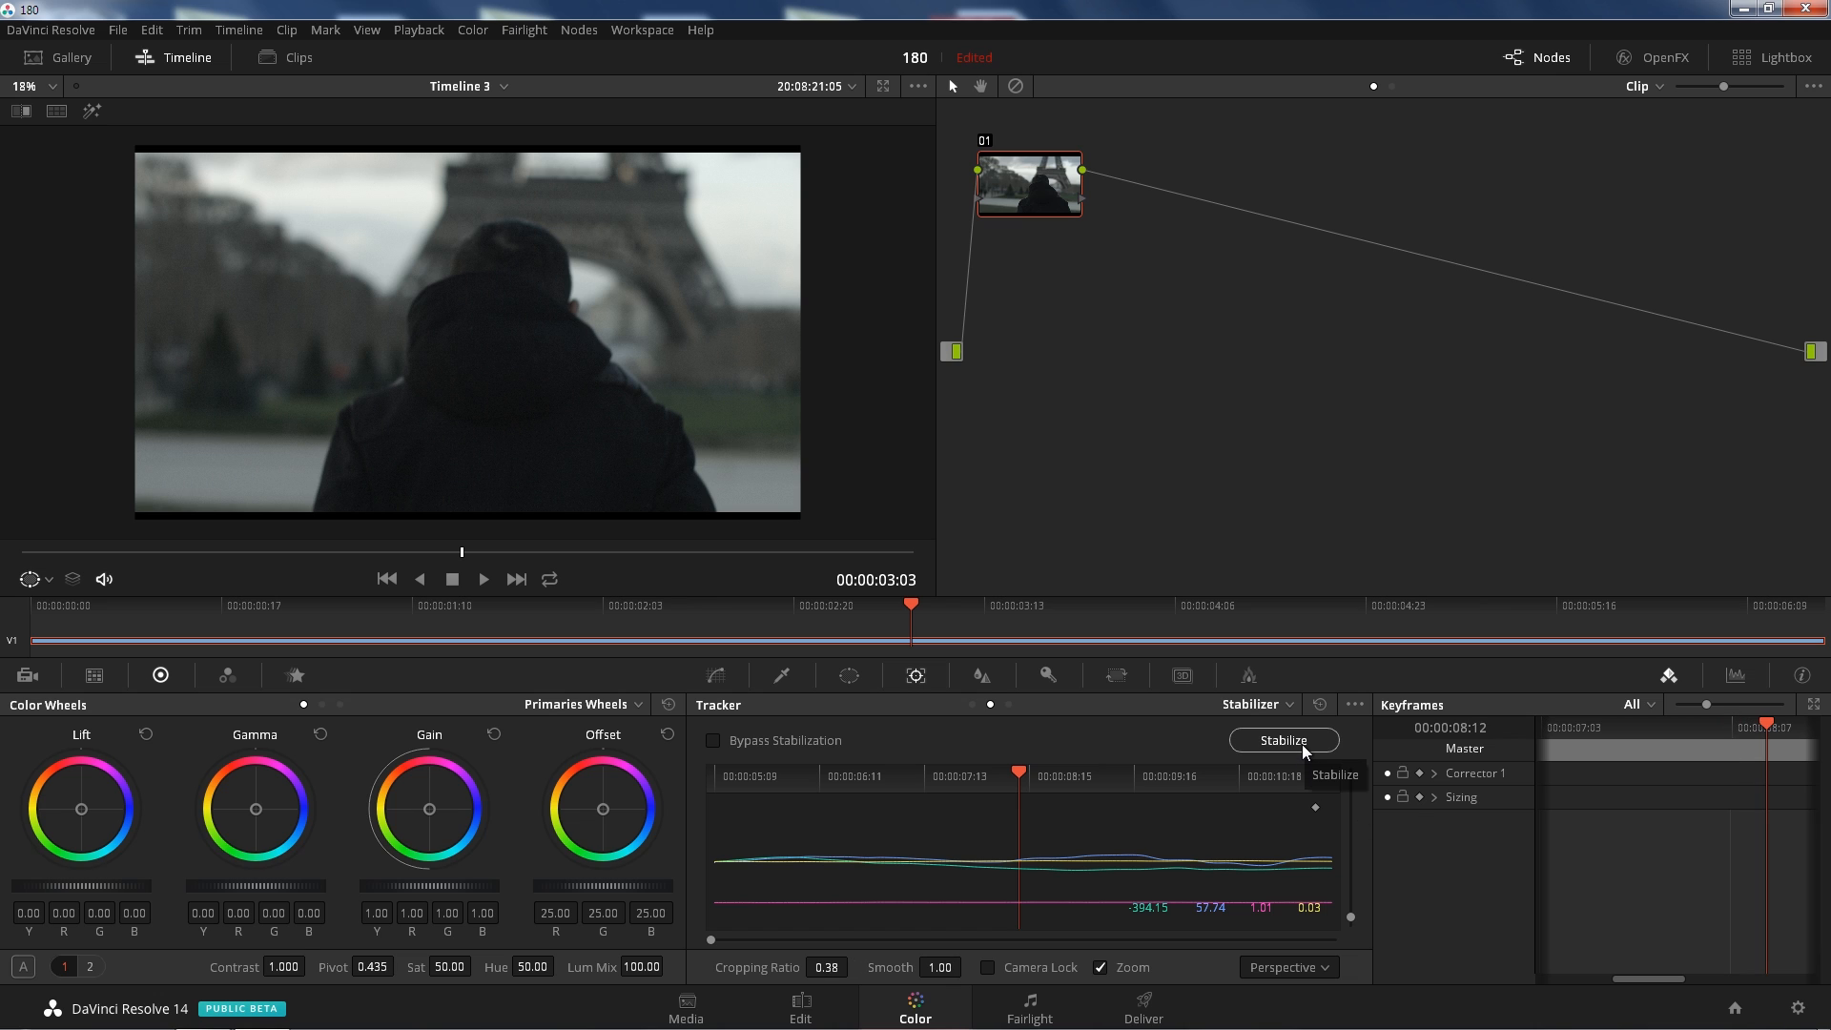
{"action": "mouse_move", "coordinate": [1284, 772]}
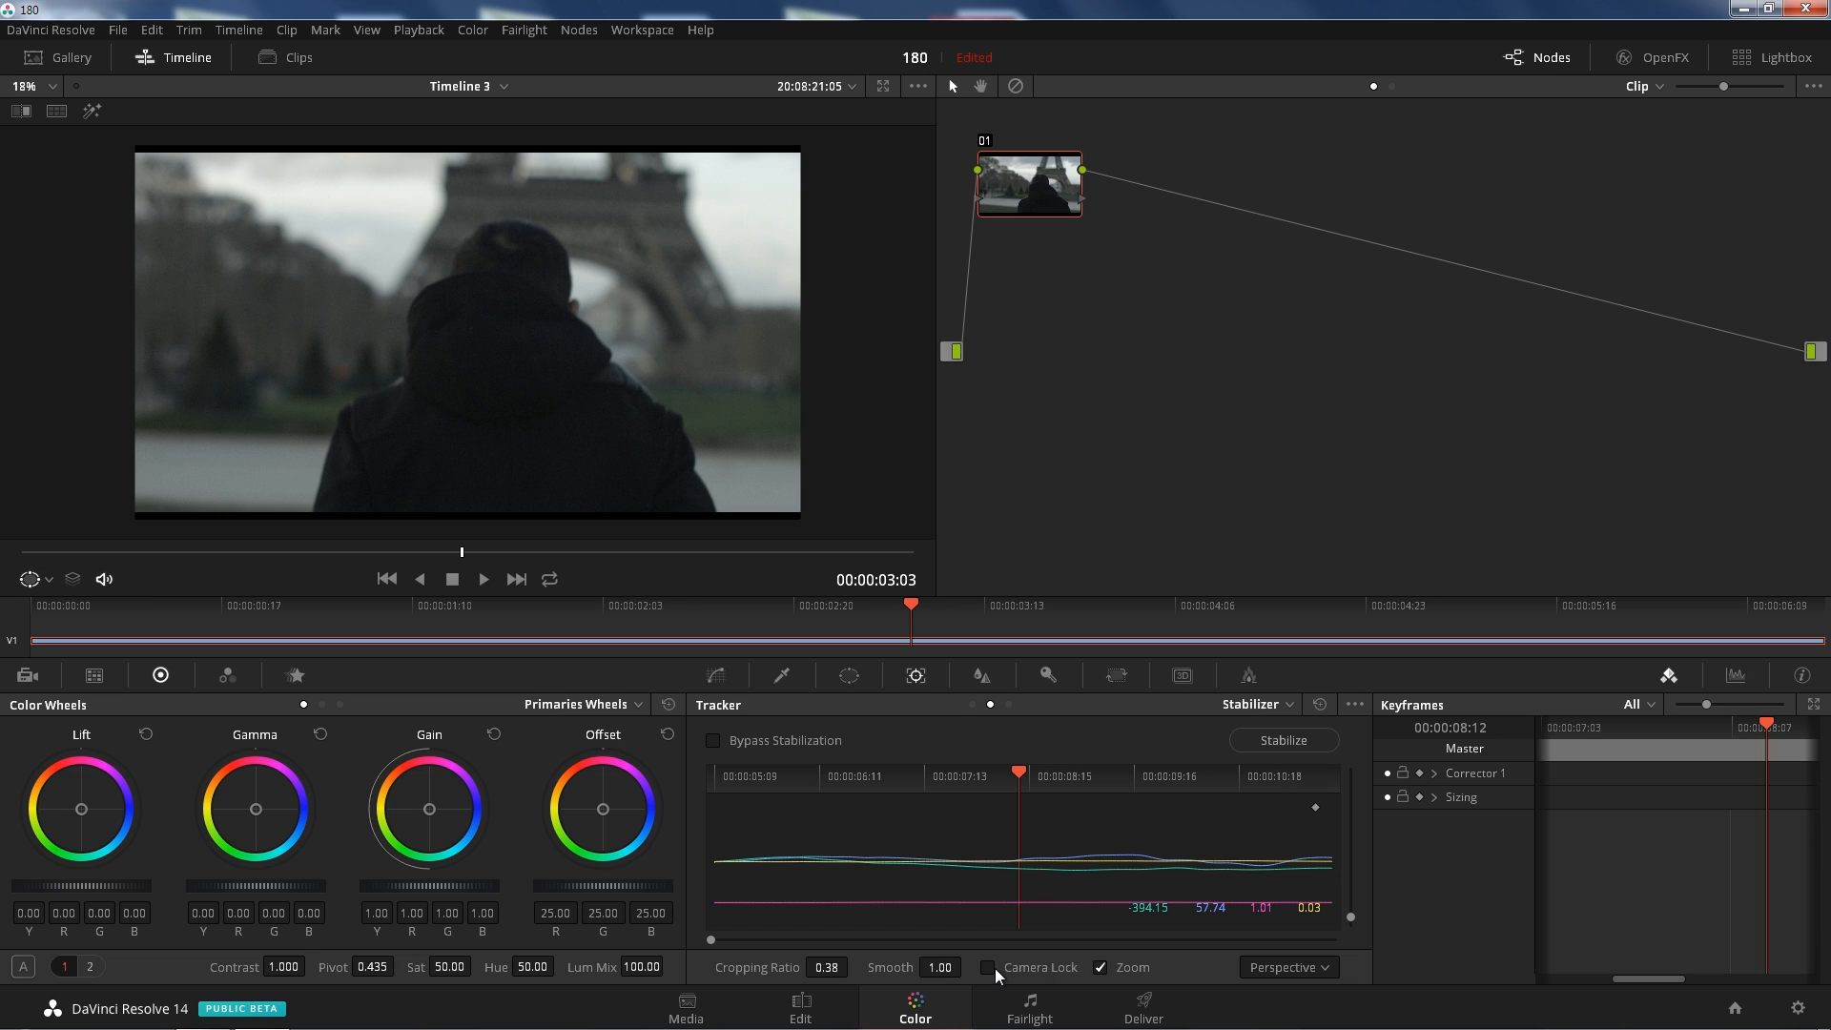
- Enable Camera Lock, re-stabilize the clip and play the locked-off result
{"action": "left_click", "coordinate": [988, 967]}
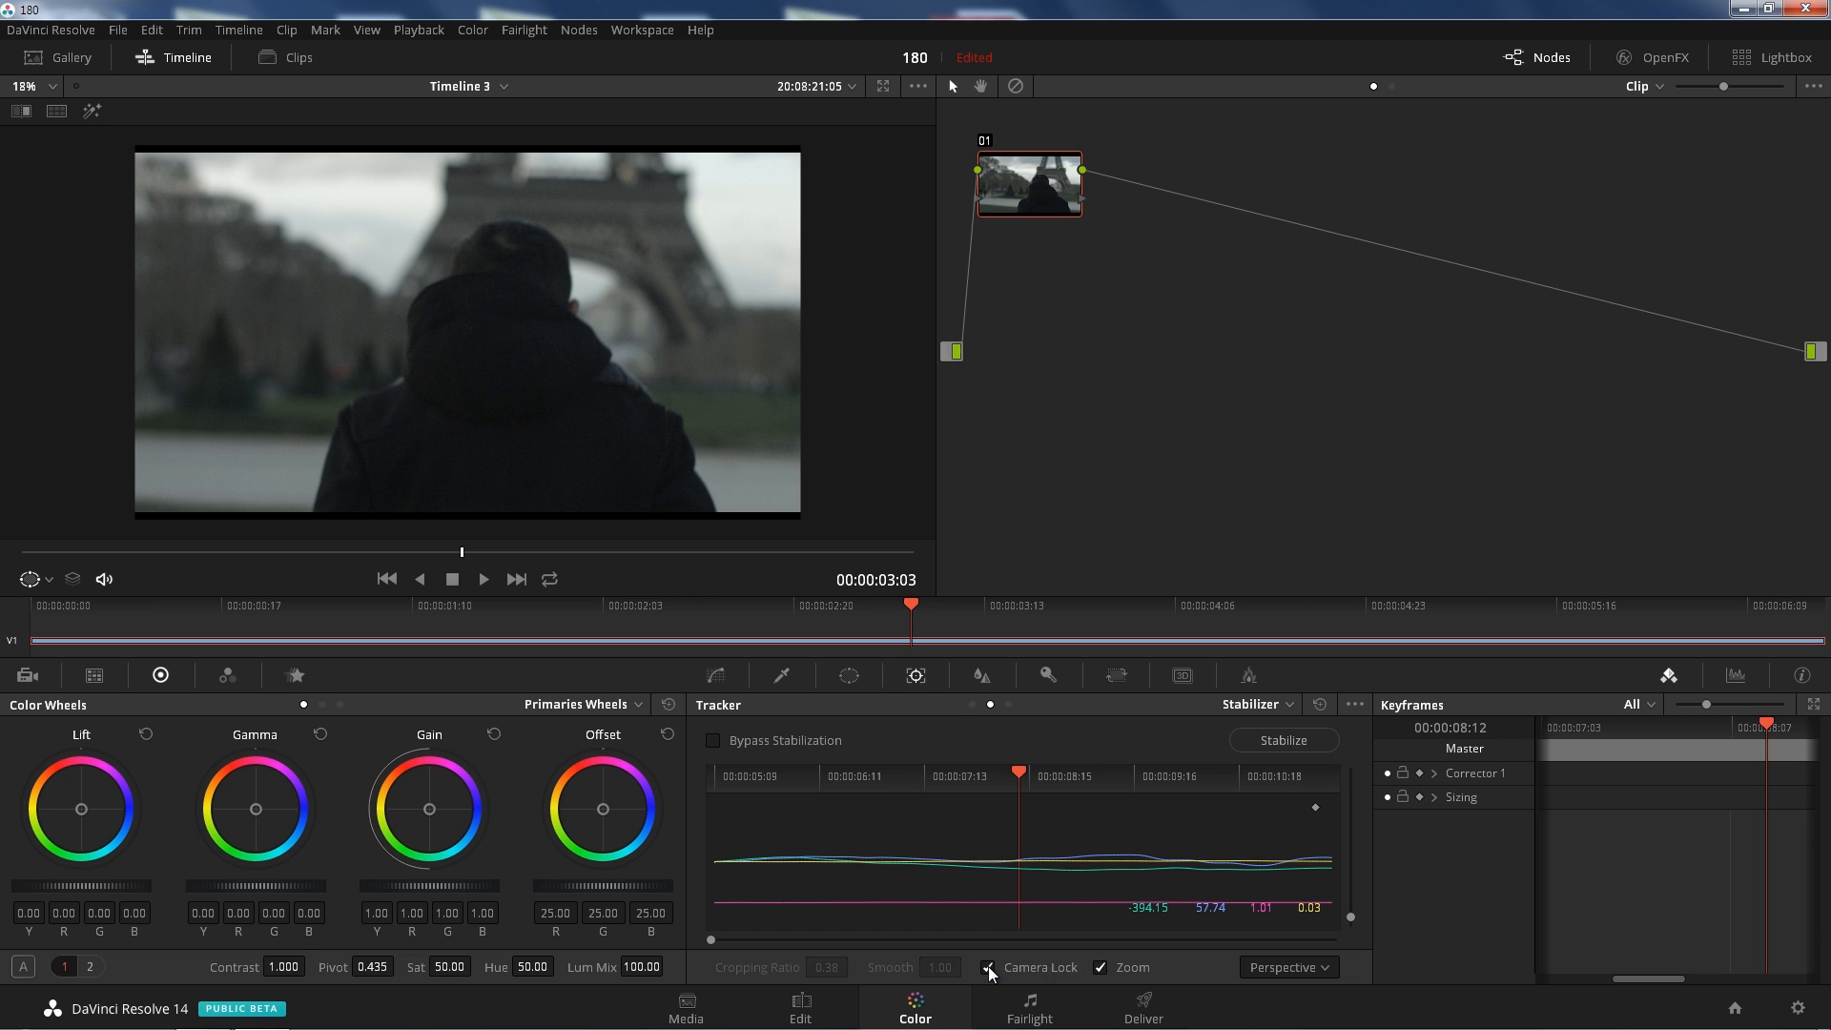
{"action": "mouse_move", "coordinate": [990, 971]}
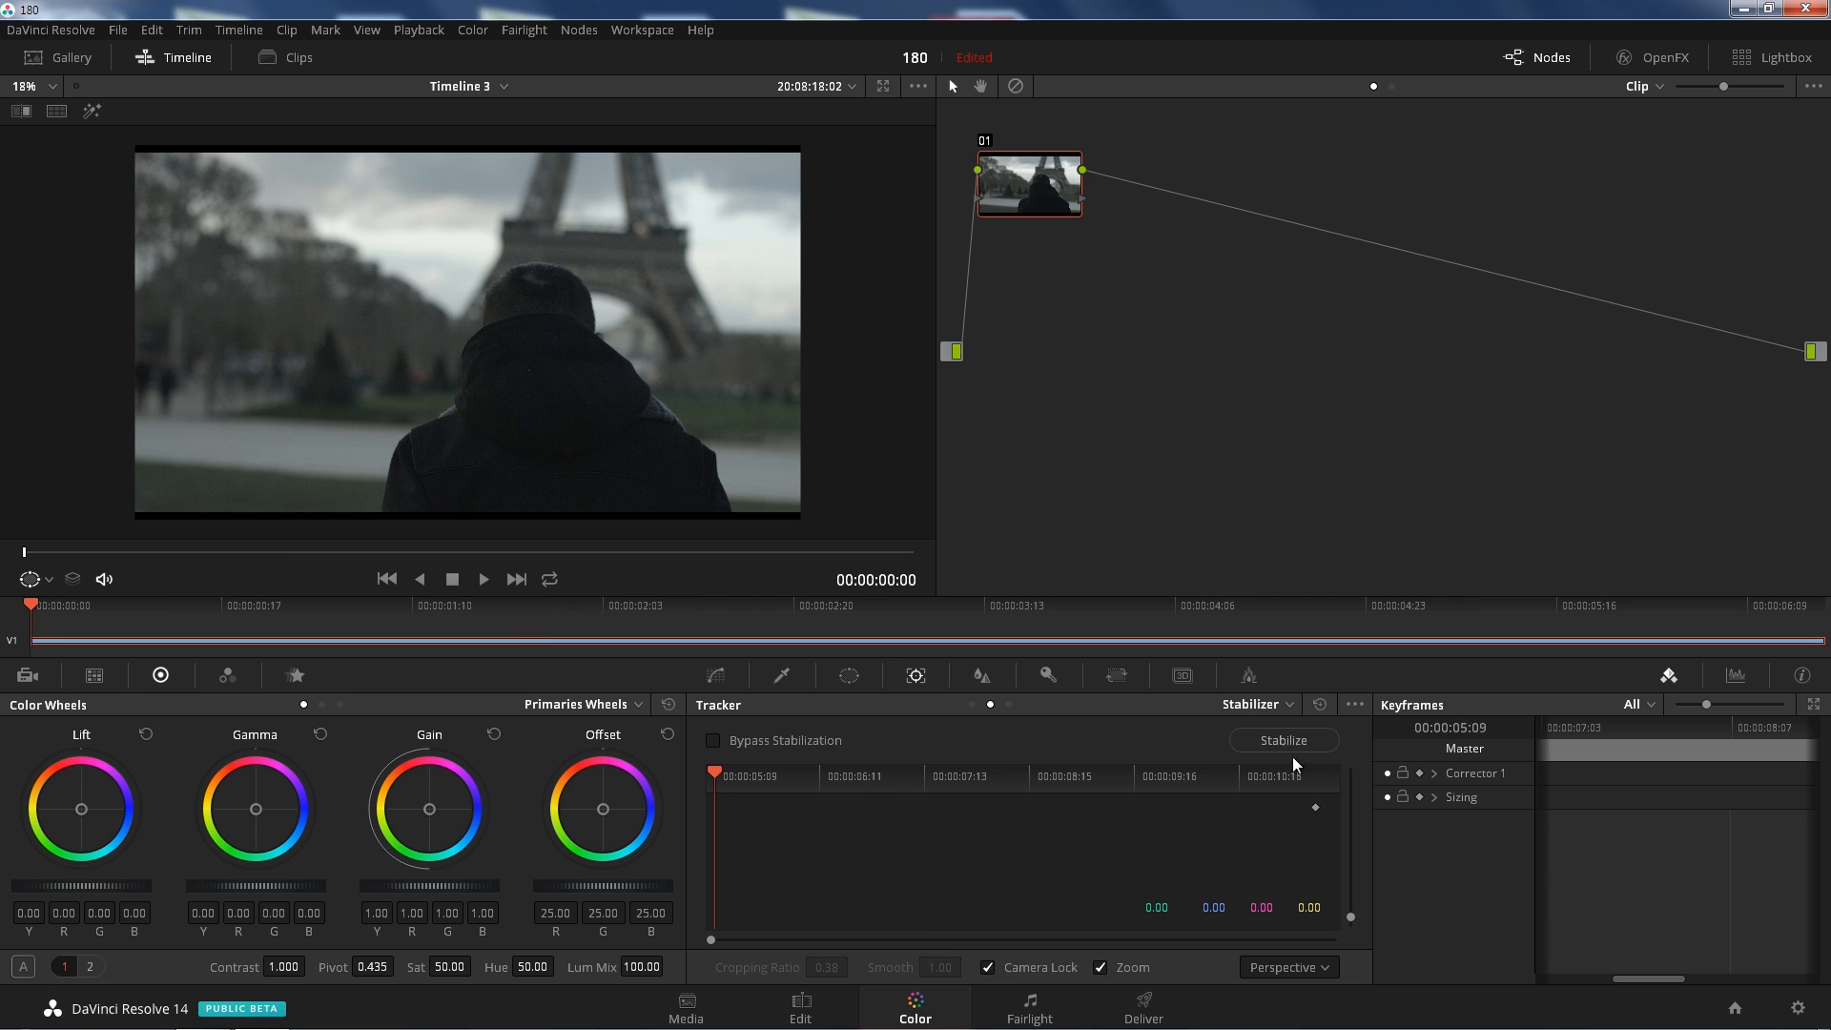
{"action": "left_click", "coordinate": [1282, 740]}
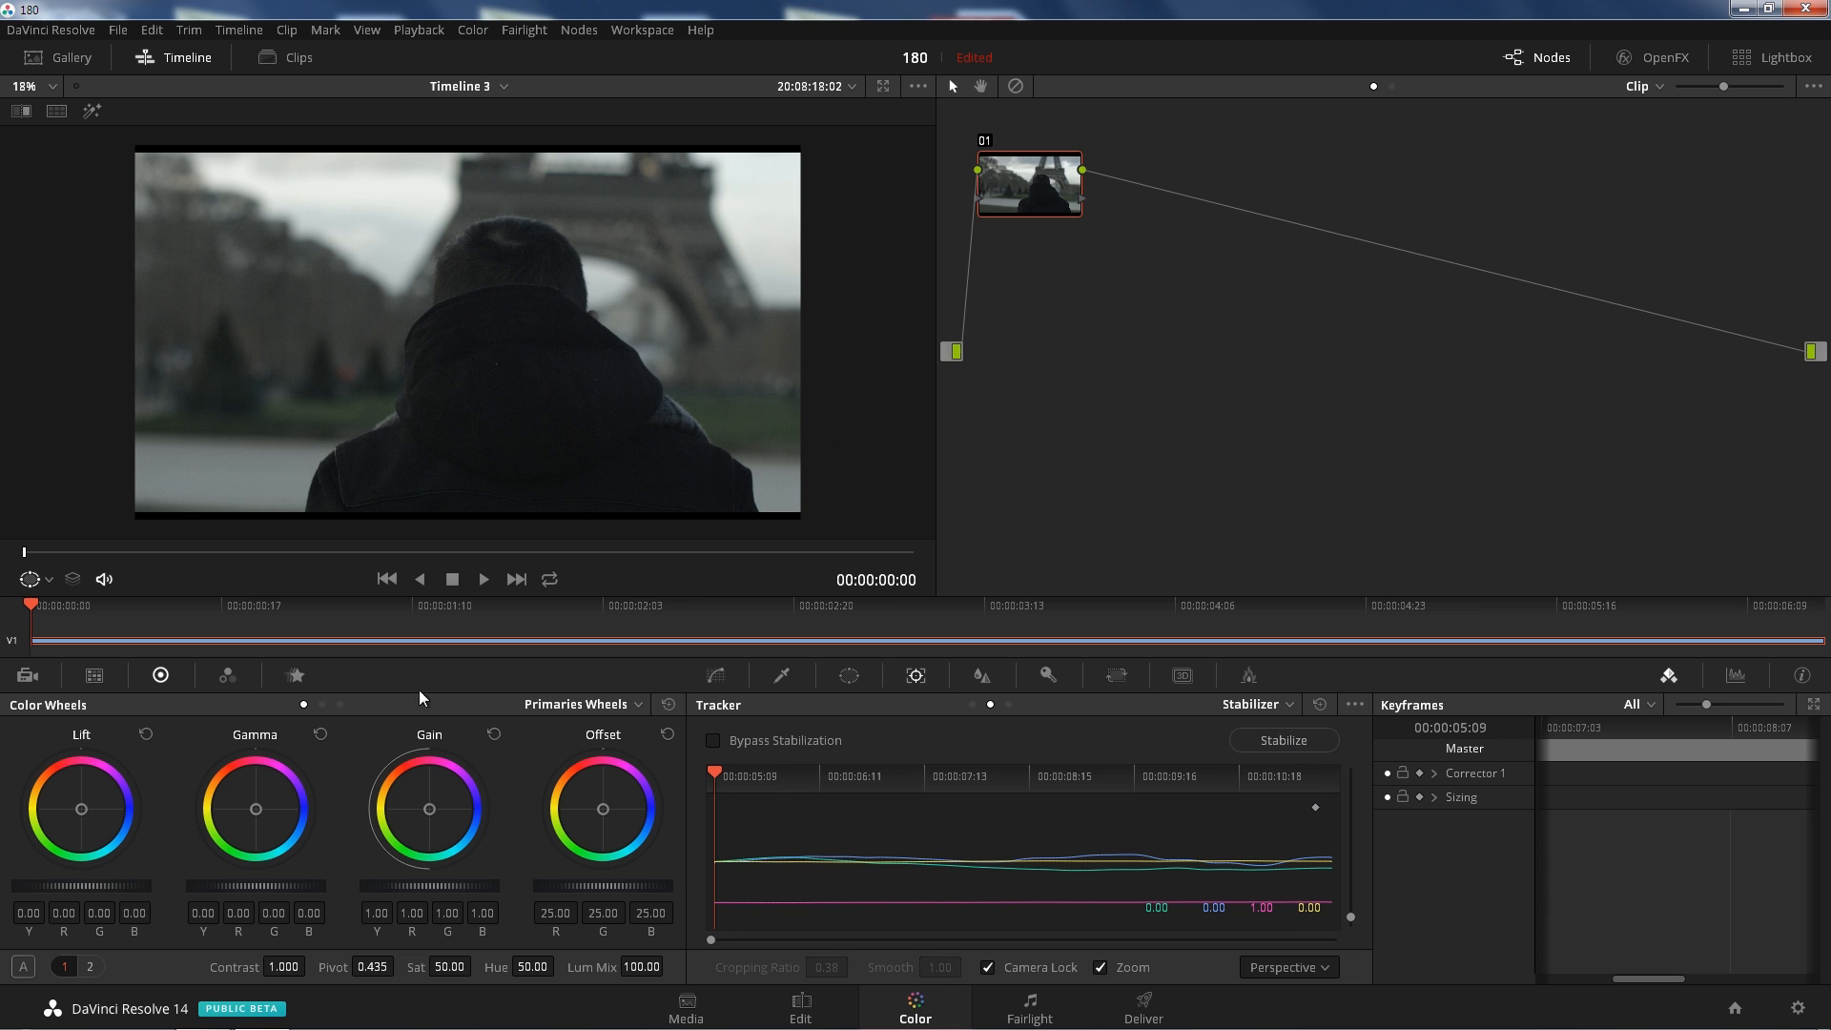
{"action": "left_click", "coordinate": [482, 578]}
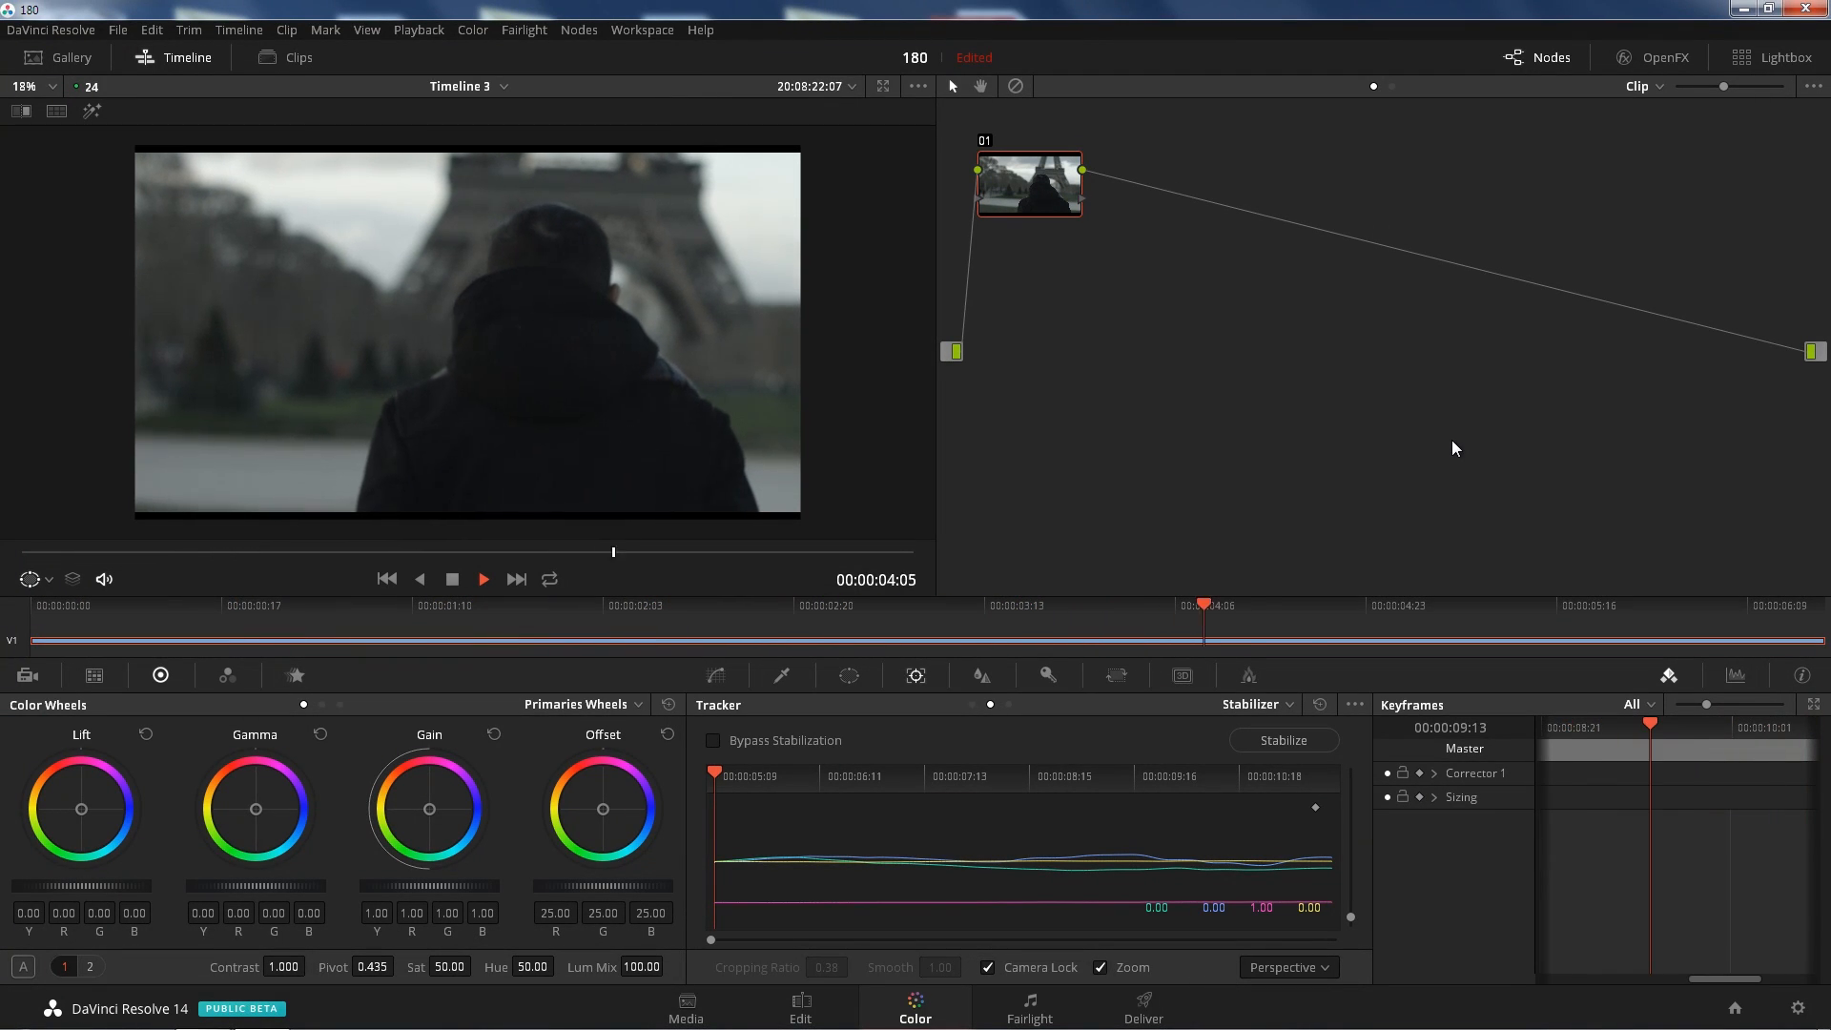
{"action": "left_click", "coordinate": [483, 578]}
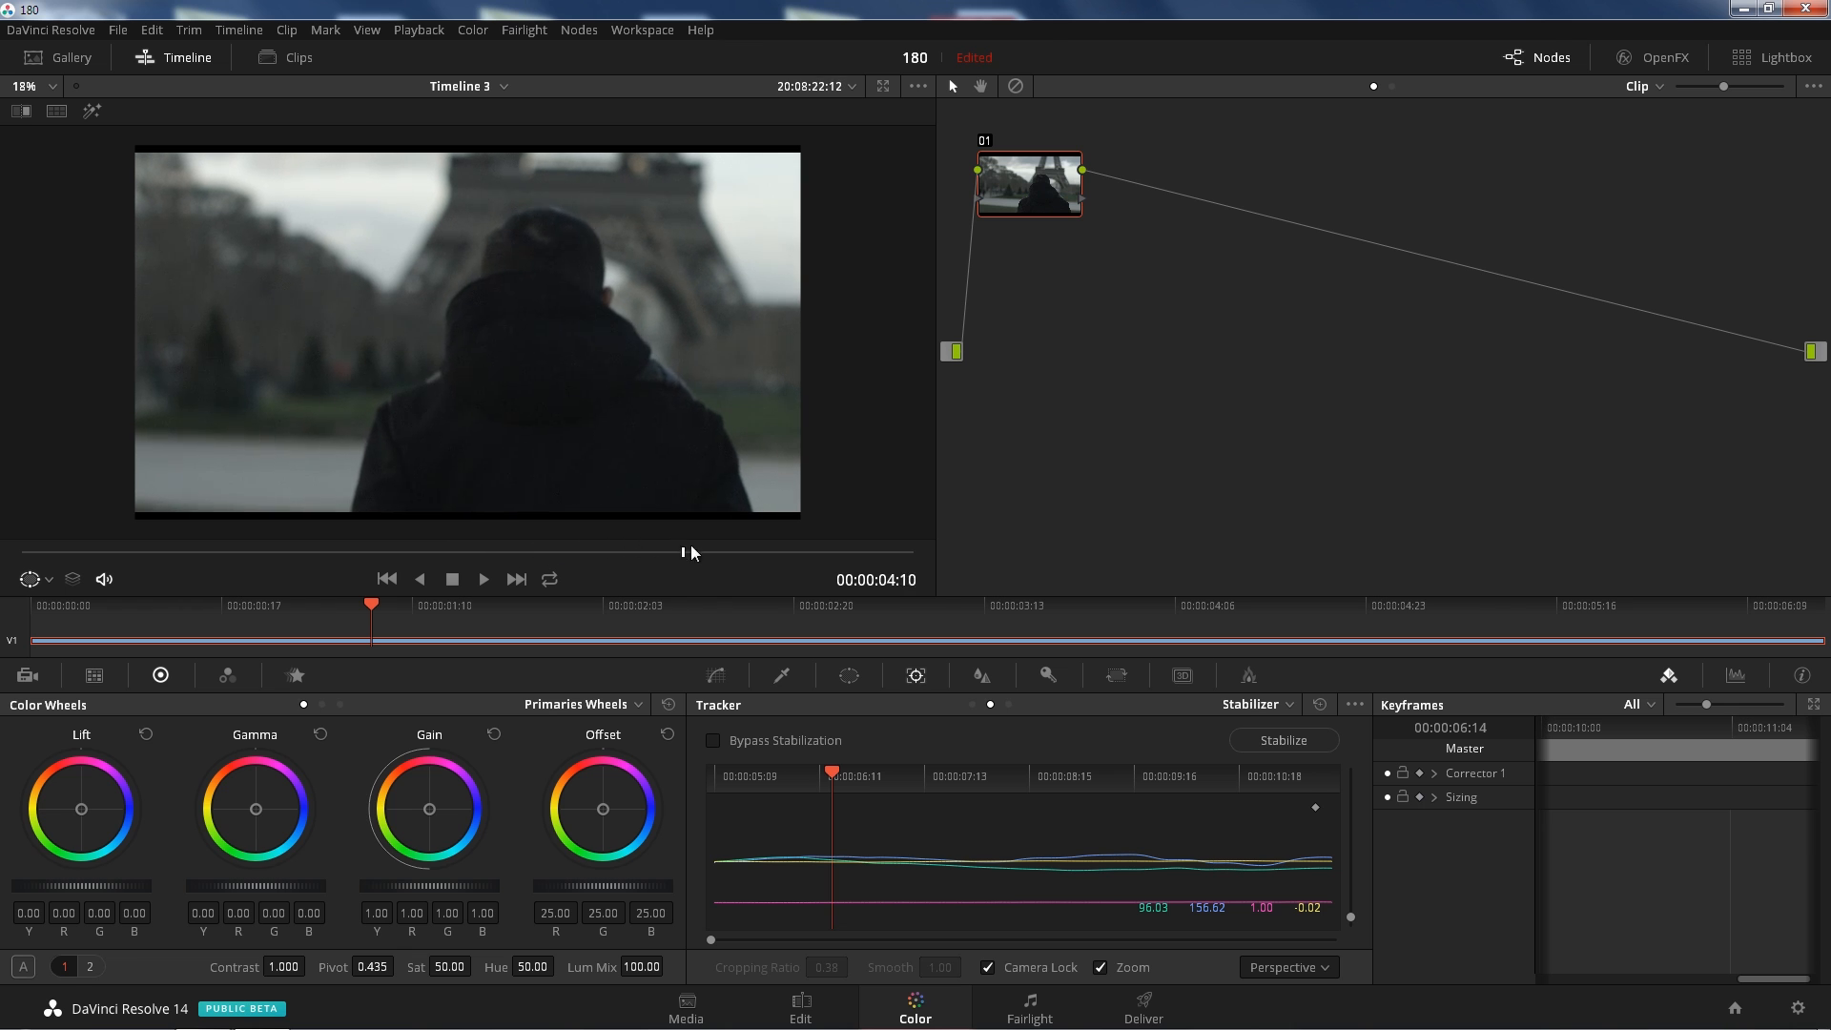
{"action": "left_click", "coordinate": [482, 578]}
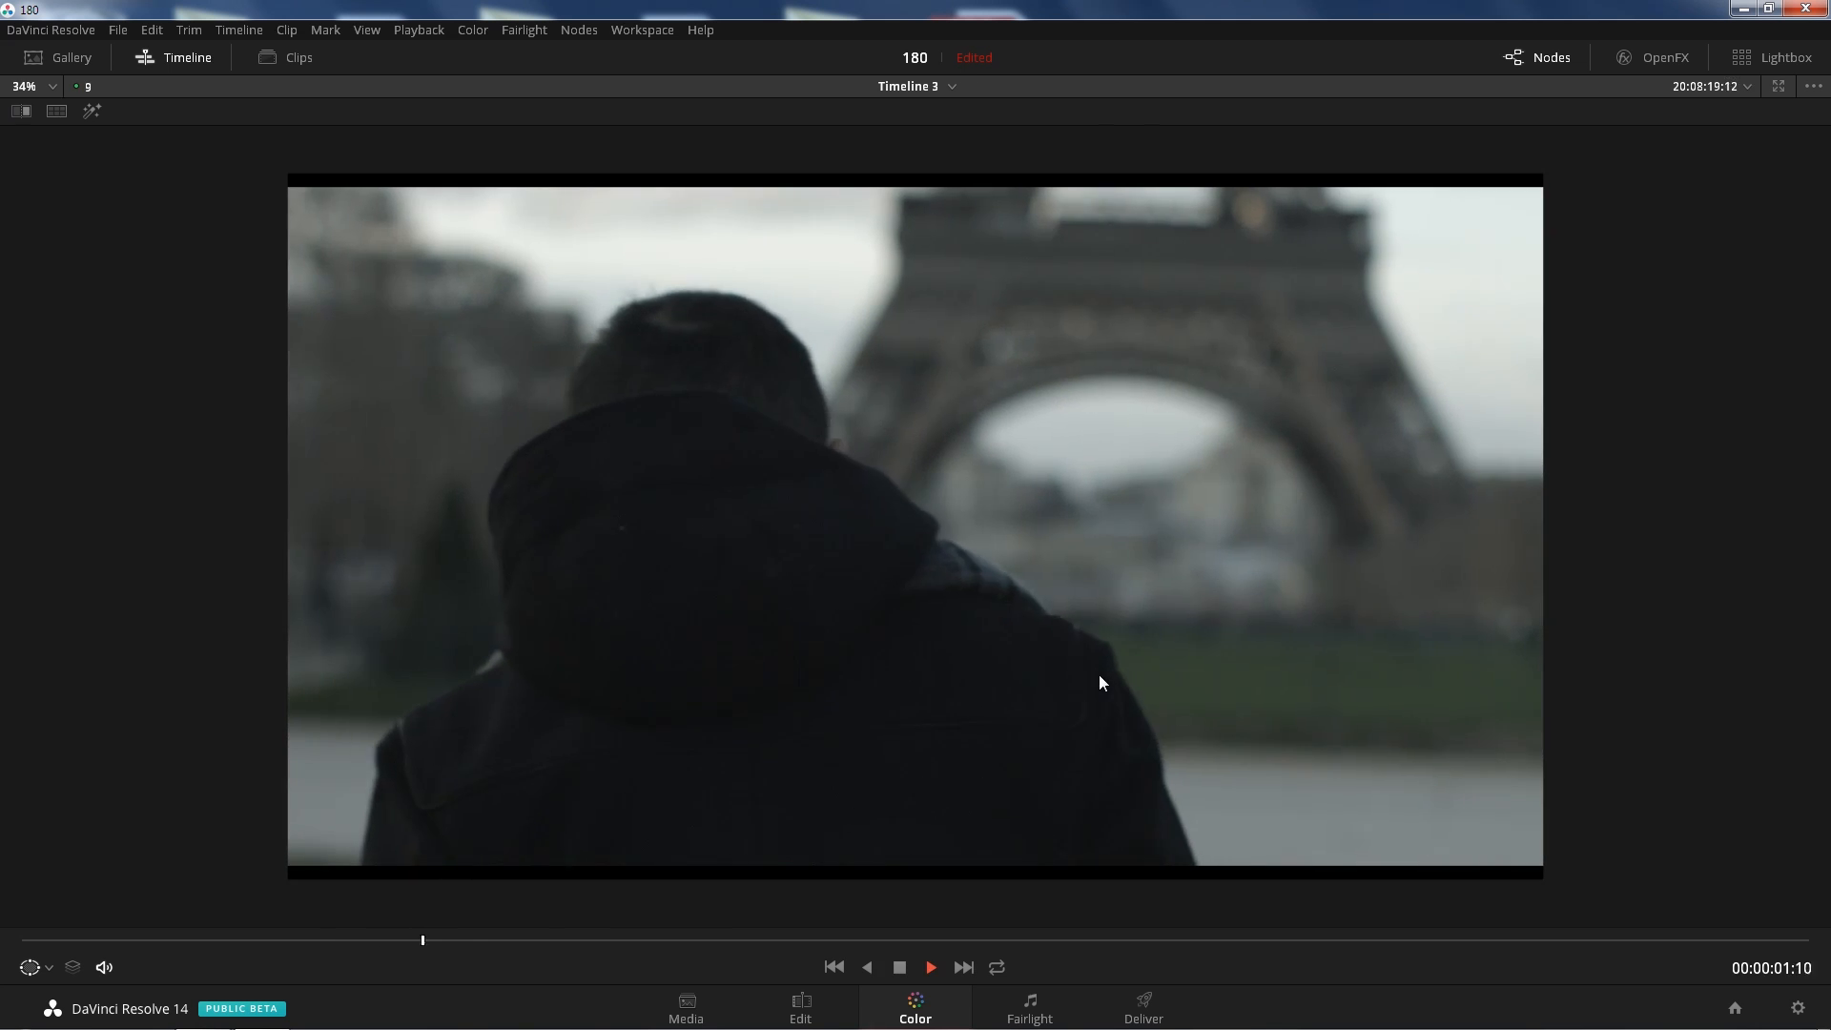
{"action": "left_click", "coordinate": [930, 967]}
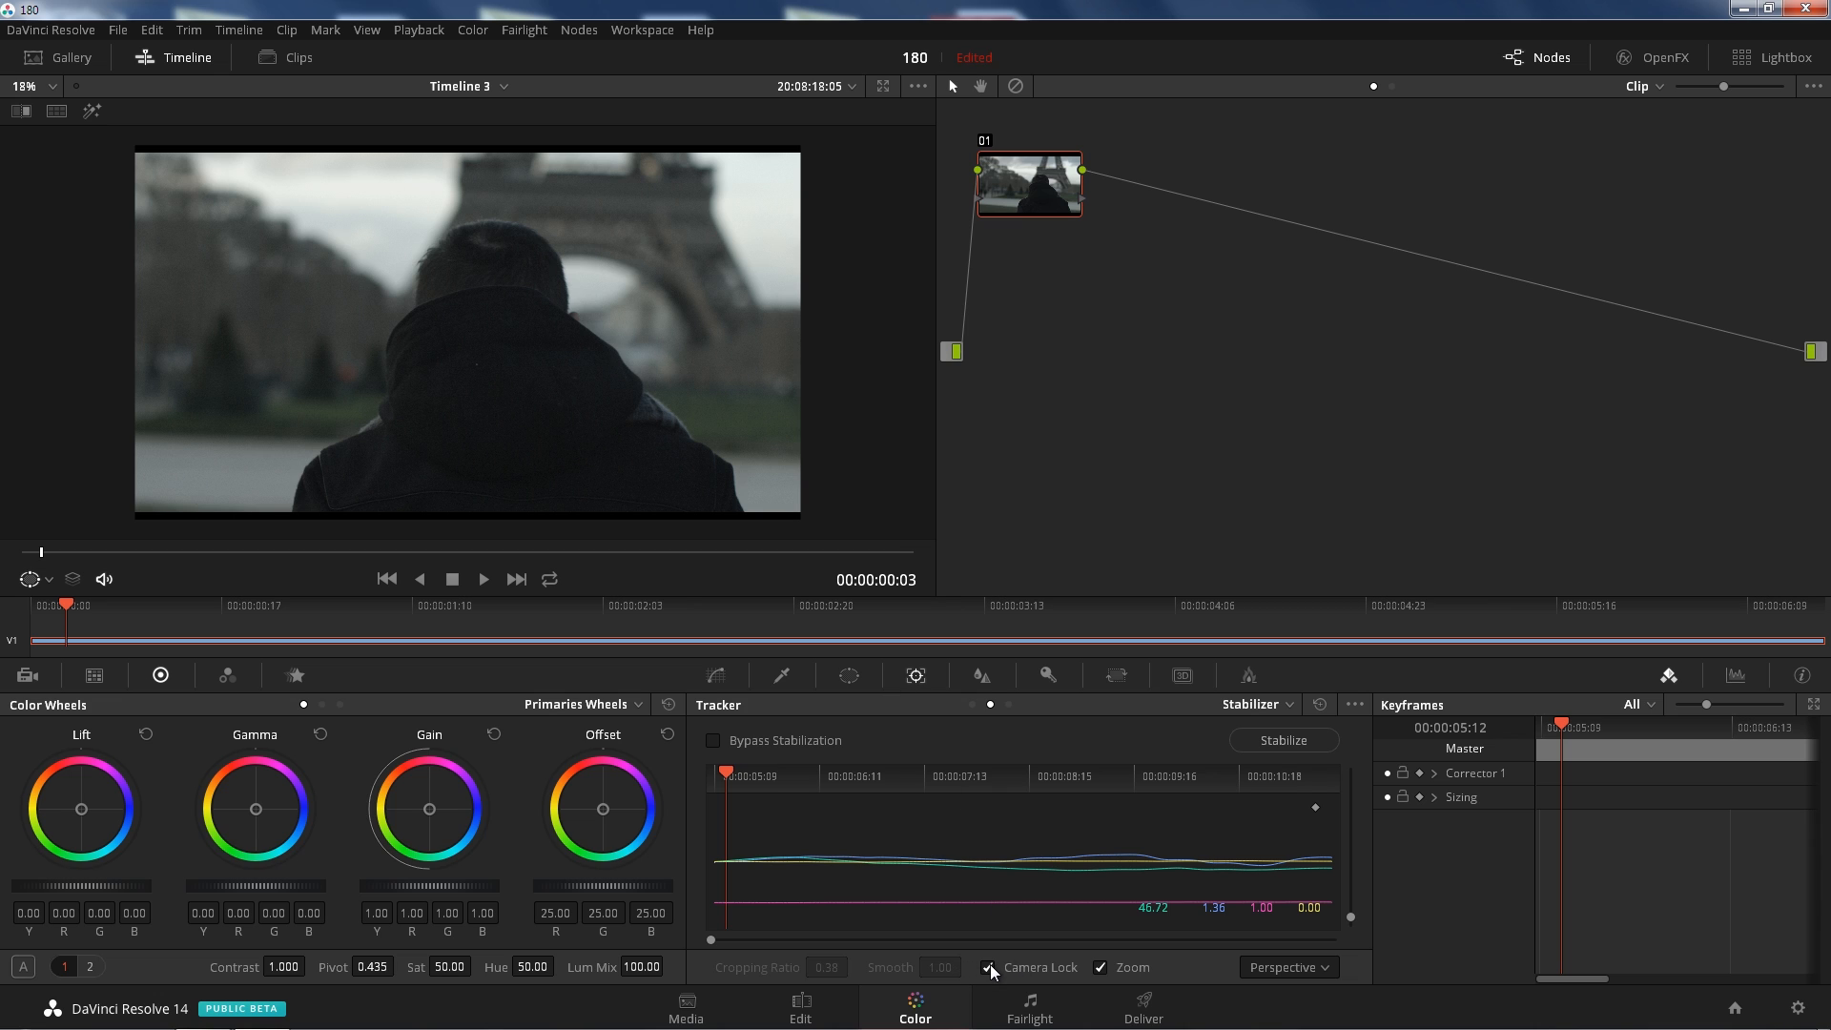
- Turn Camera Lock off and switch the stabilization mode from Perspective to Similarity, then Translation
{"action": "left_click", "coordinate": [986, 969]}
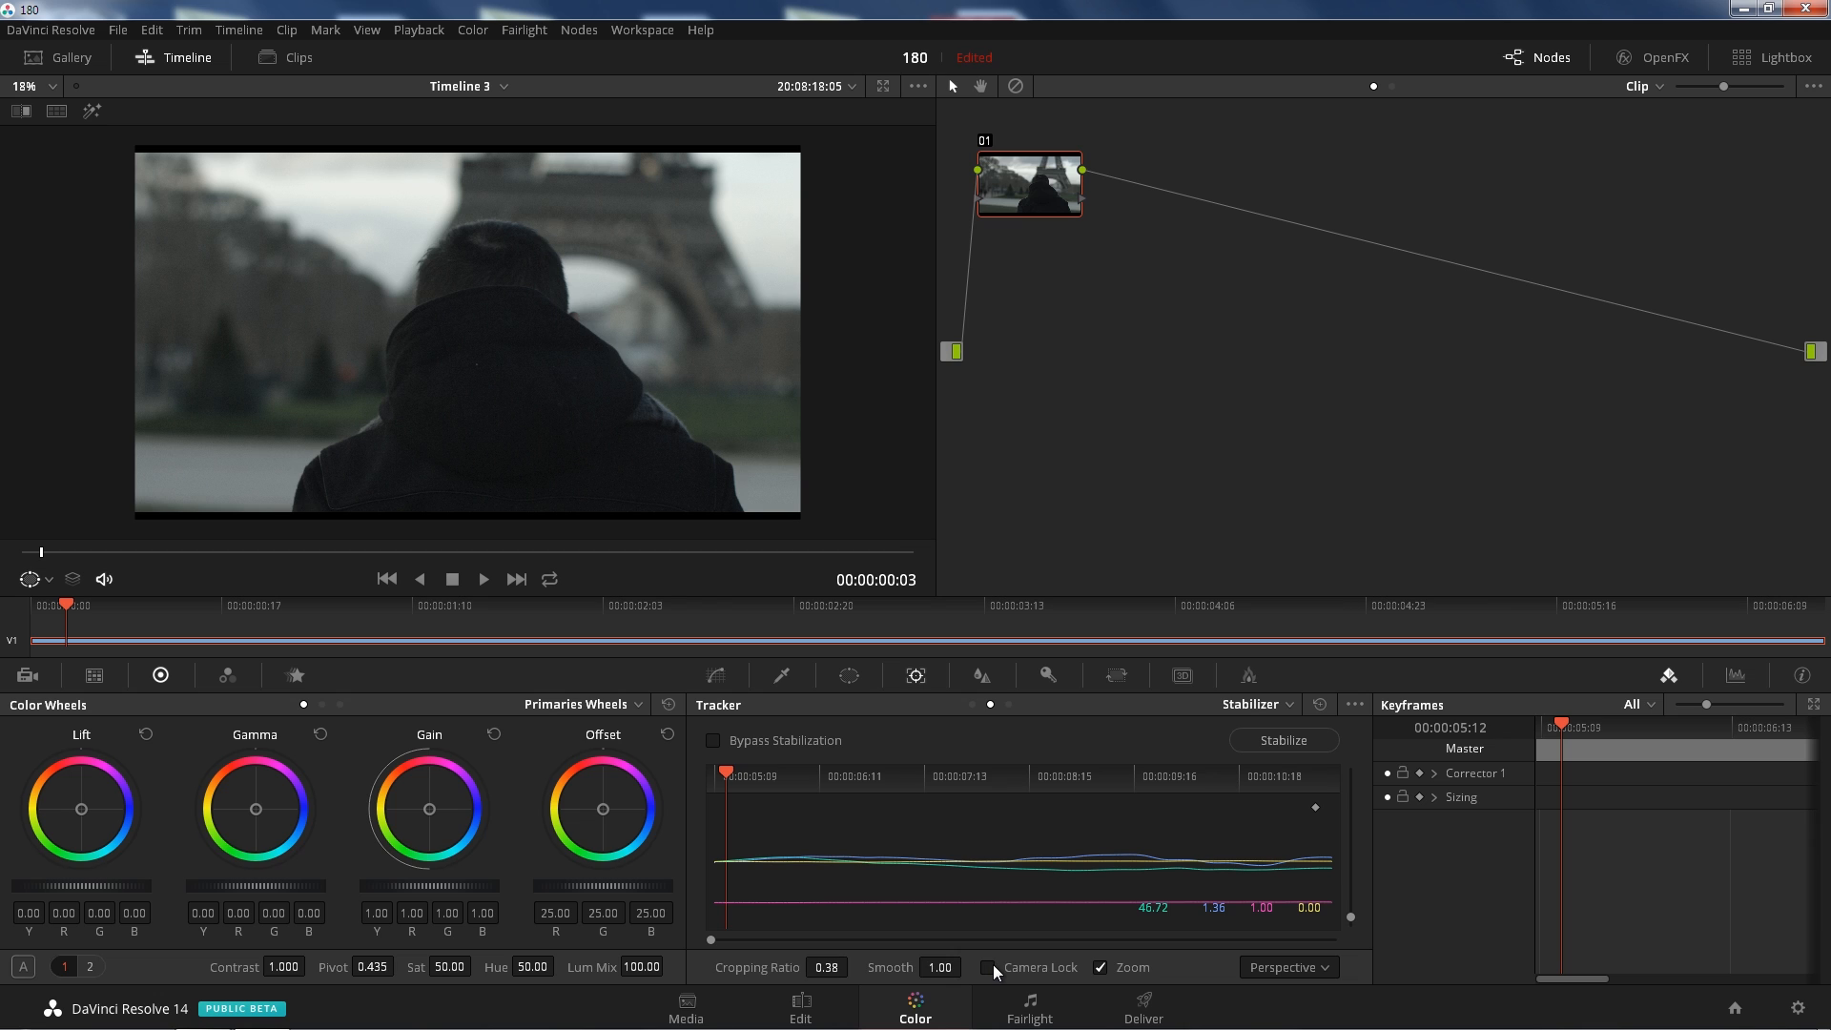
{"action": "left_click", "coordinate": [1284, 966]}
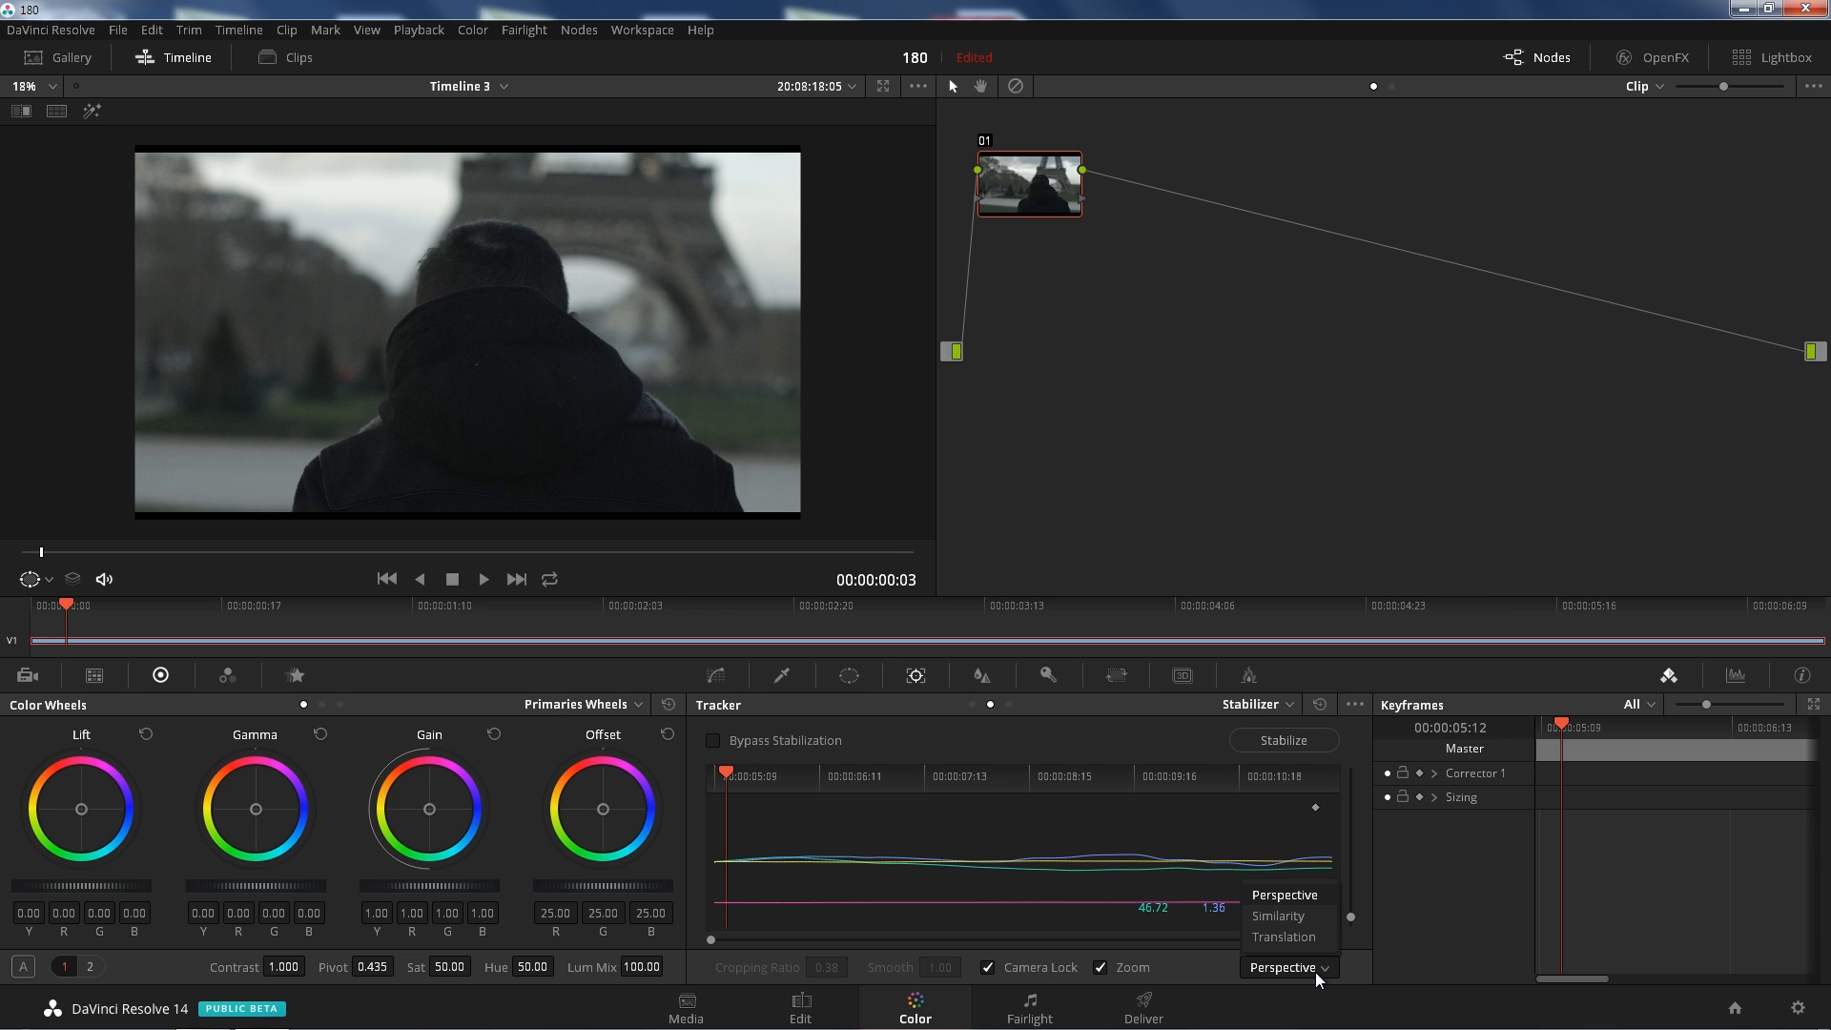
{"action": "mouse_move", "coordinate": [1276, 915]}
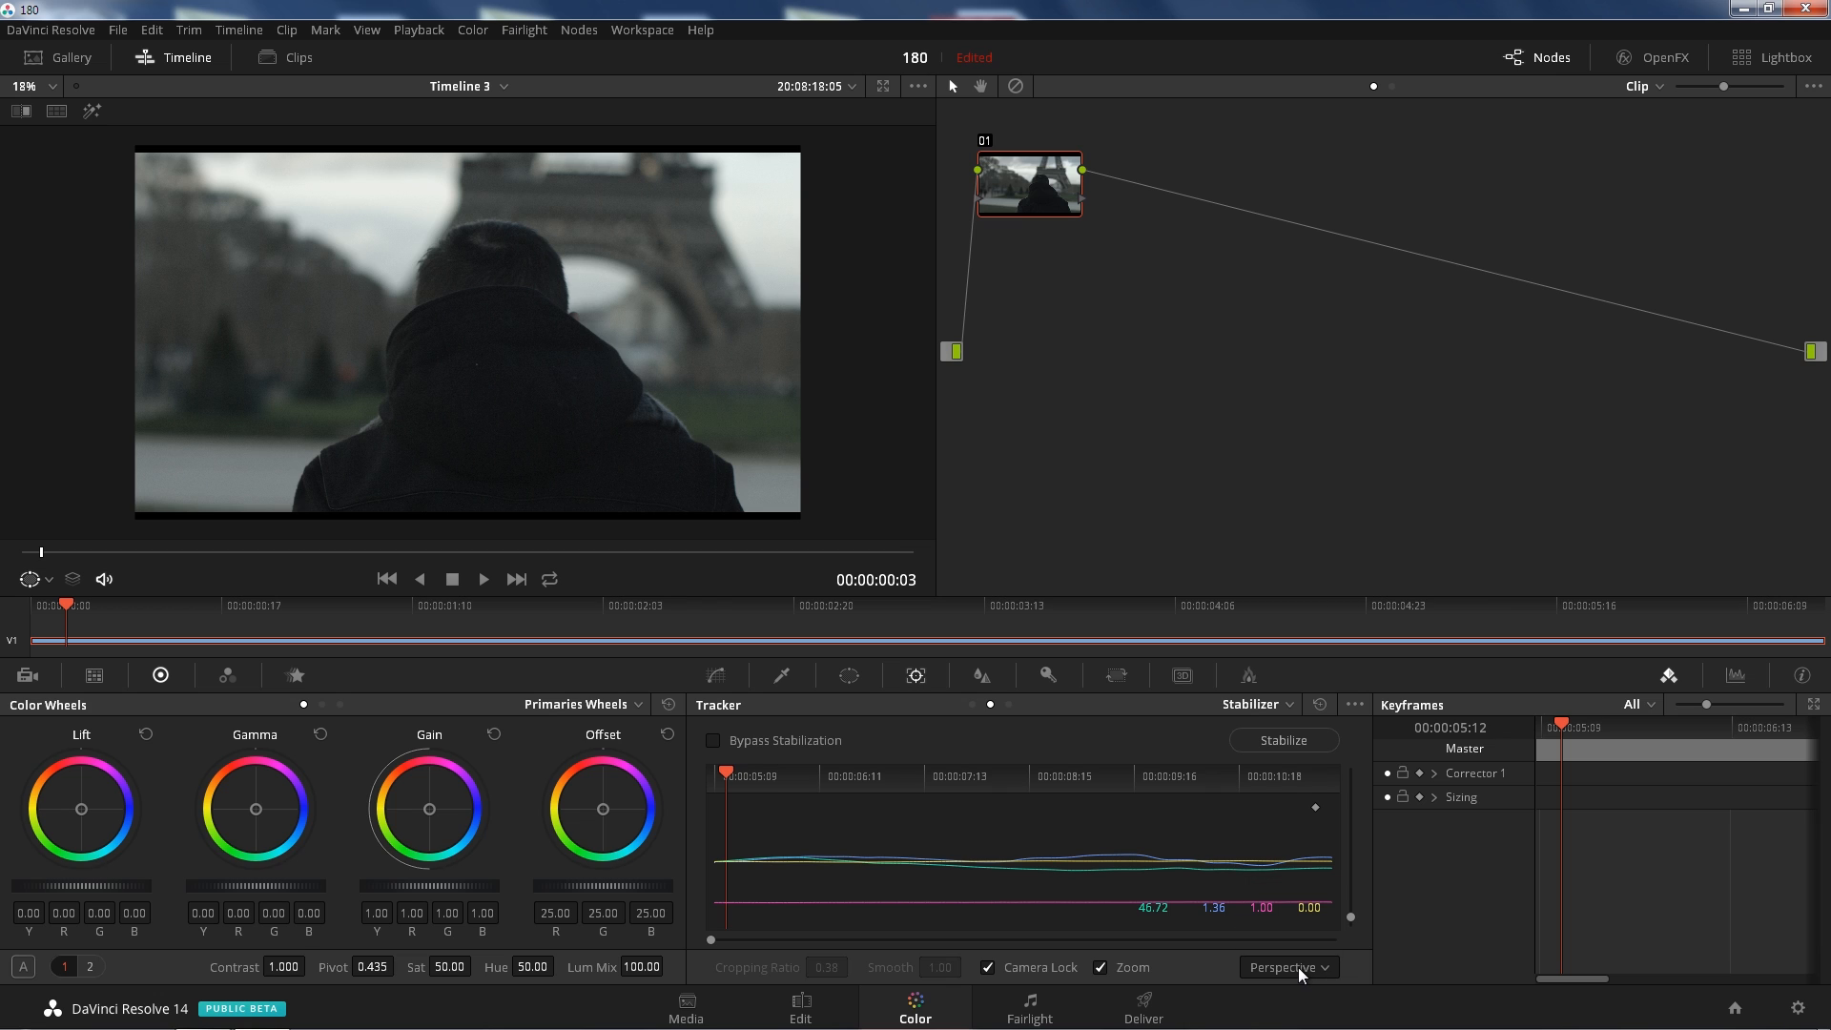
{"action": "left_click", "coordinate": [1287, 967]}
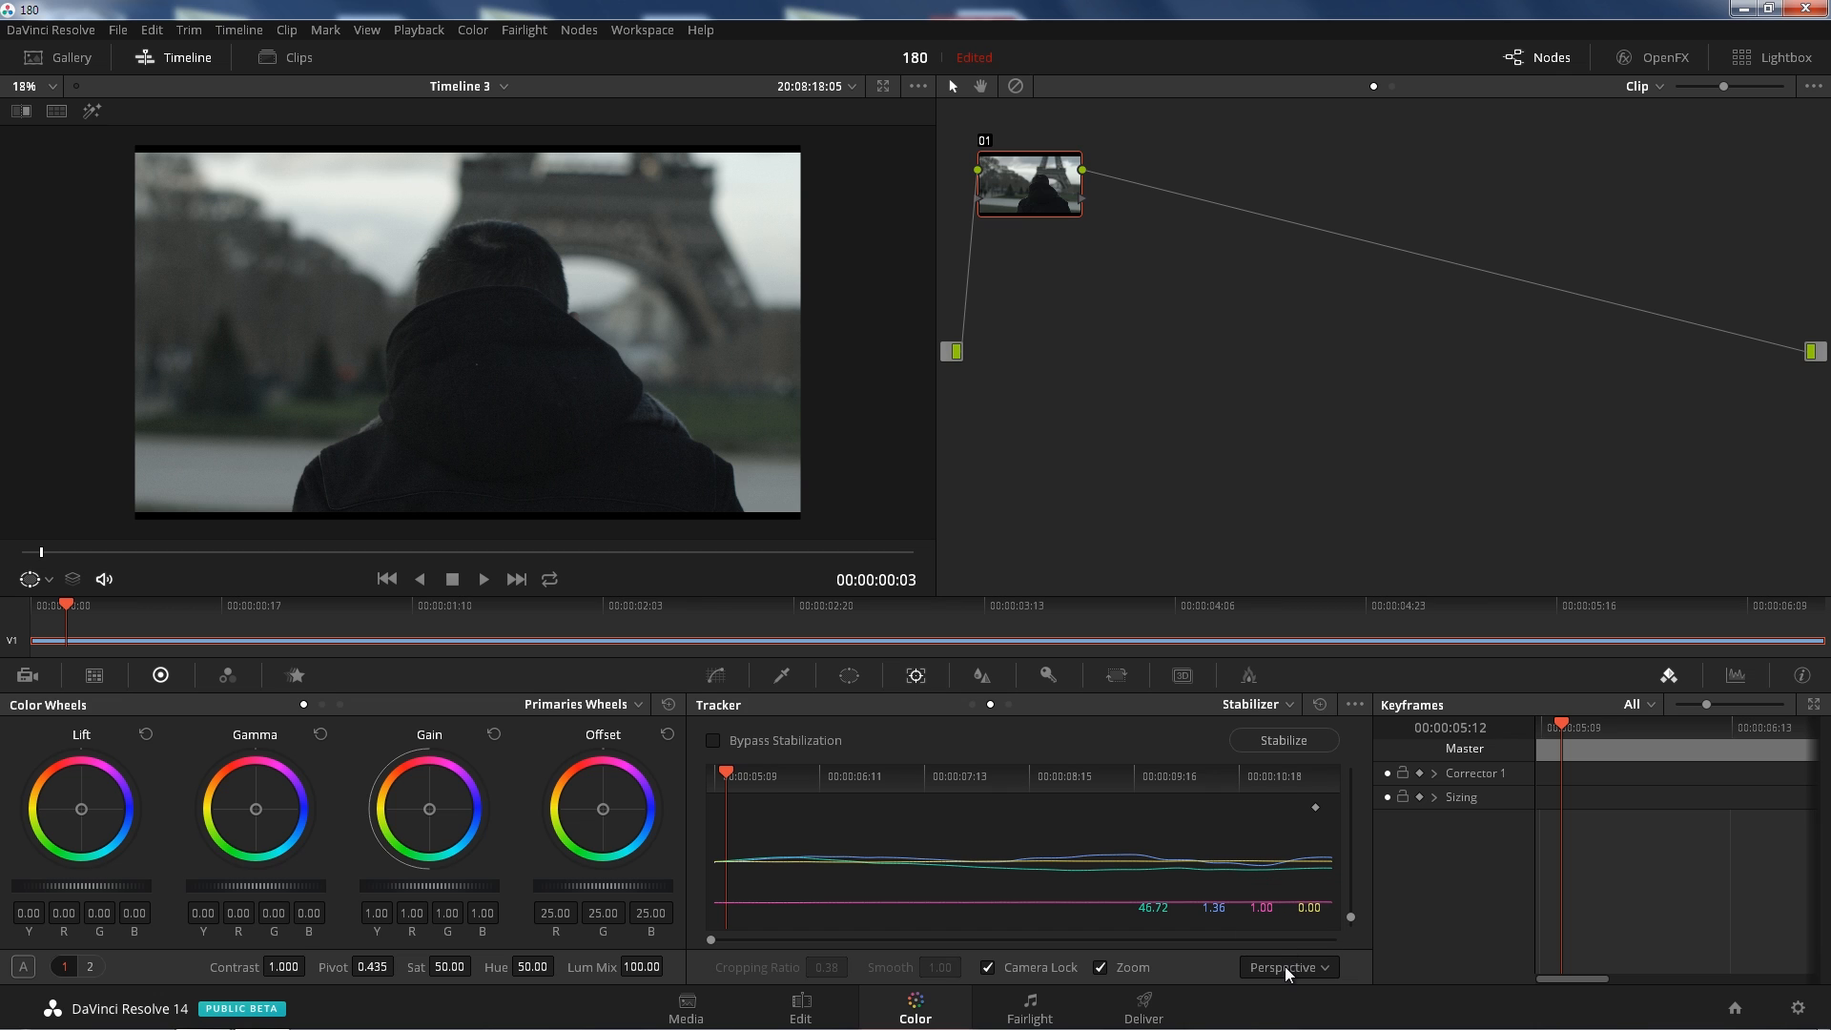
{"action": "left_click", "coordinate": [1284, 967]}
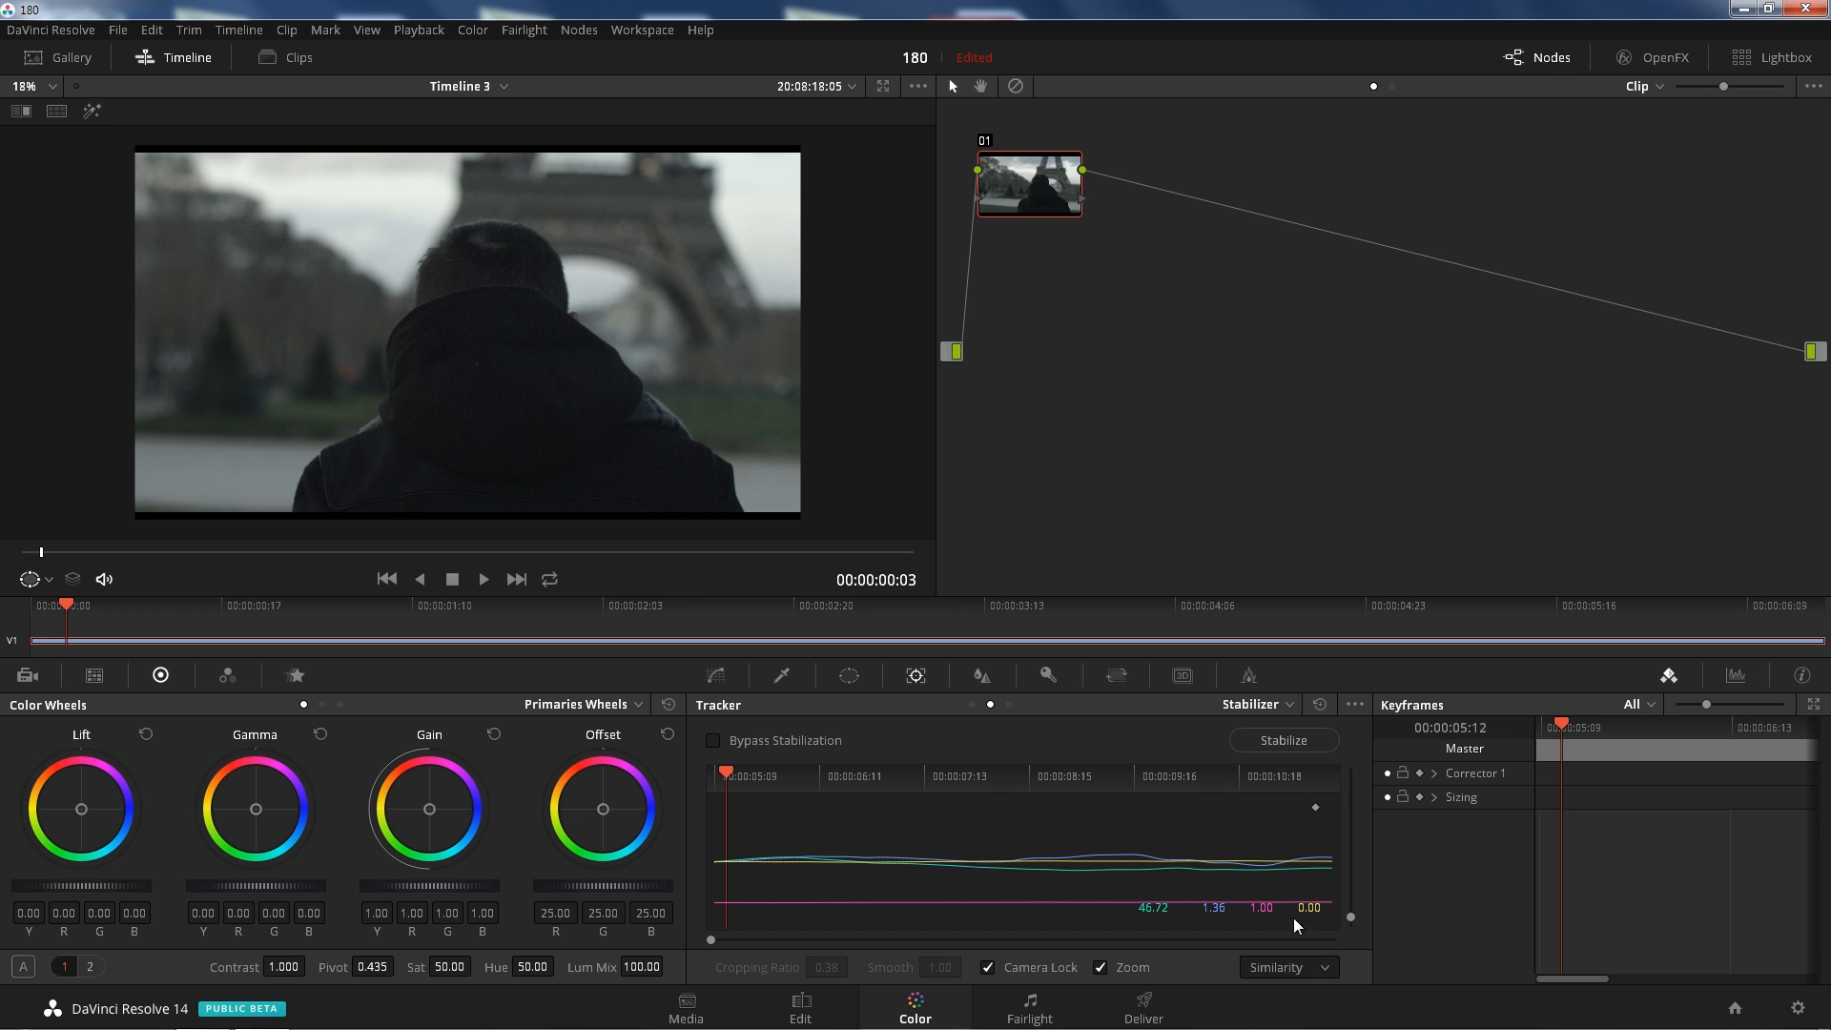
{"action": "left_click", "coordinate": [1287, 967]}
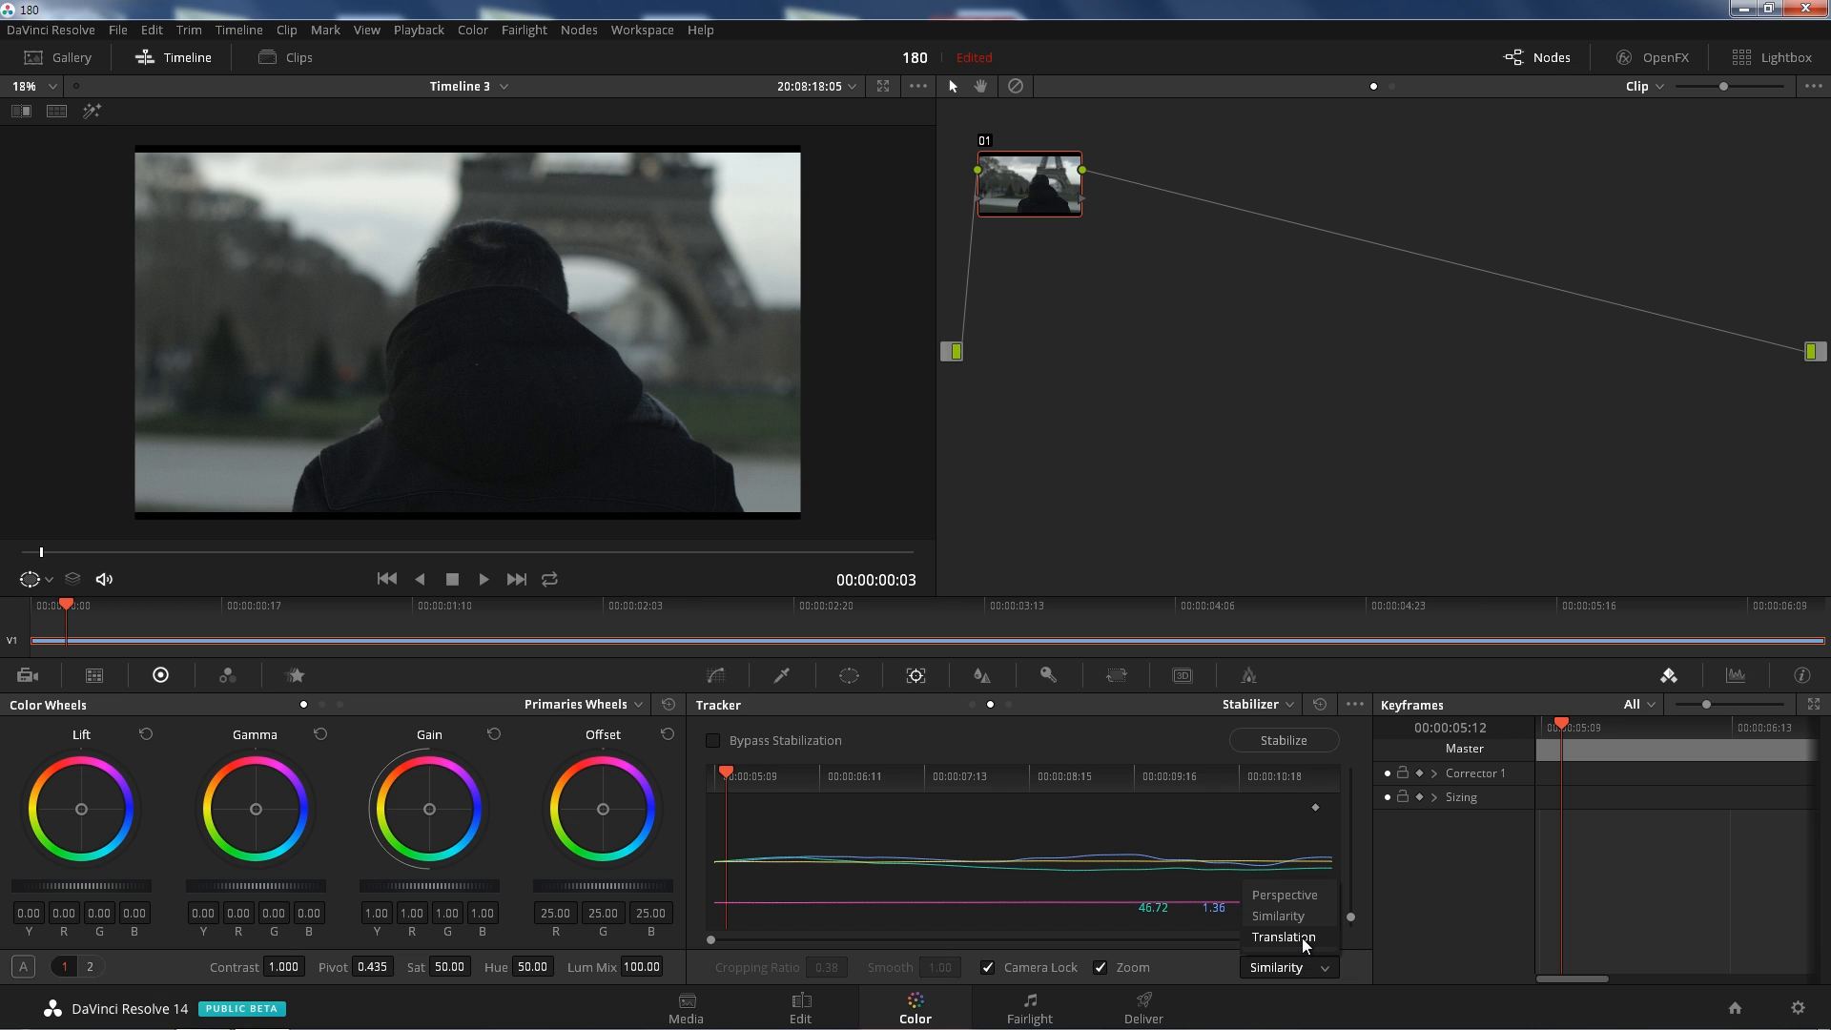
{"action": "left_click", "coordinate": [1284, 894]}
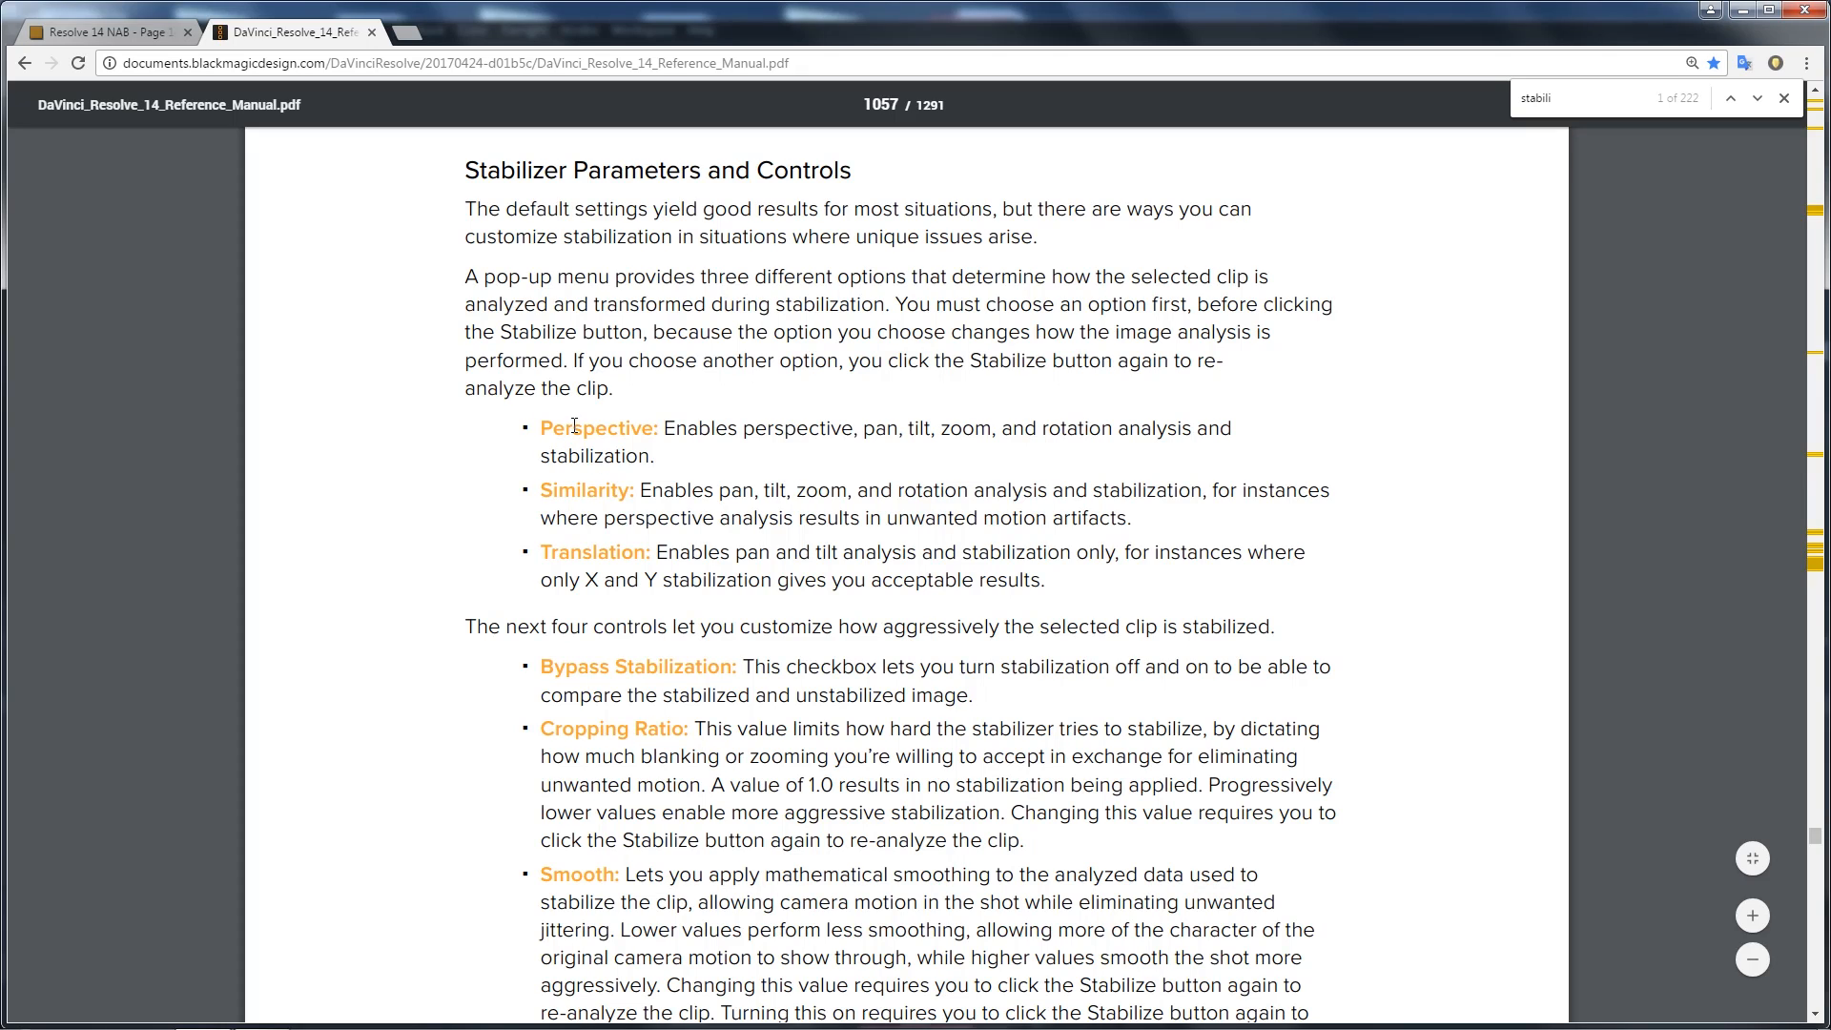
{"action": "mouse_move", "coordinate": [984, 454]}
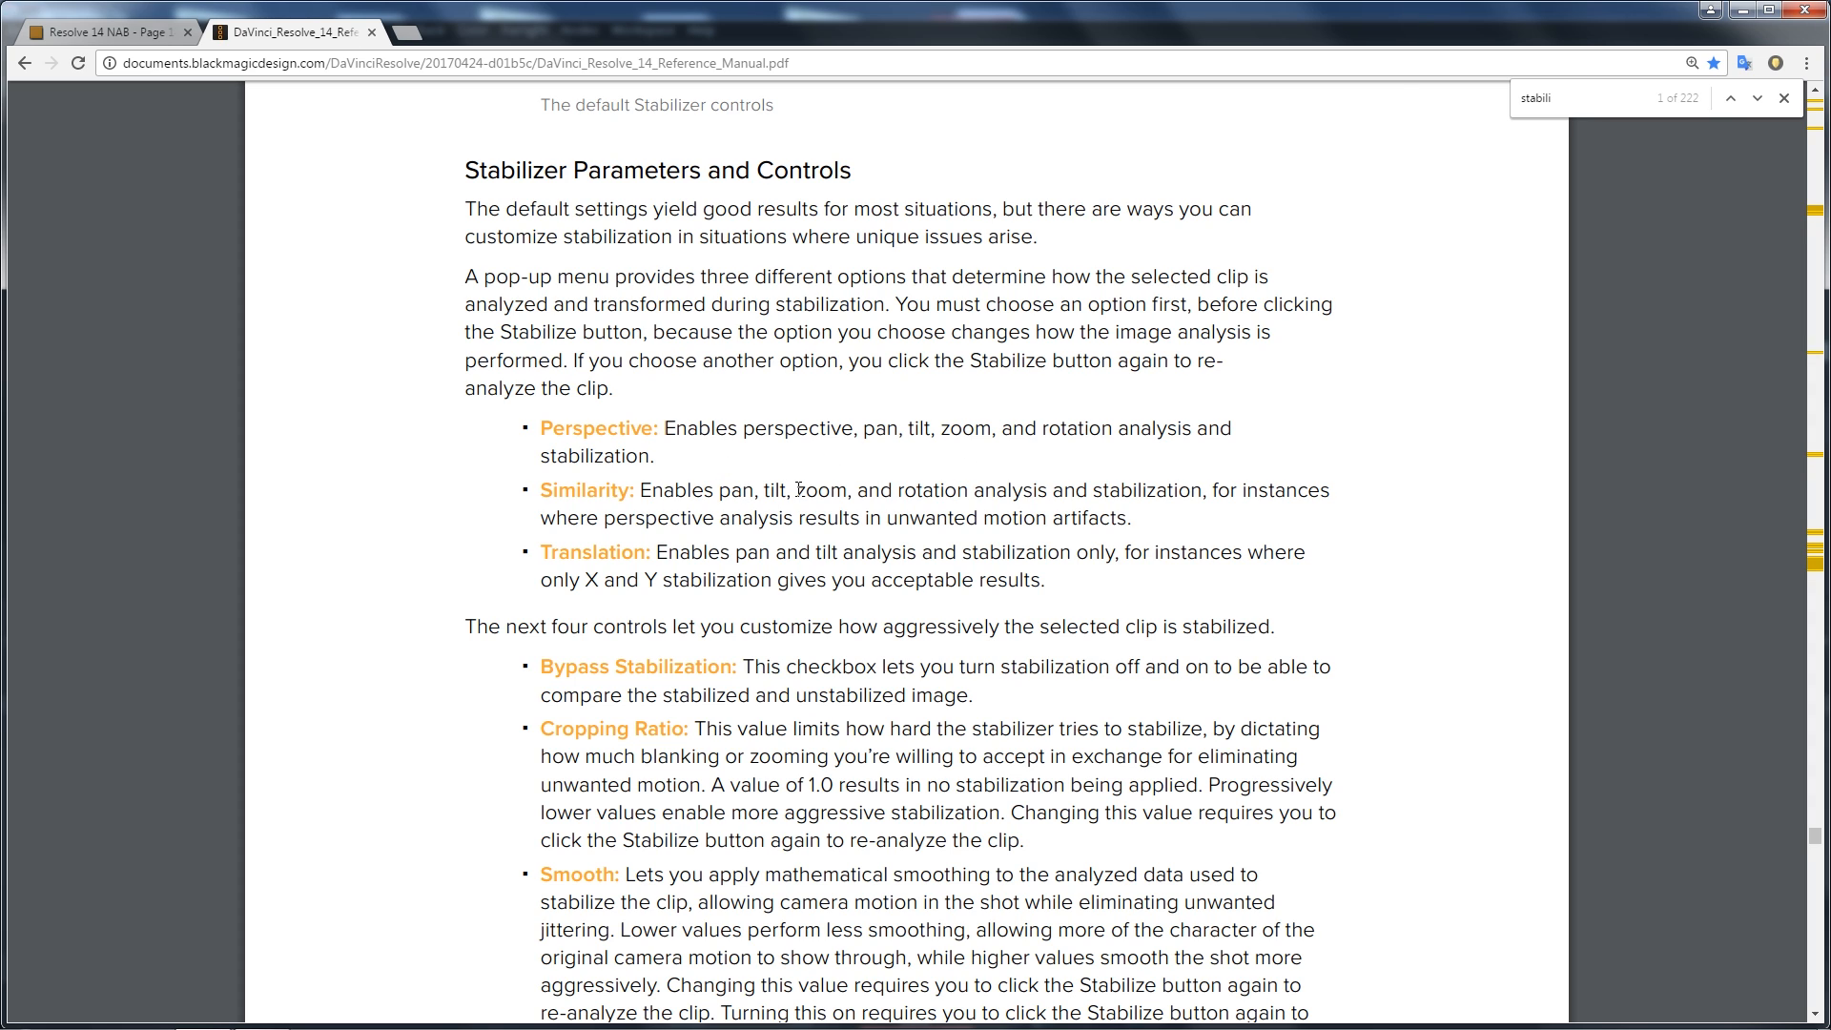
{"action": "mouse_move", "coordinate": [820, 419]}
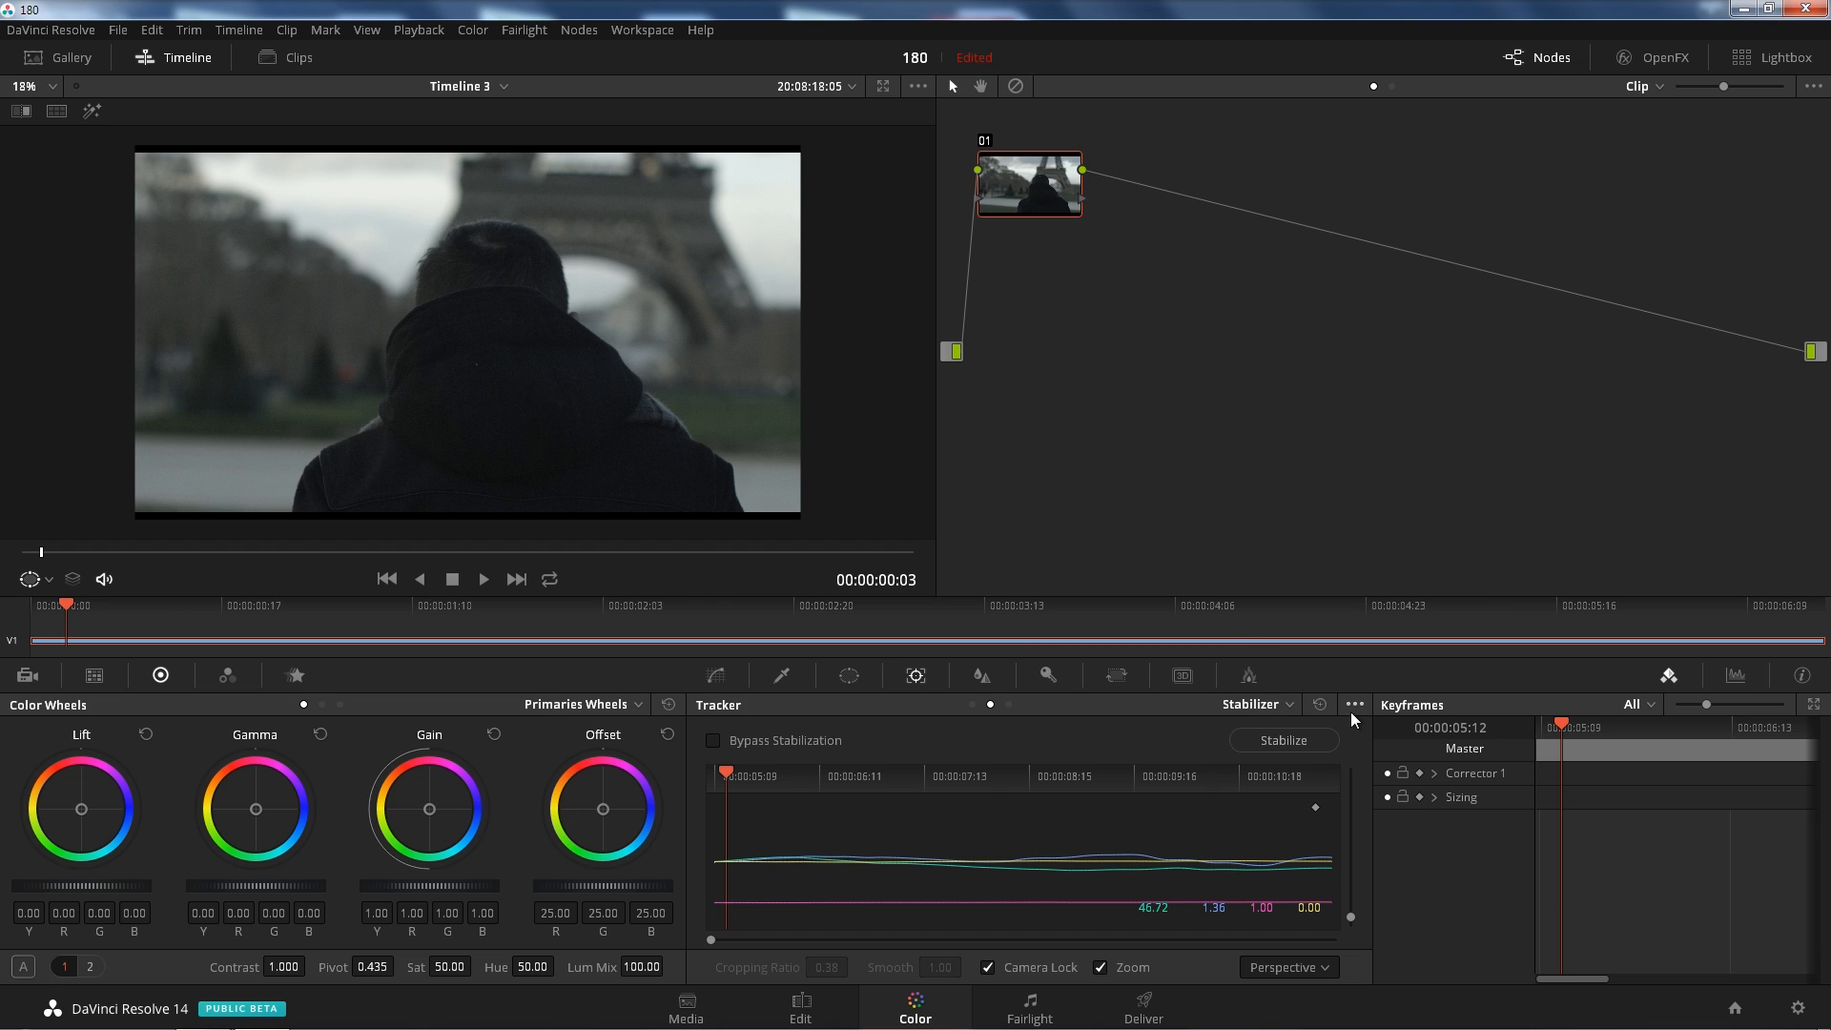
- Switch to the Classic Stabilizer via the palette options and review its Cloud Tracker type list
{"action": "left_click", "coordinate": [1354, 704]}
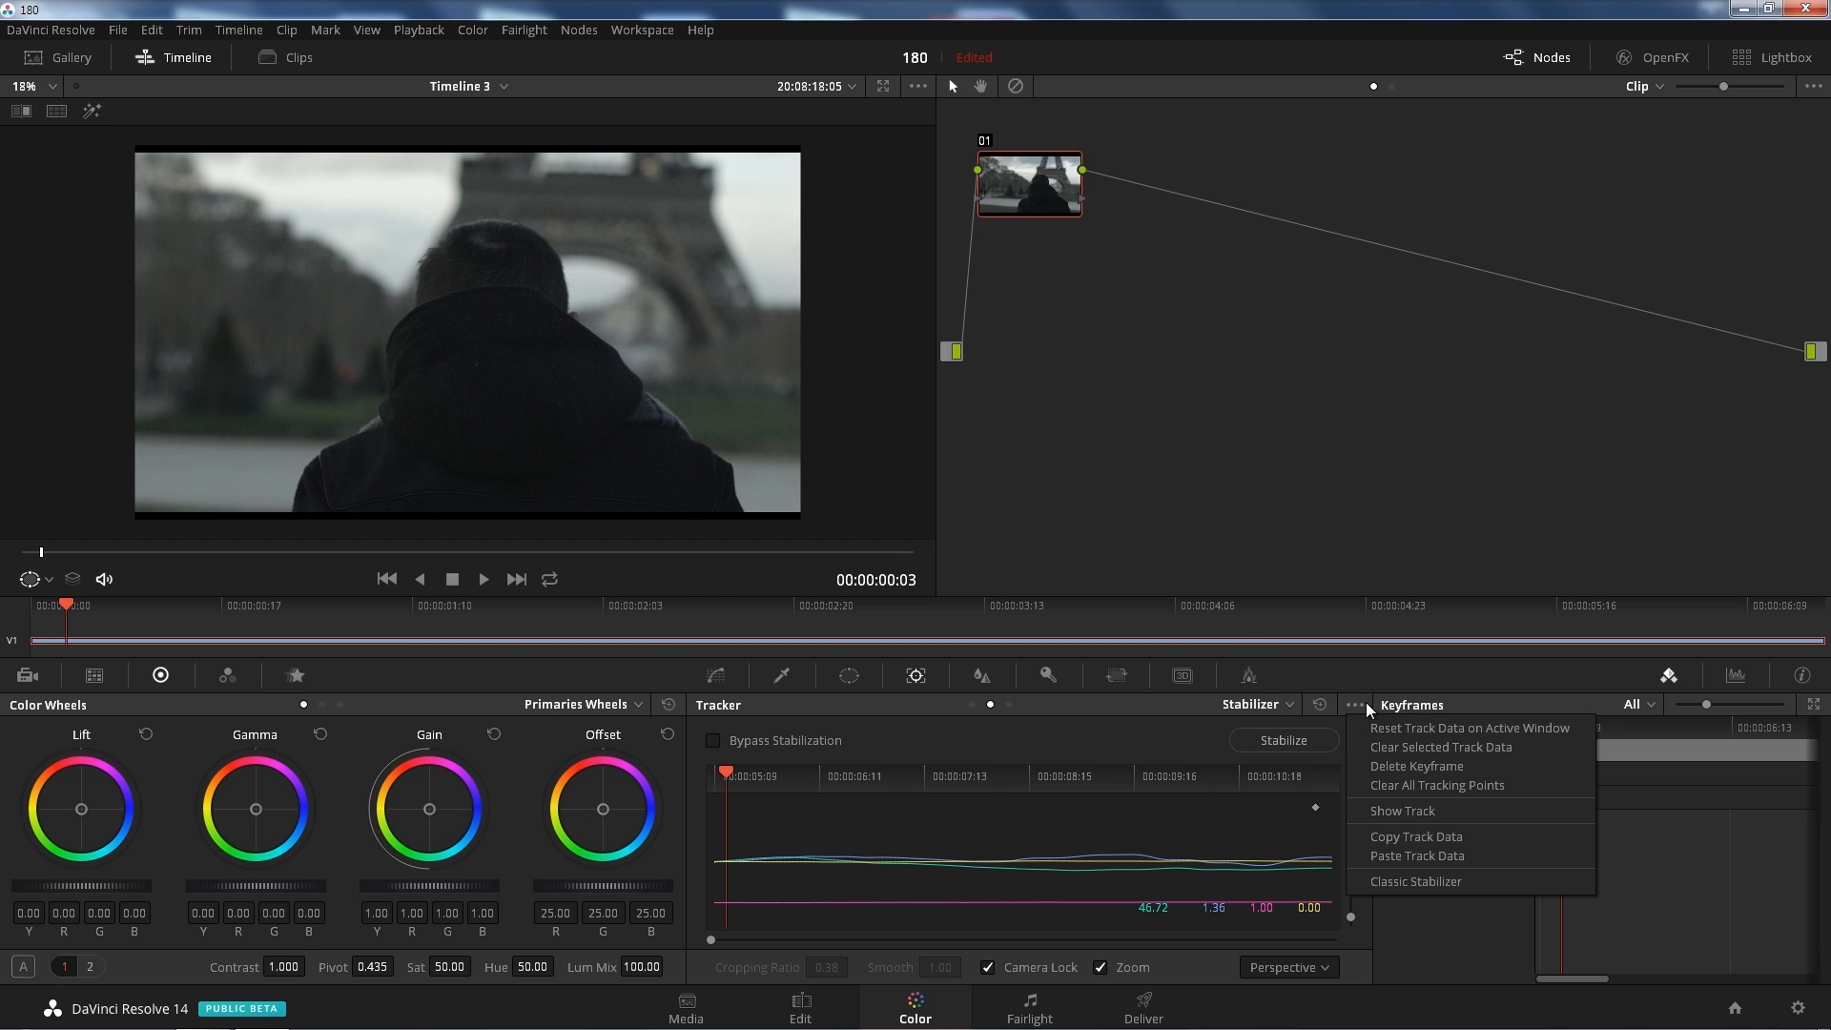
{"action": "left_click", "coordinate": [1436, 784]}
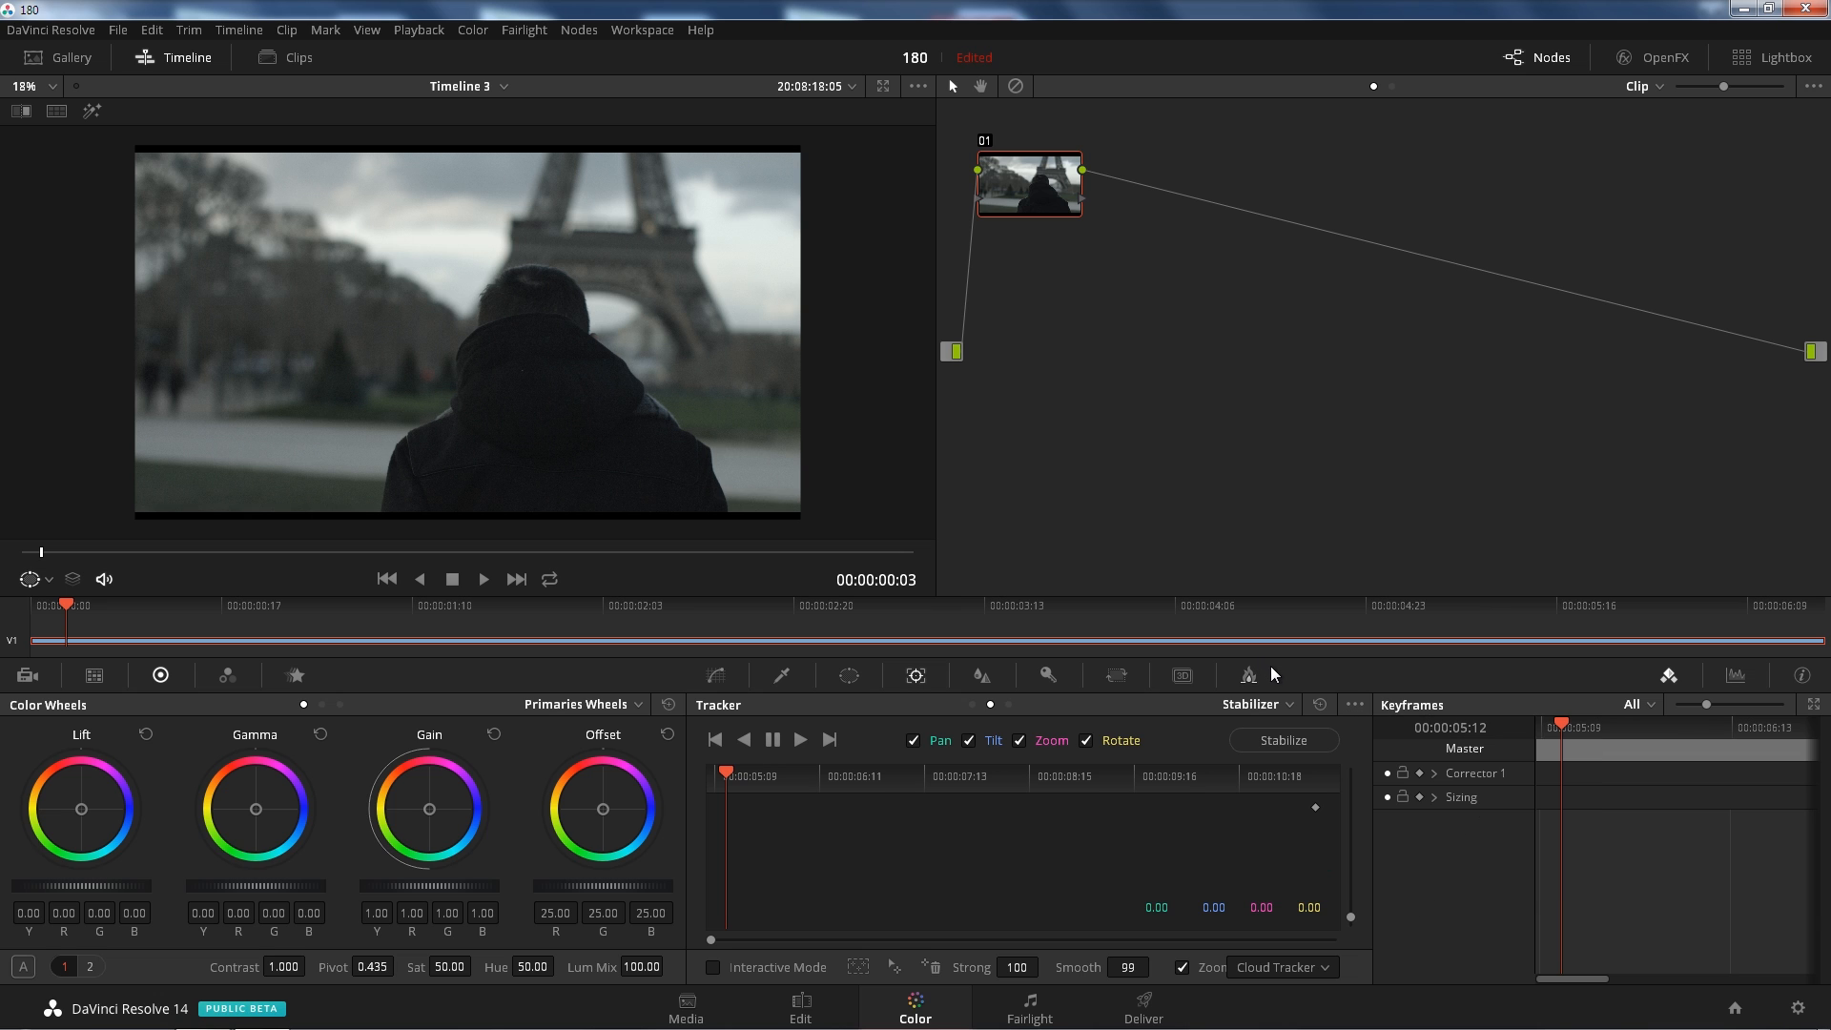
{"action": "left_click", "coordinate": [1278, 967]}
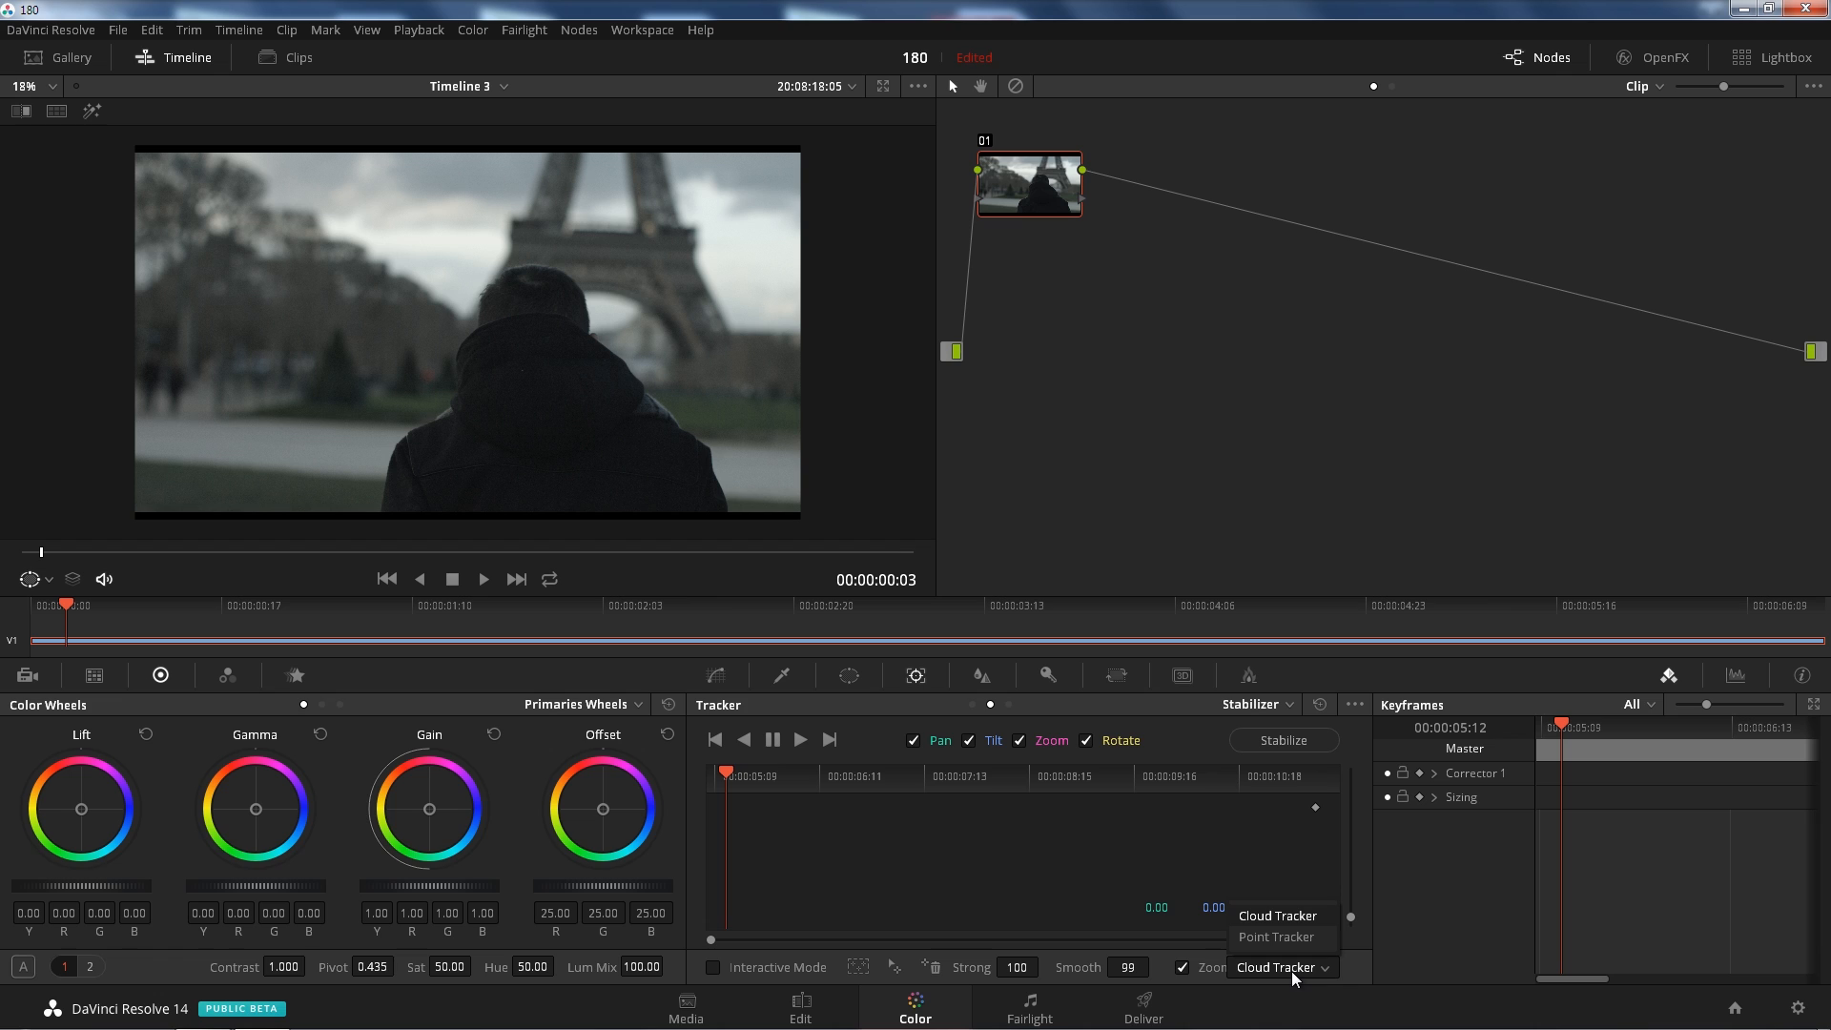